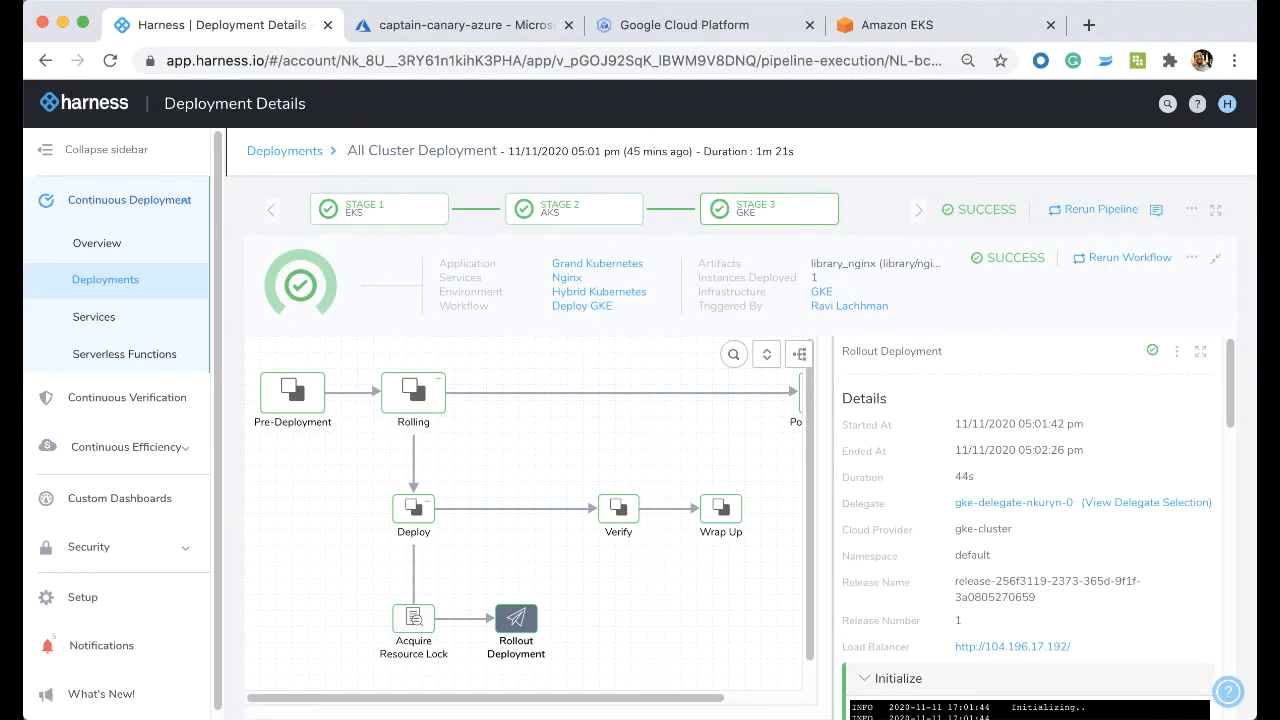
{"action": "mouse_move", "coordinate": [630, 240]}
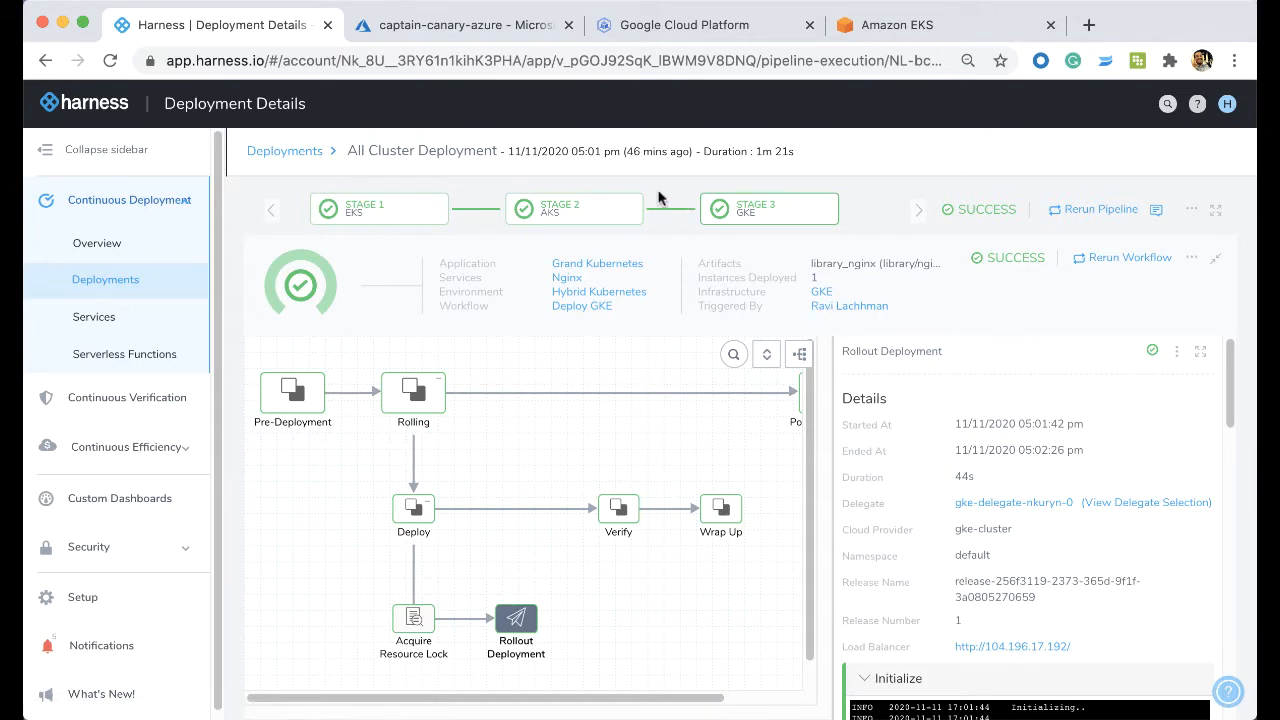
{"action": "mouse_move", "coordinate": [560, 138]}
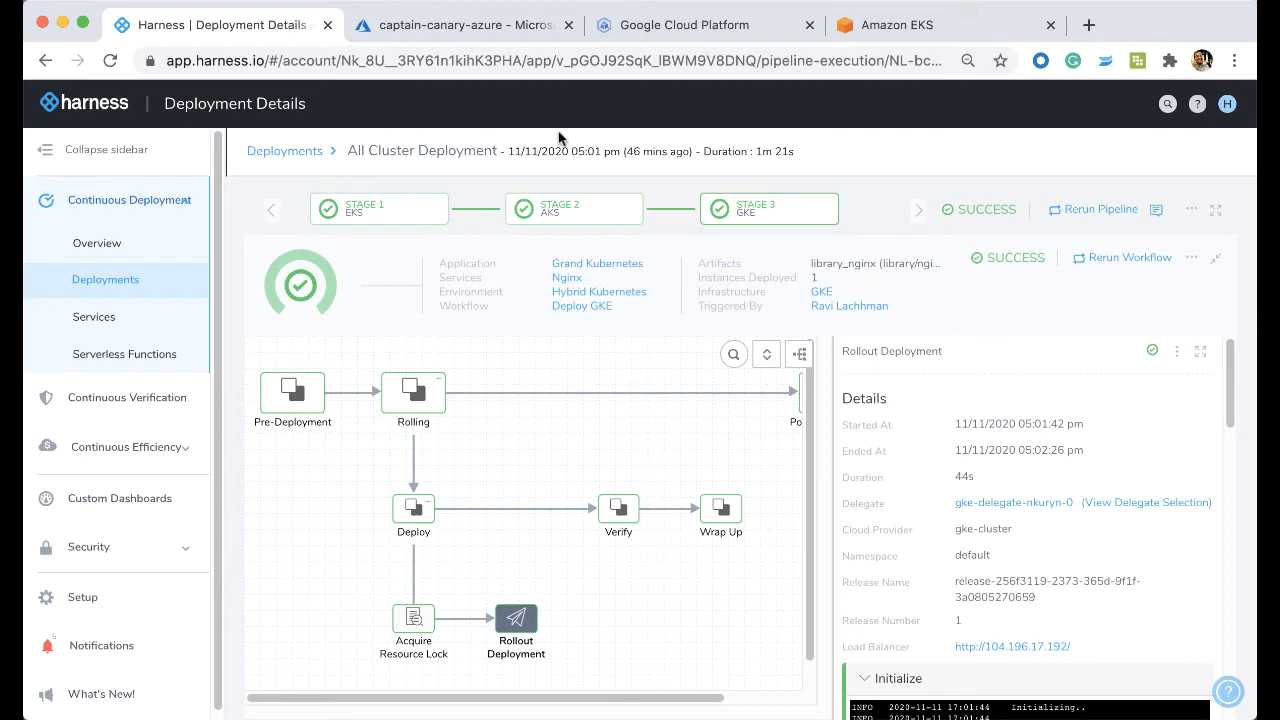
{"action": "mouse_move", "coordinate": [552, 132]}
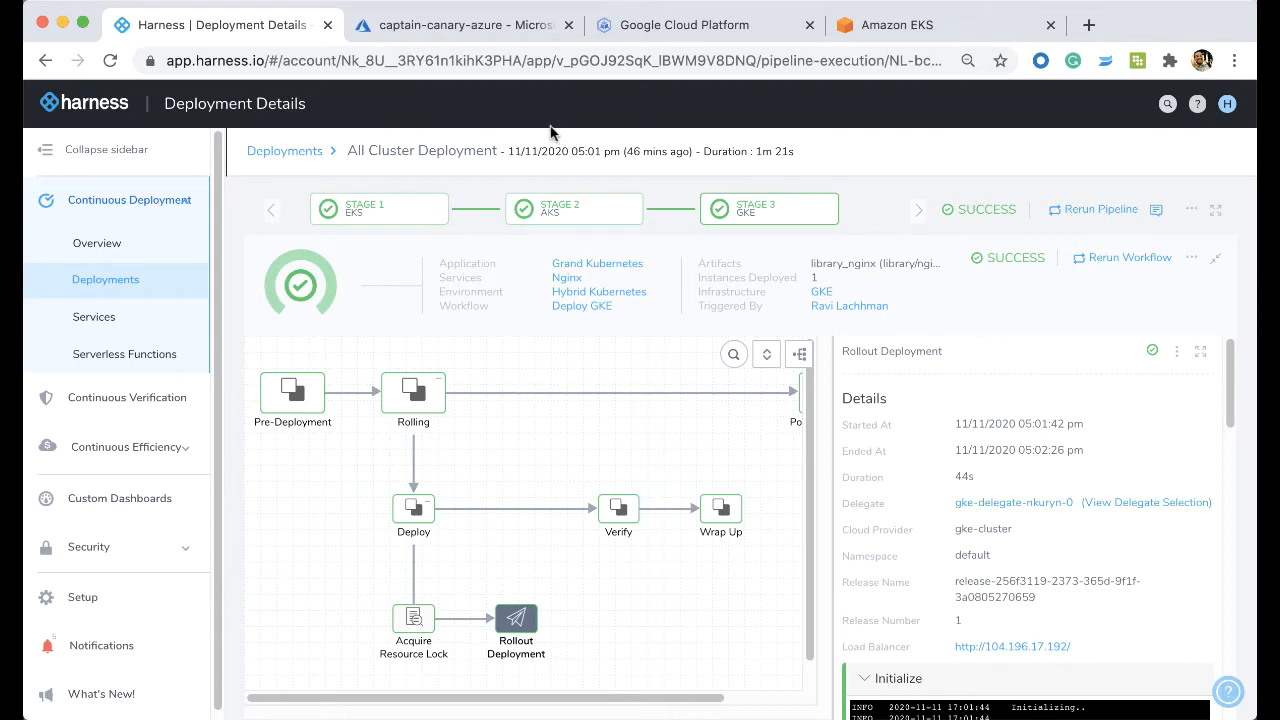
Step: Check the captain-canary-azure workloads in Azure Portal, then view the captain-canary-gke cluster in Google Cloud
{"action": "left_click", "coordinate": [460, 24]}
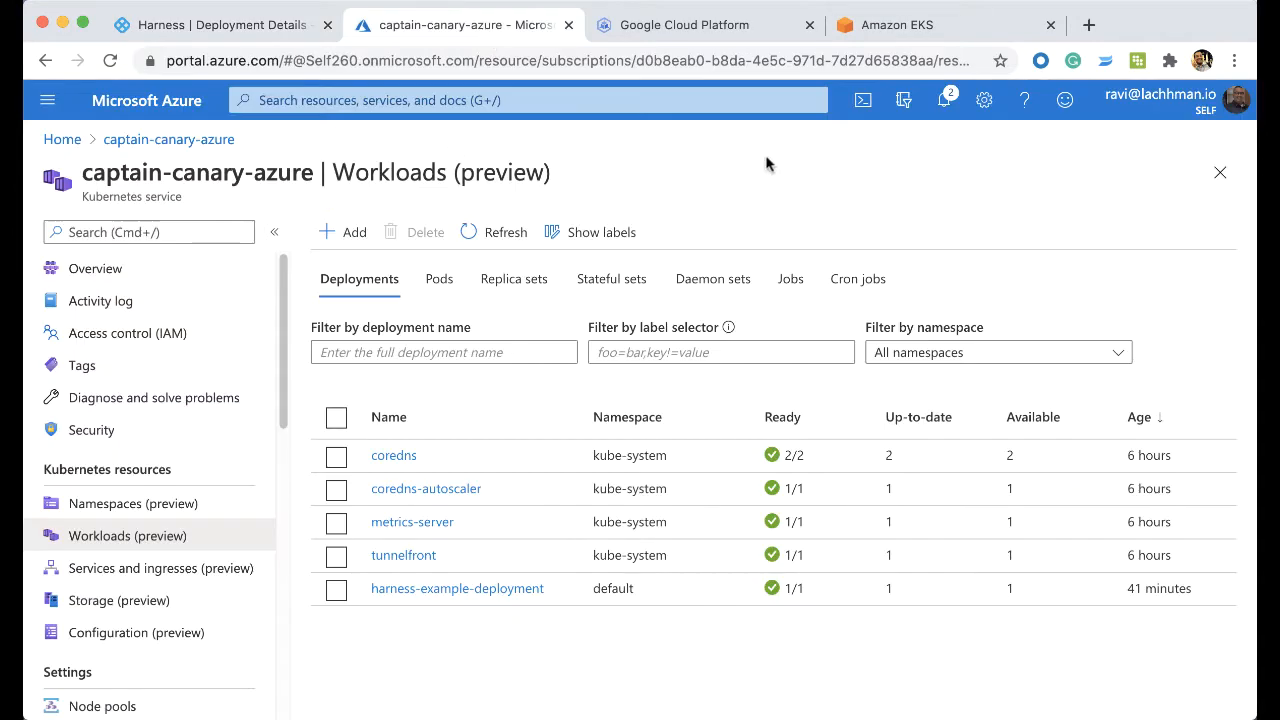
{"action": "mouse_move", "coordinate": [168, 140]}
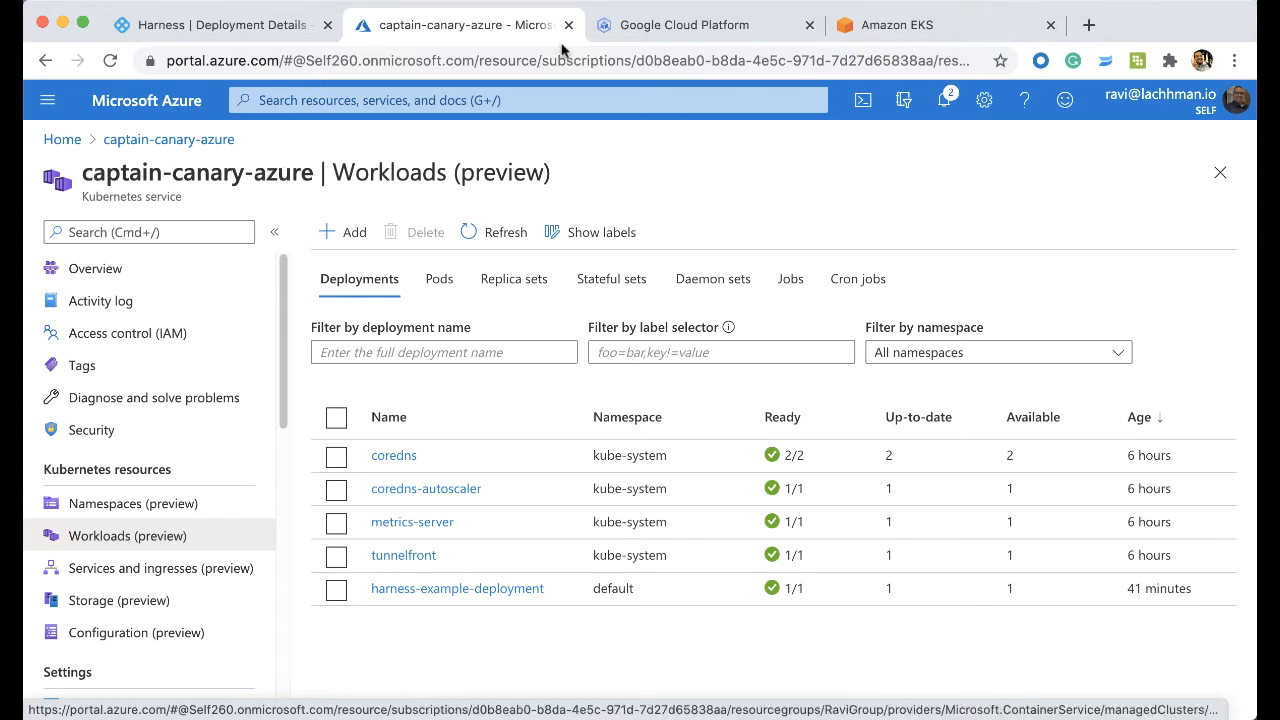
{"action": "left_click", "coordinate": [684, 24]}
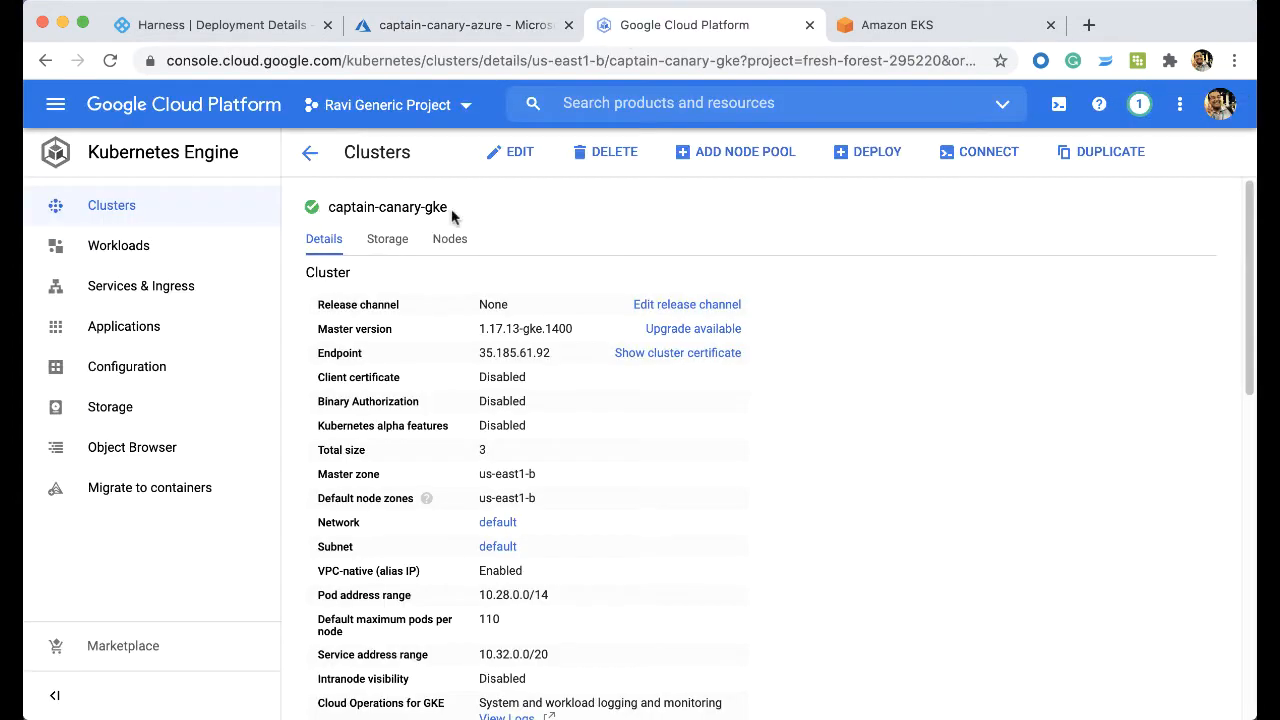
Step: View the active captain-canary-eks cluster page in the Amazon EKS console
{"action": "left_click", "coordinate": [920, 24]}
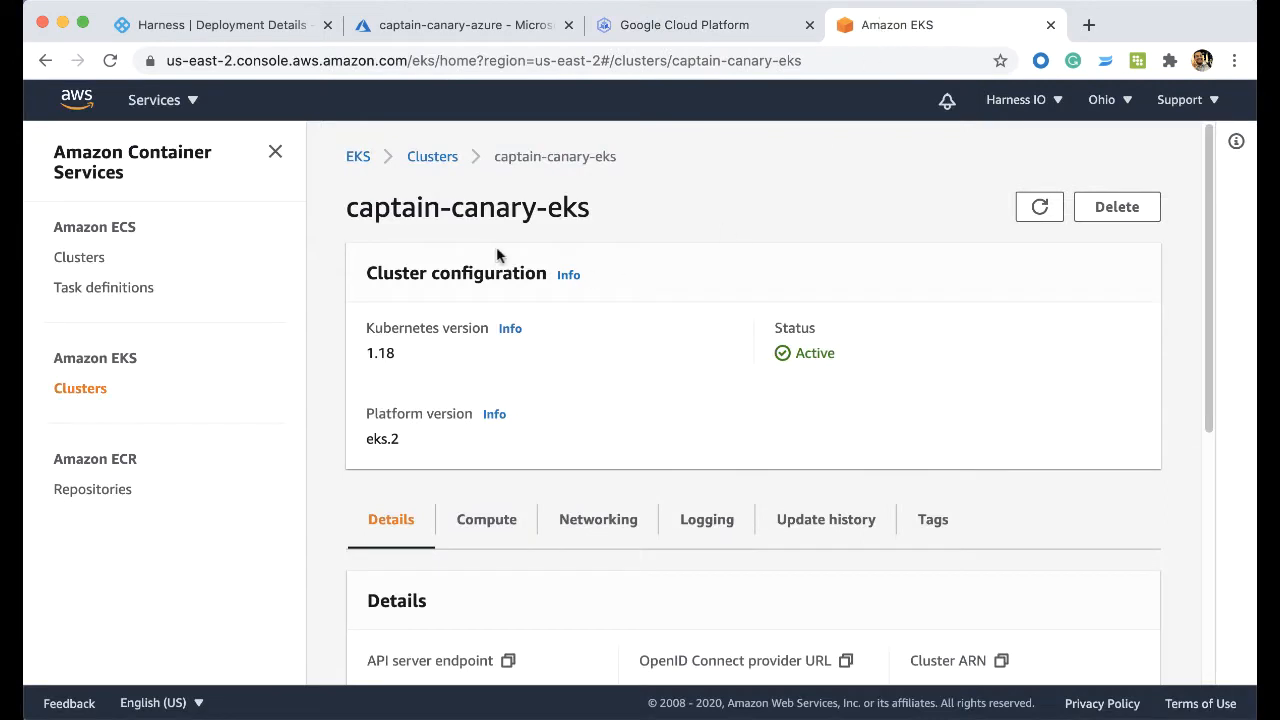
{"action": "mouse_move", "coordinate": [790, 224]}
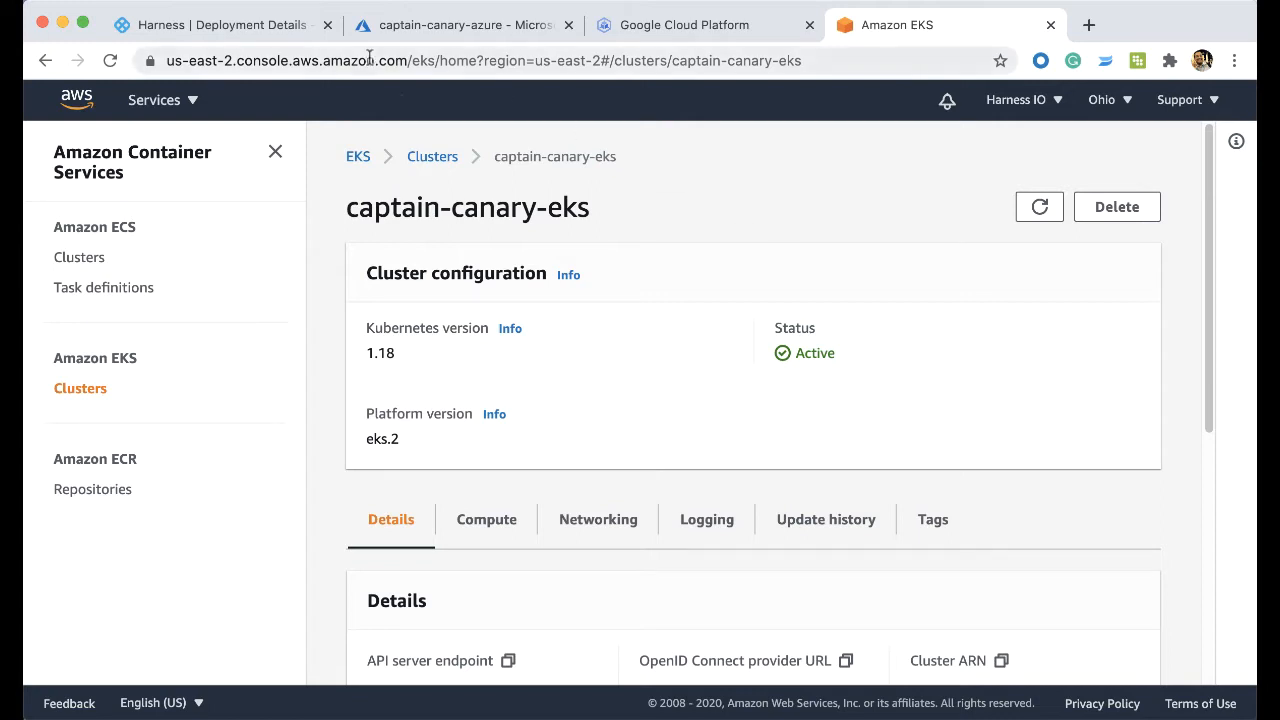
{"action": "mouse_move", "coordinate": [686, 272]}
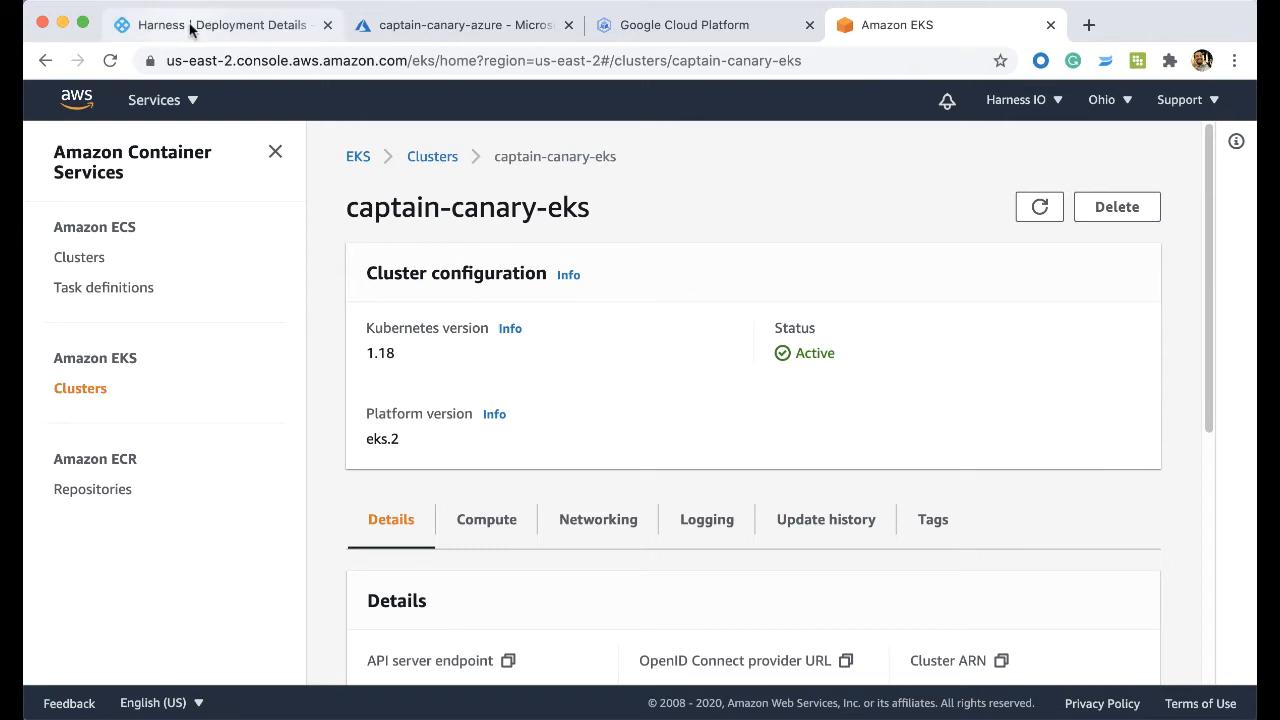
Step: From Harness Setup, list the Harness Delegates and review the connected aks, eks and gke entries
{"action": "left_click", "coordinate": [210, 24]}
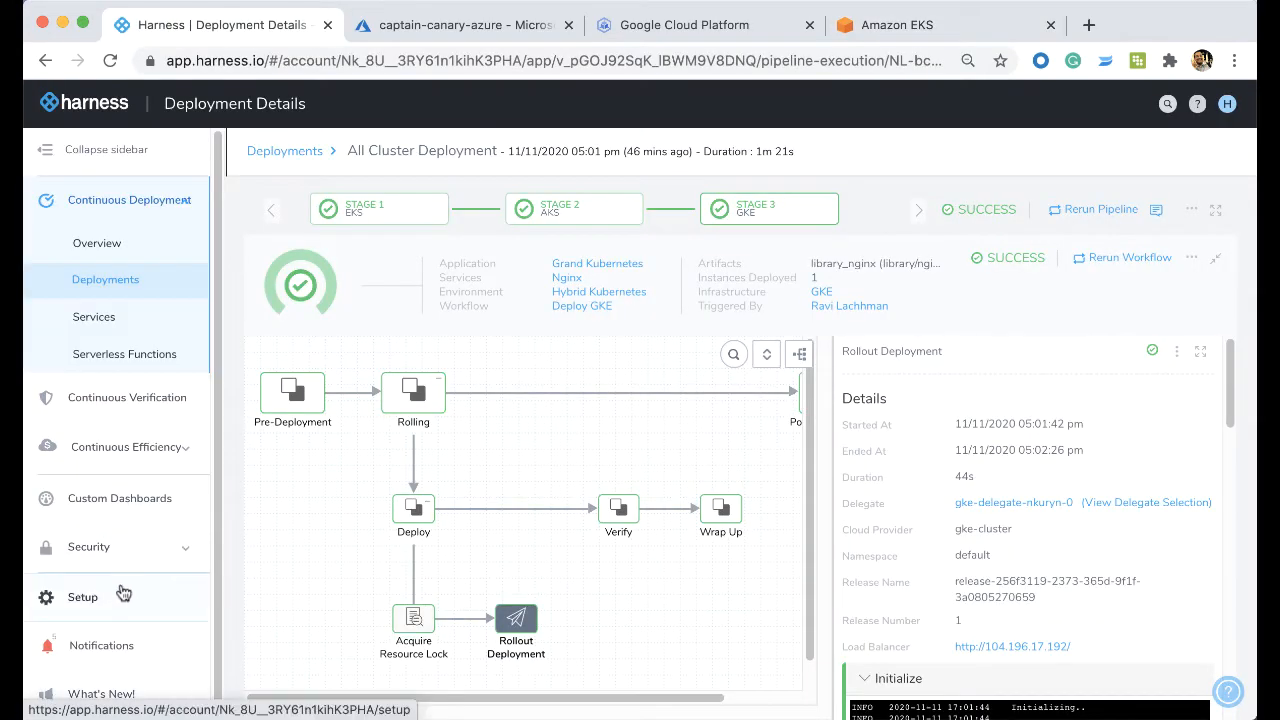
{"action": "left_click", "coordinate": [82, 596]}
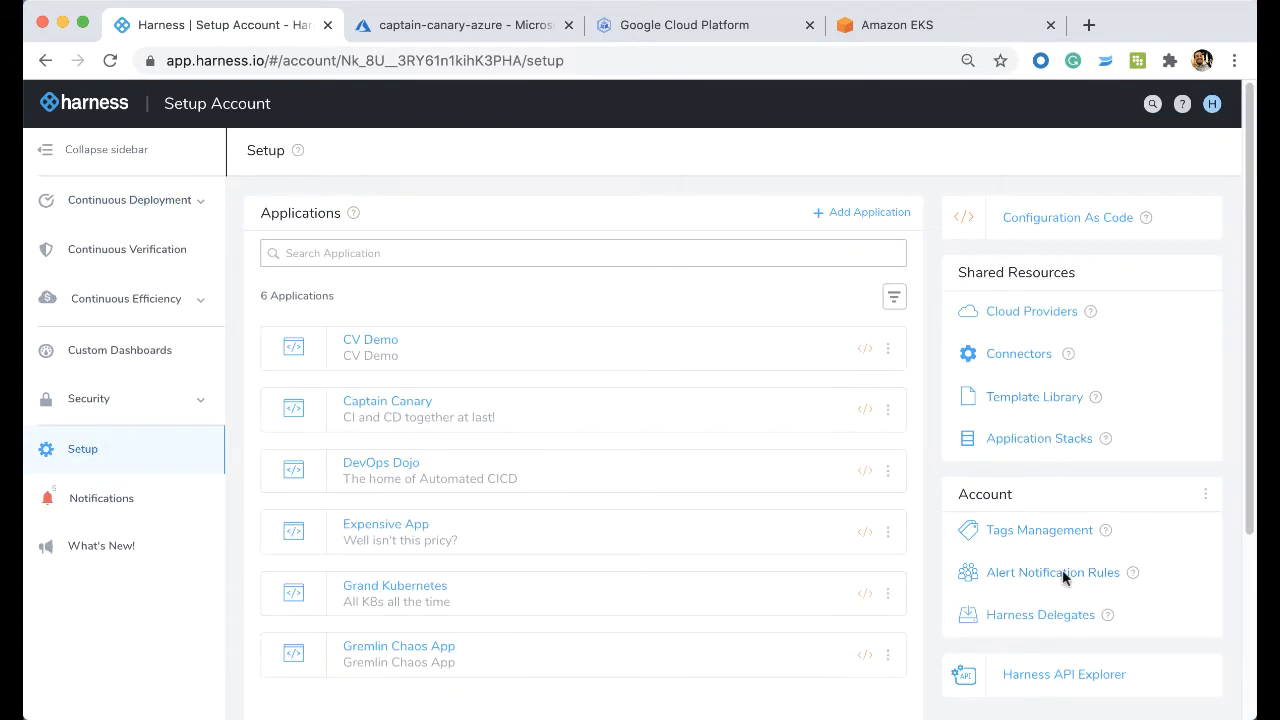
{"action": "left_click", "coordinate": [1040, 614]}
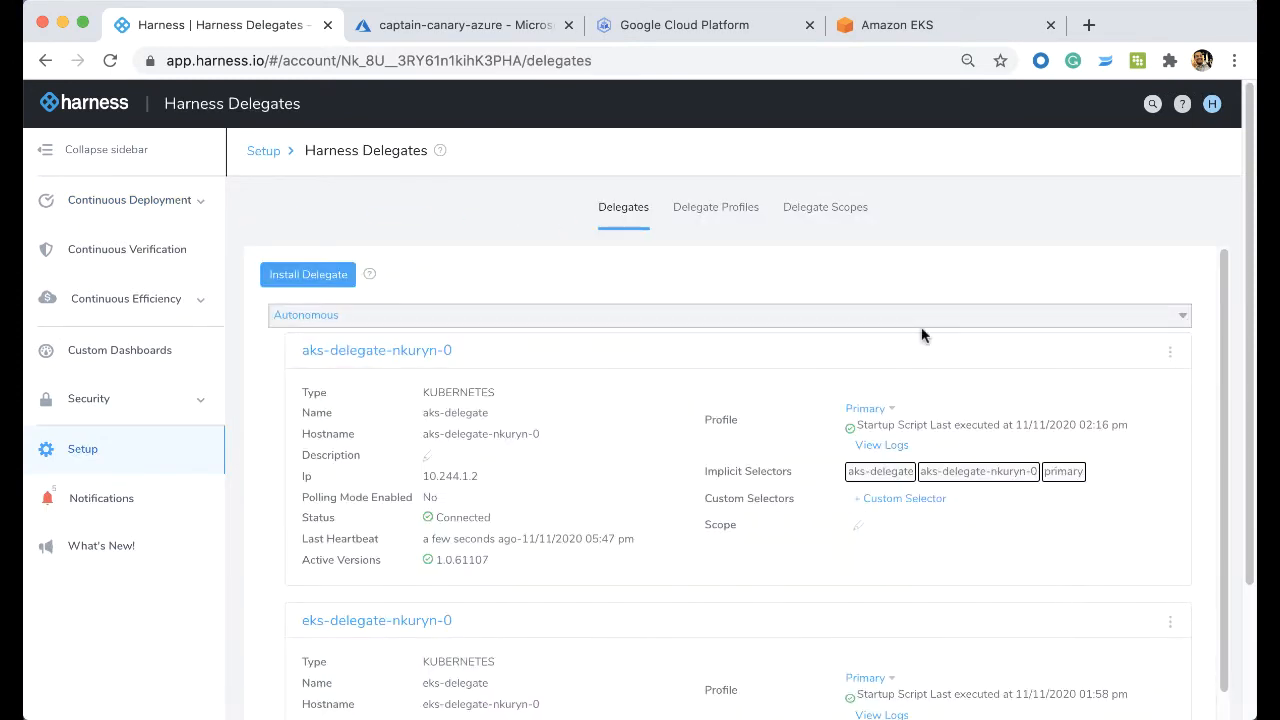
{"action": "mouse_move", "coordinate": [638, 318]}
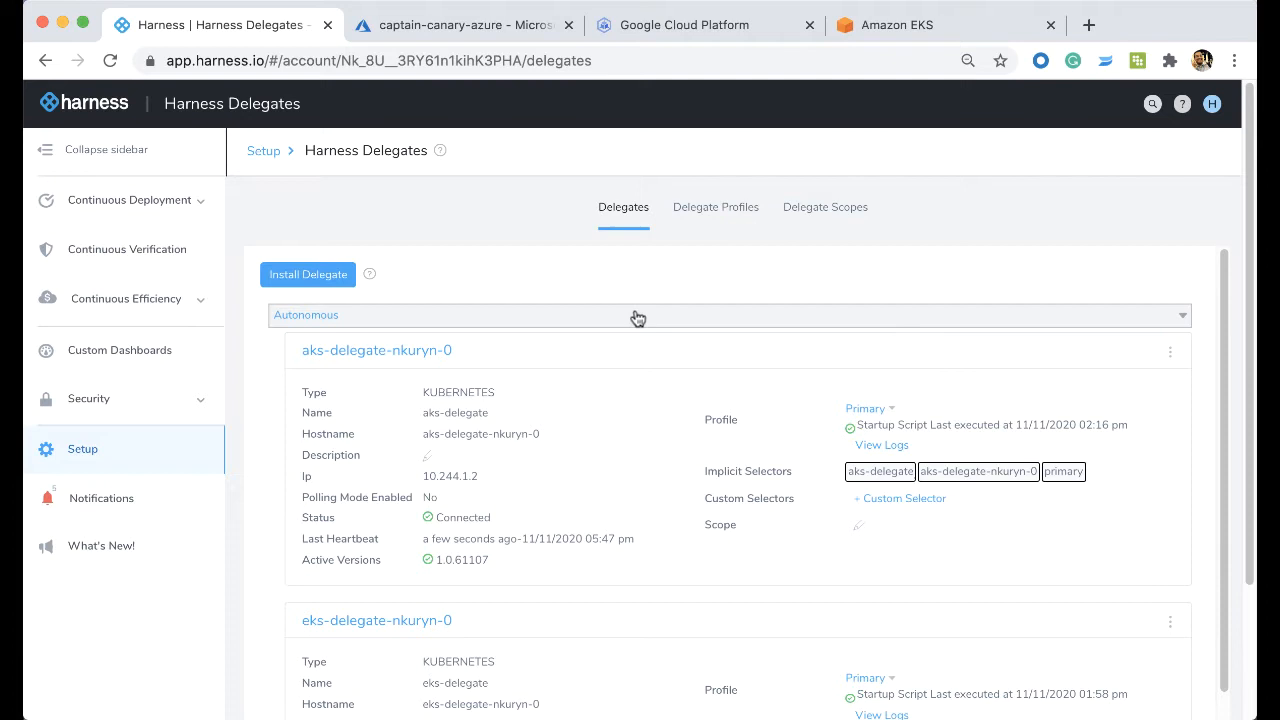
{"action": "scroll", "scroll_direction": "down", "scroll_amount": 3}
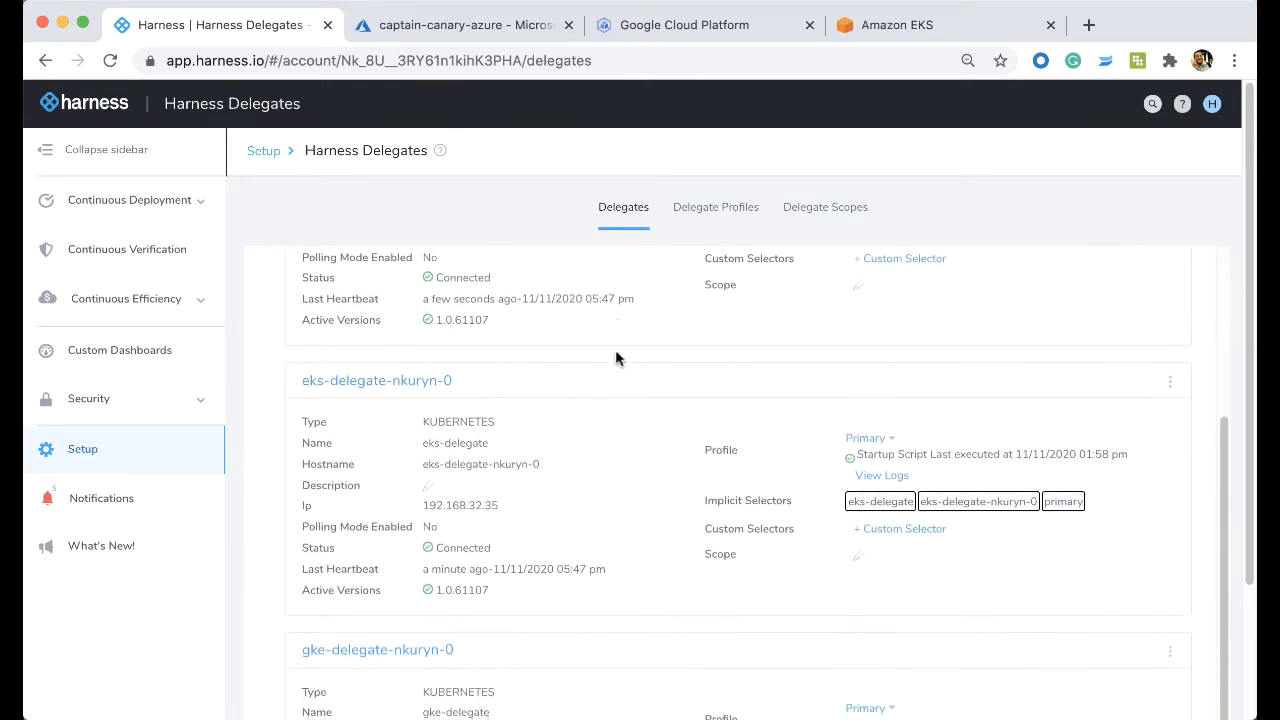
{"action": "scroll", "scroll_direction": "up", "scroll_amount": 3}
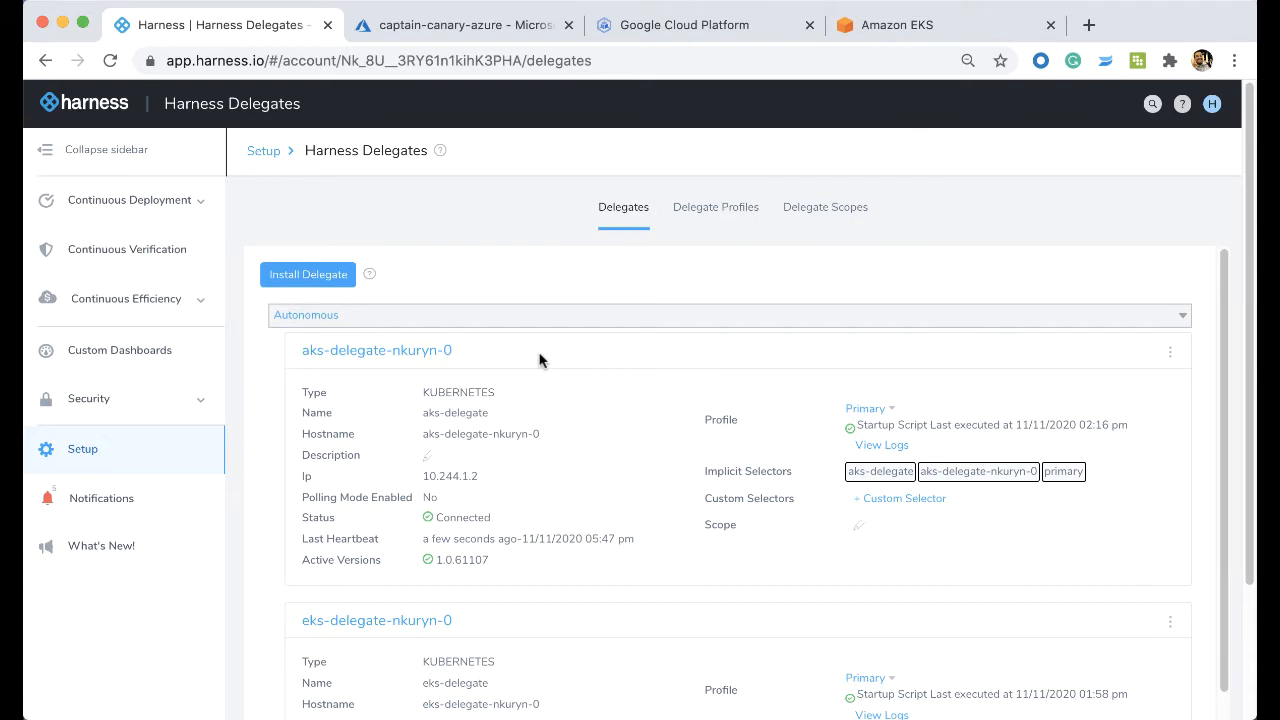
{"action": "mouse_move", "coordinate": [448, 304]}
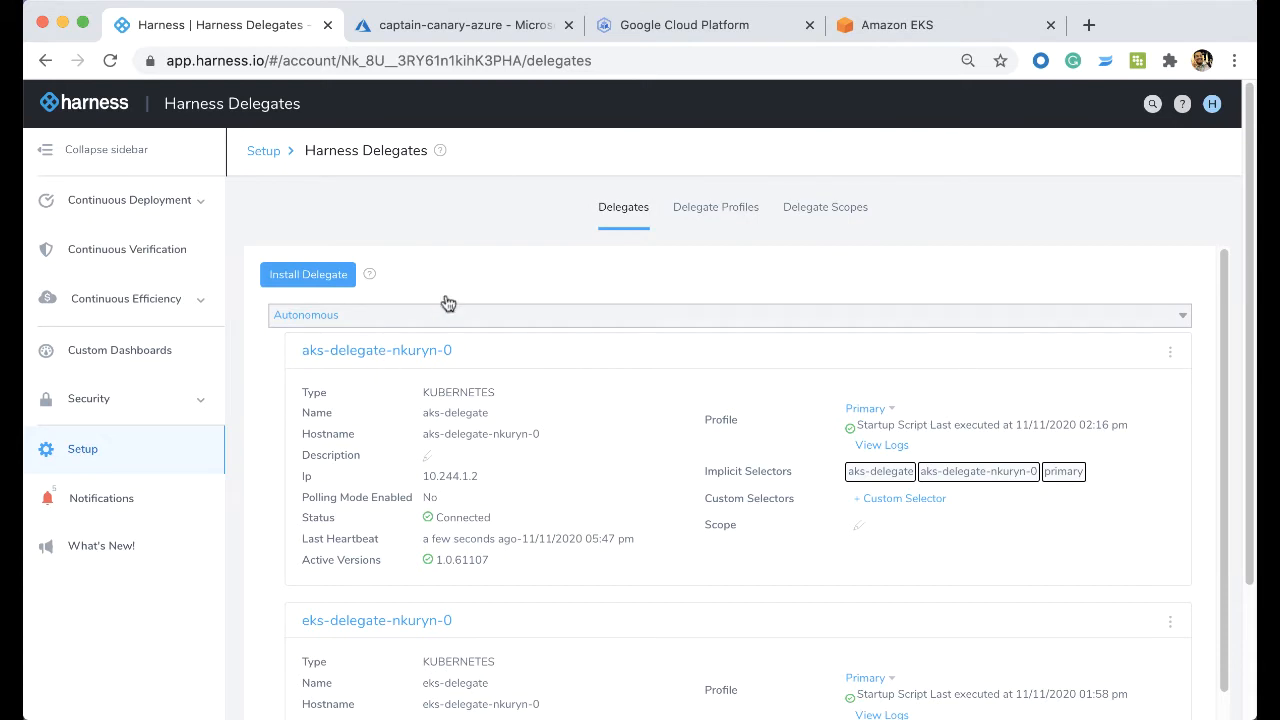
{"action": "mouse_move", "coordinate": [668, 336]}
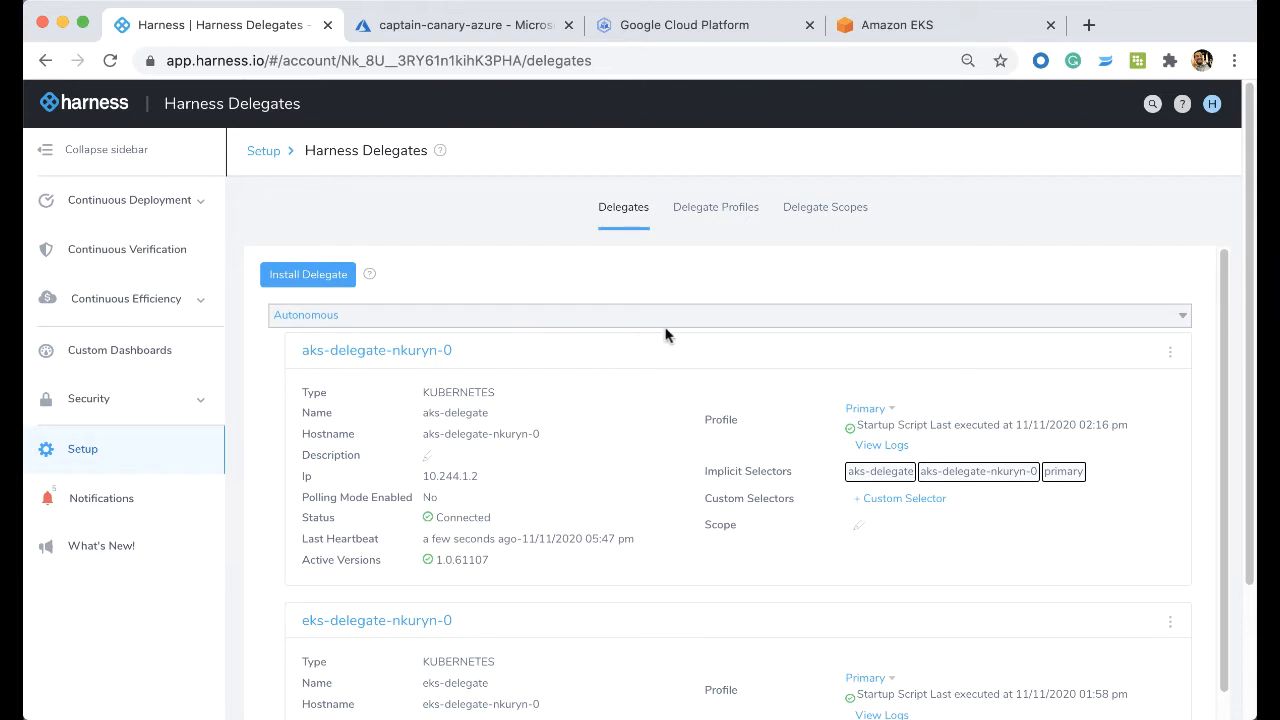
{"action": "mouse_move", "coordinate": [620, 460]}
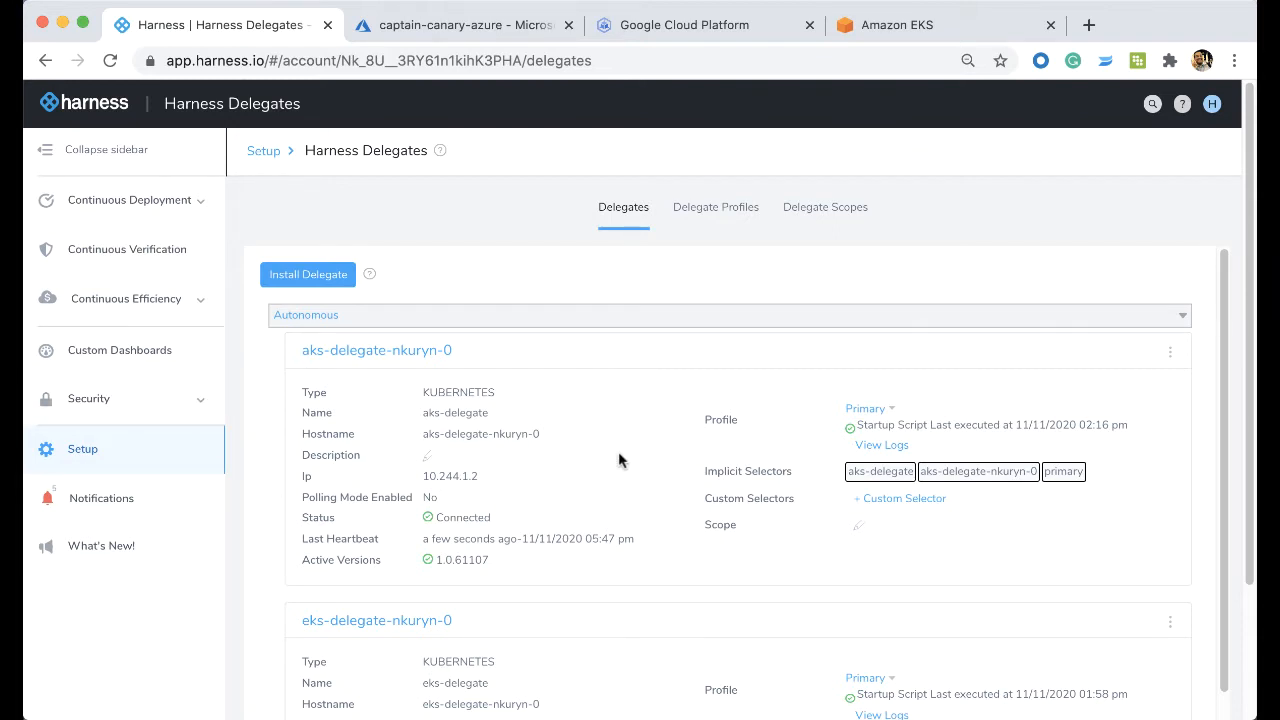
{"action": "mouse_move", "coordinate": [624, 368]}
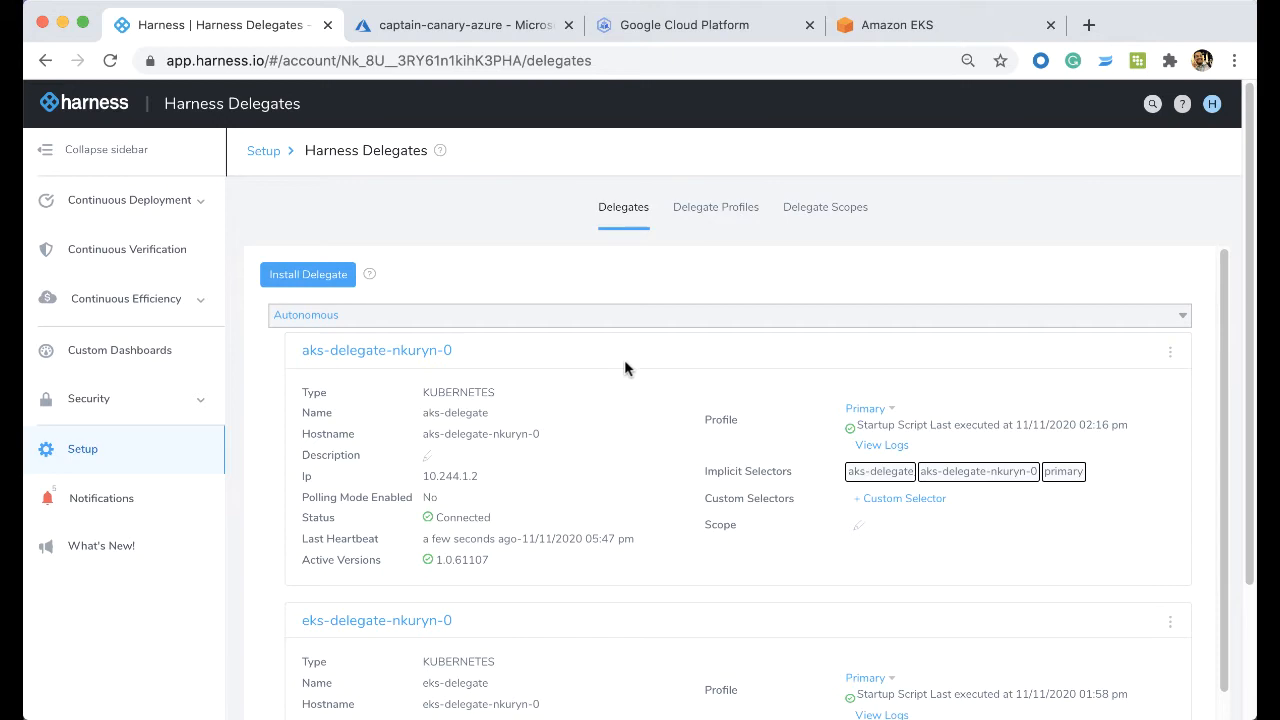
{"action": "scroll", "scroll_direction": "down", "scroll_amount": 3}
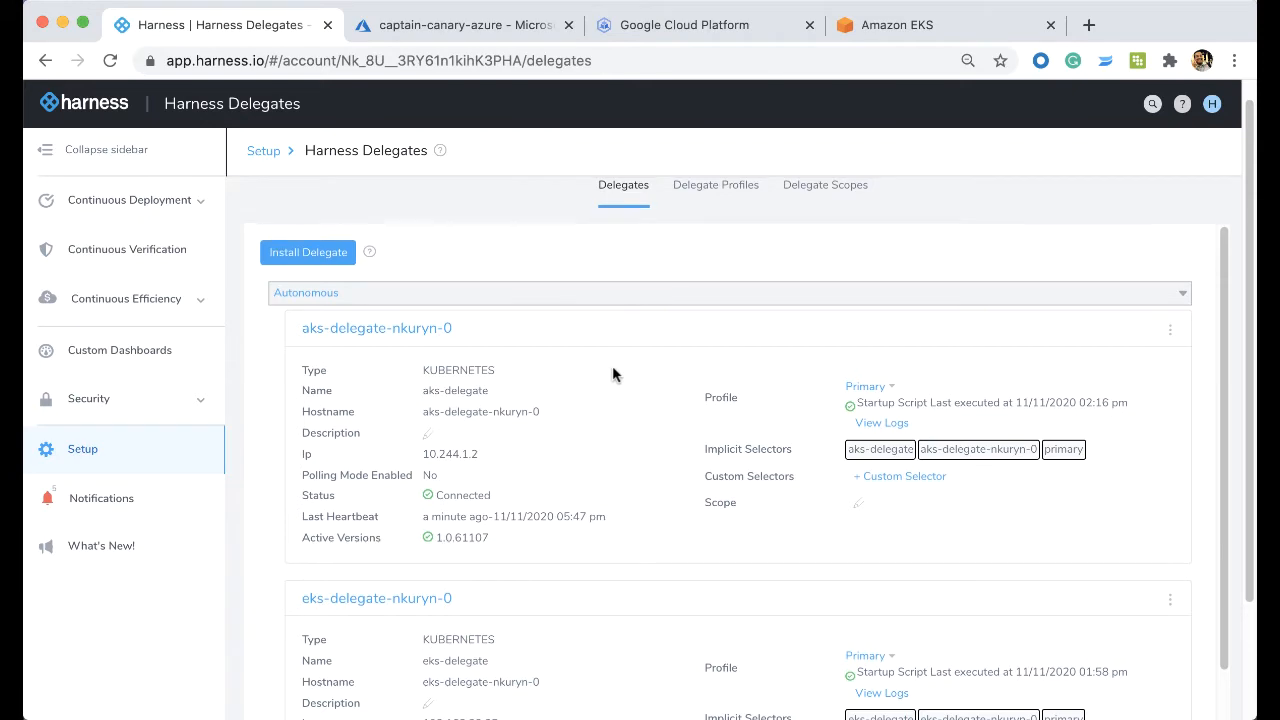
Step: Draft a new Kubernetes YAML delegate named MyCloud, then discard it unsaved
{"action": "left_click", "coordinate": [308, 252]}
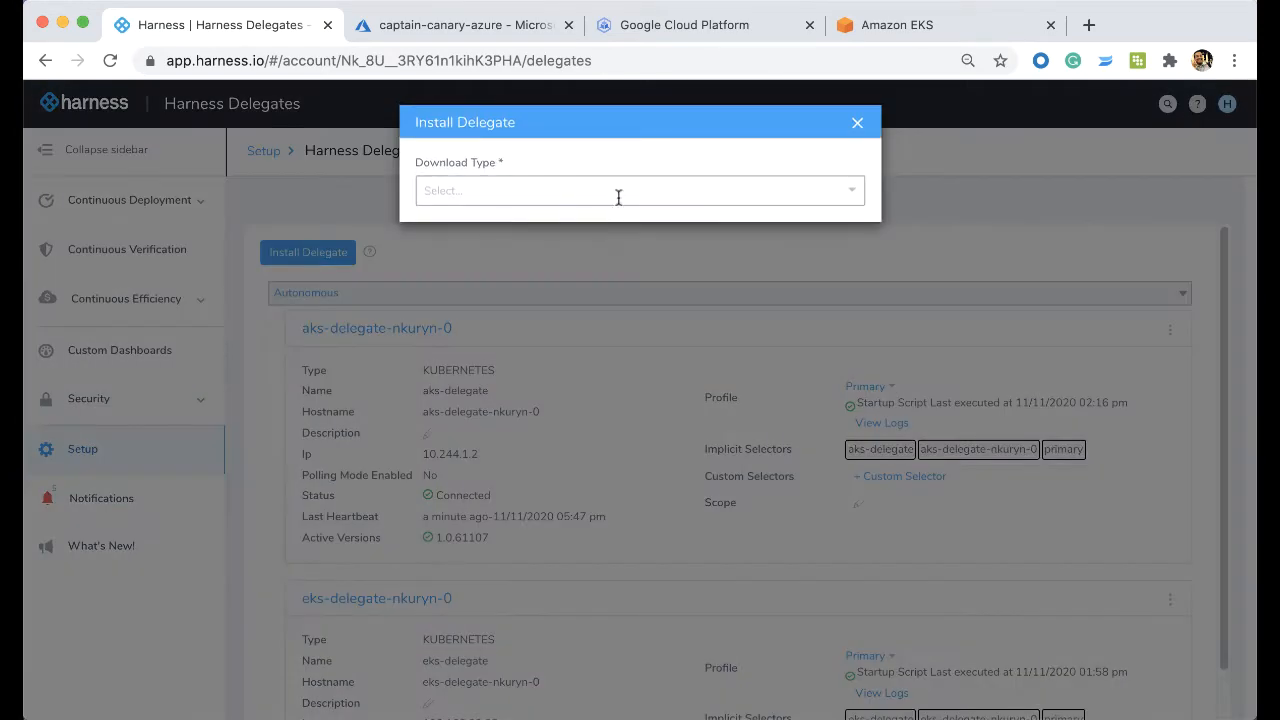
{"action": "left_click", "coordinate": [640, 190]}
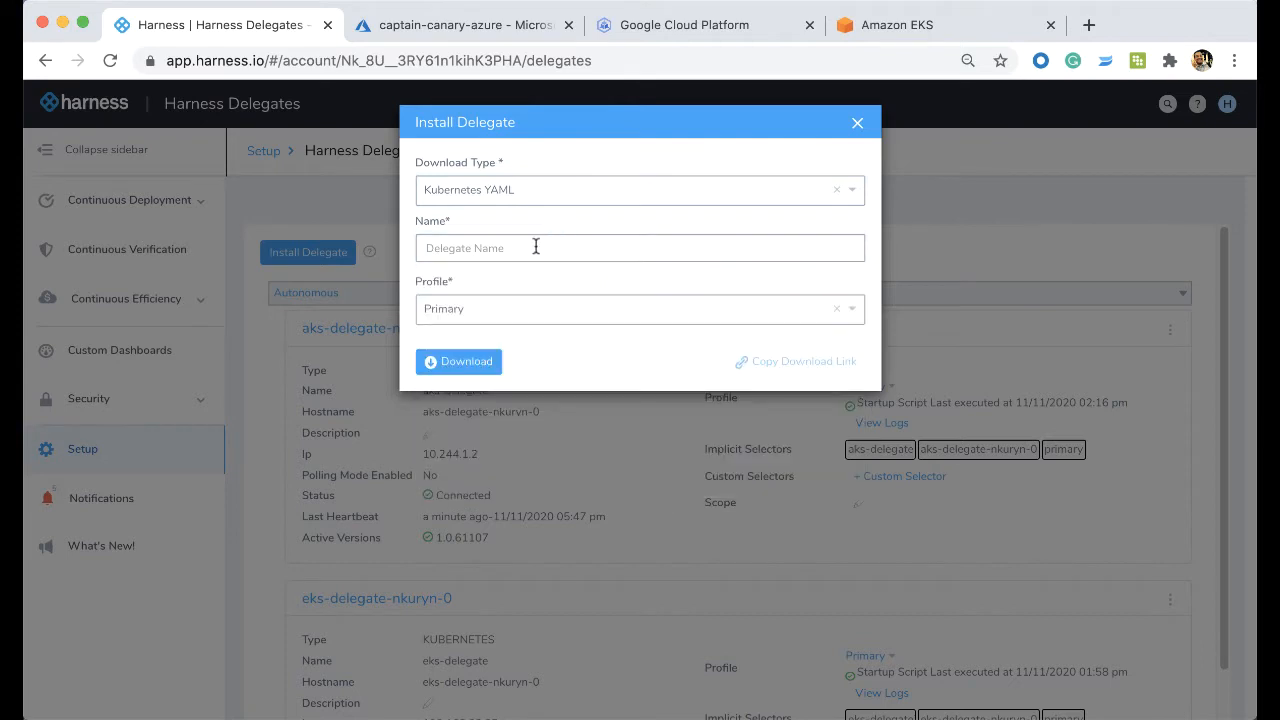
{"action": "type", "text": "MyCloud"}
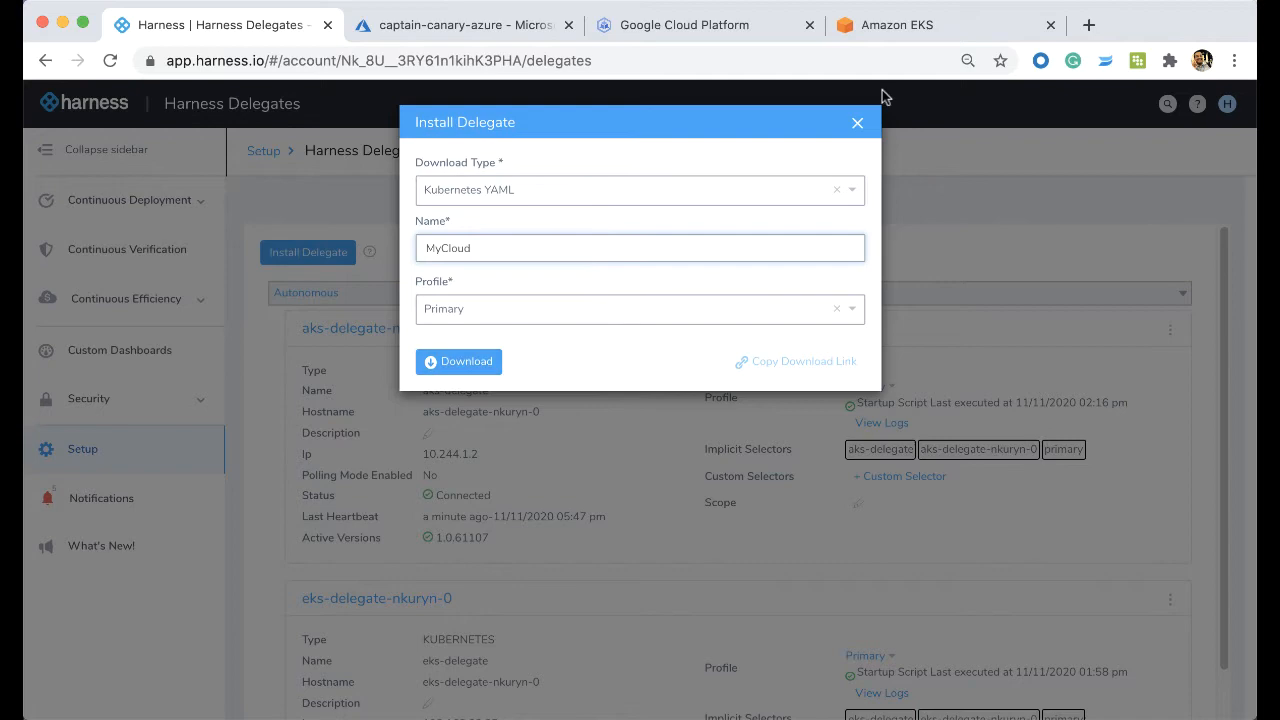
{"action": "left_click", "coordinate": [856, 122]}
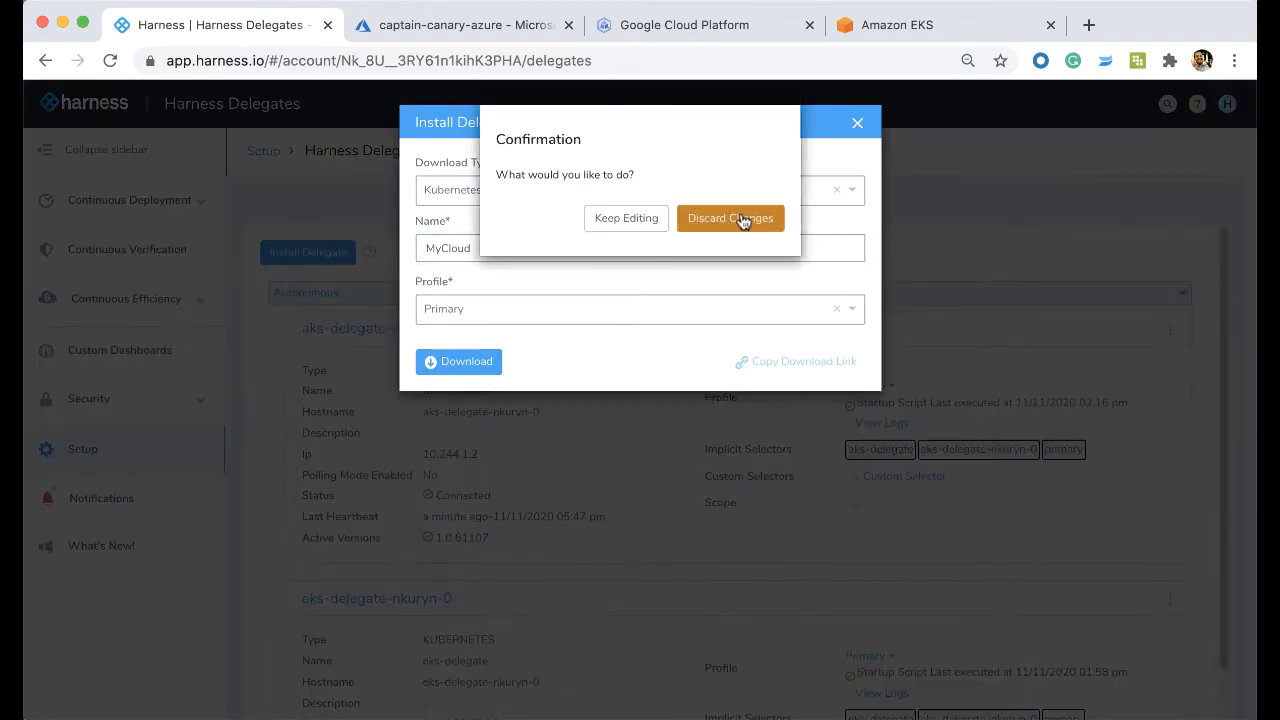
{"action": "left_click", "coordinate": [730, 218]}
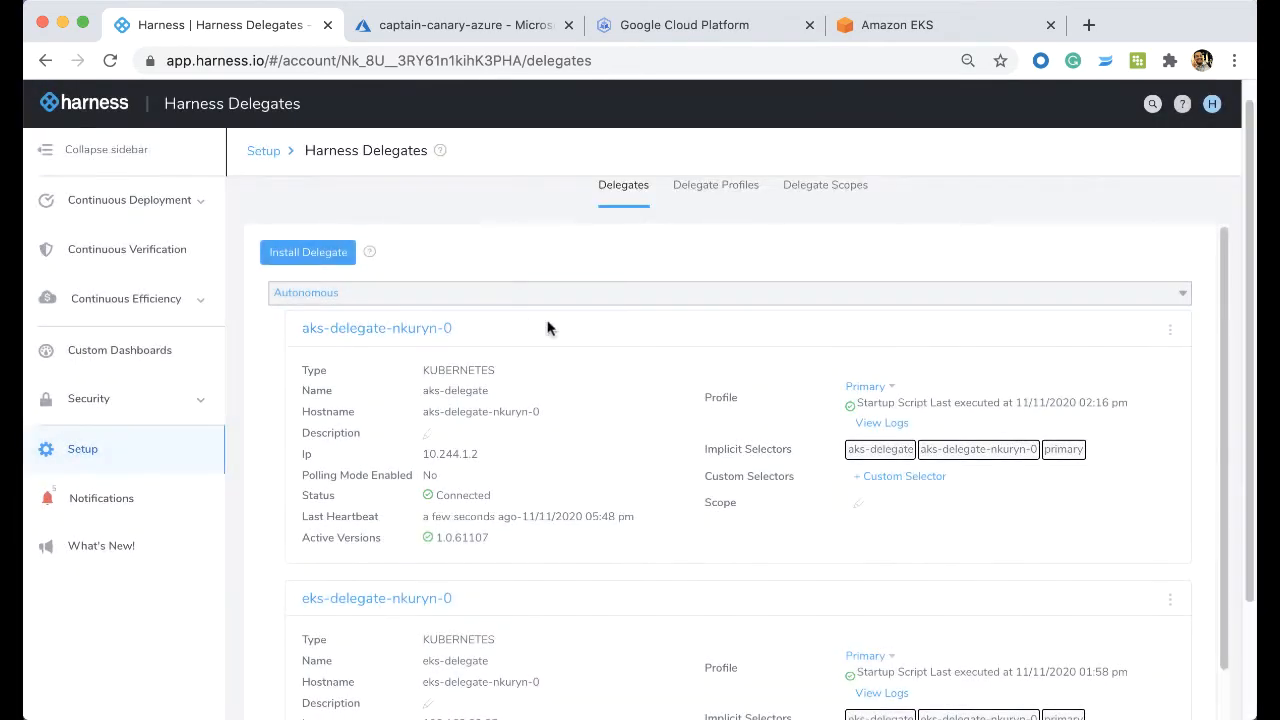
{"action": "mouse_move", "coordinate": [560, 332]}
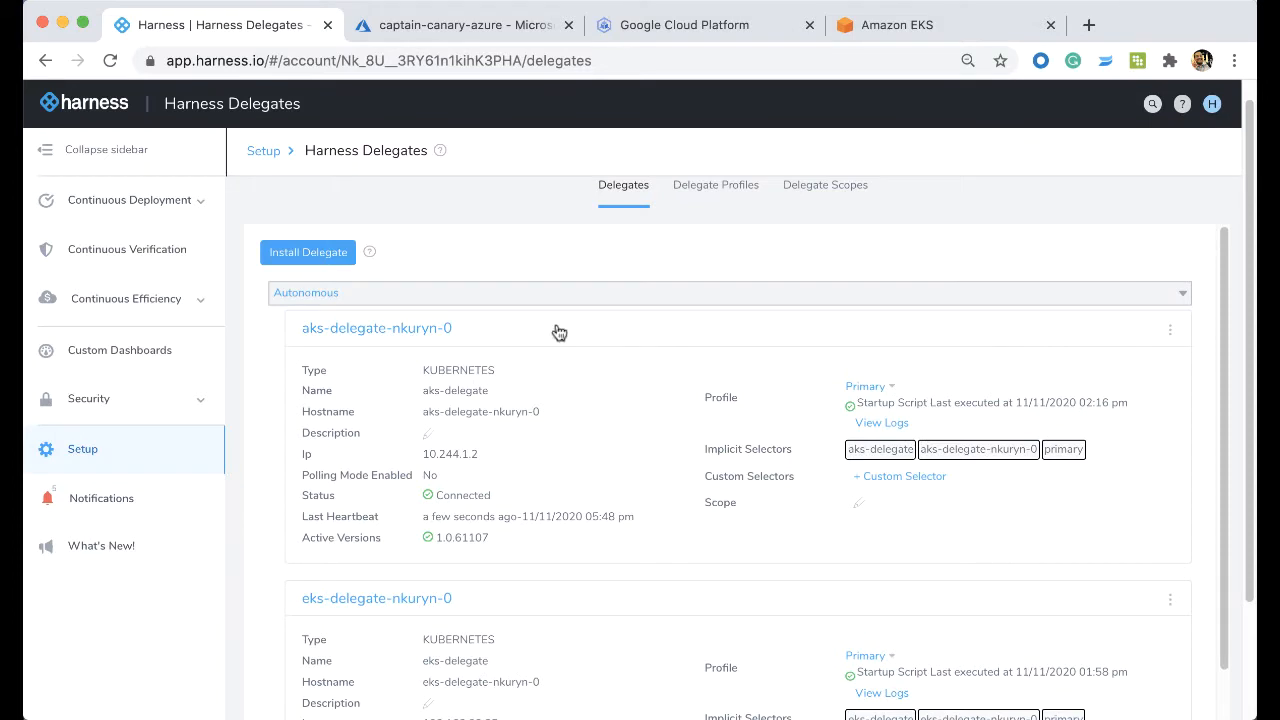
{"action": "mouse_move", "coordinate": [648, 304]}
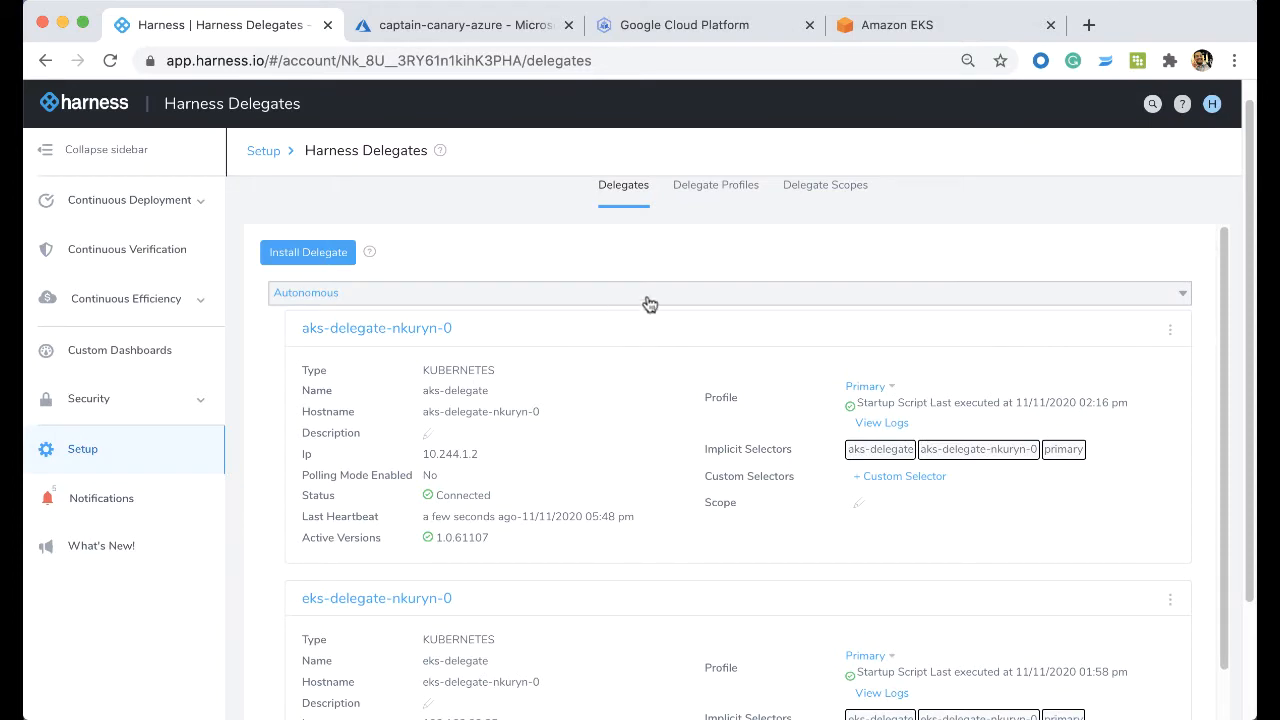
{"action": "mouse_move", "coordinate": [646, 304]}
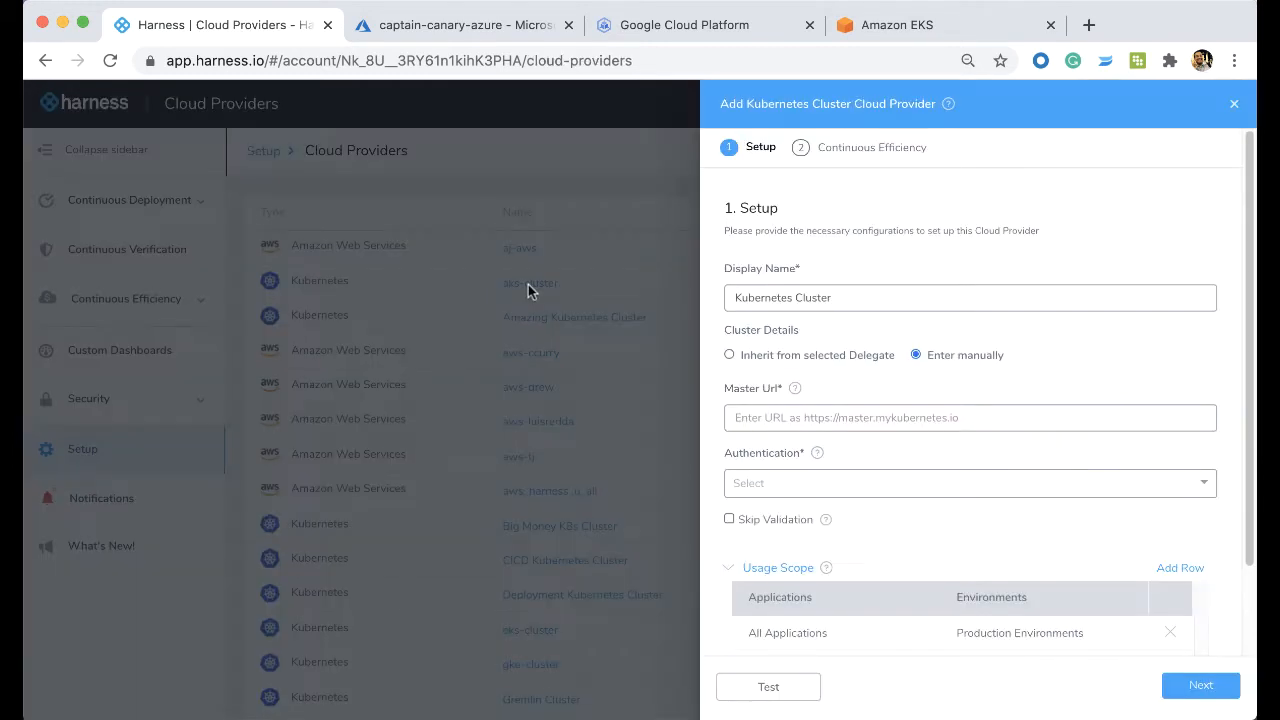
{"action": "mouse_move", "coordinate": [418, 140]}
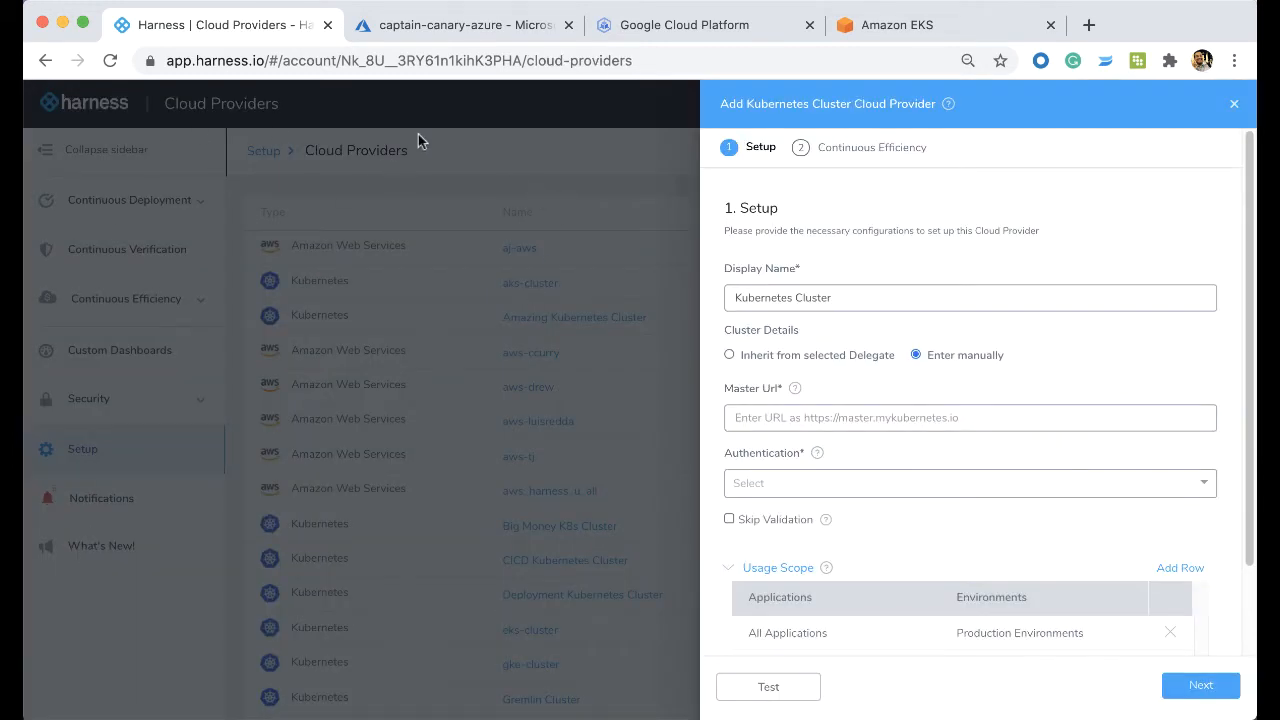
{"action": "mouse_move", "coordinate": [1068, 268]}
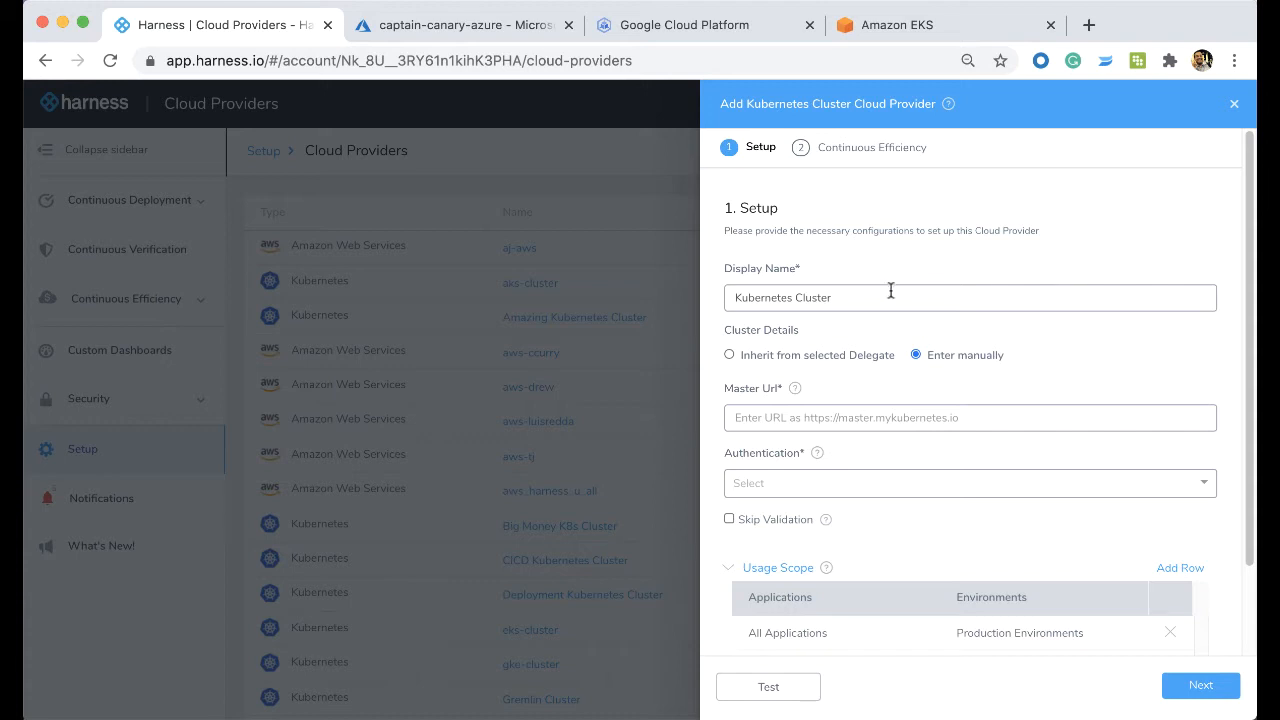
Step: Name the cloud provider New EKS Cluster, inherit details from eks-delegate, and run its connection test
{"action": "type", "text": "New EKS CLuste"}
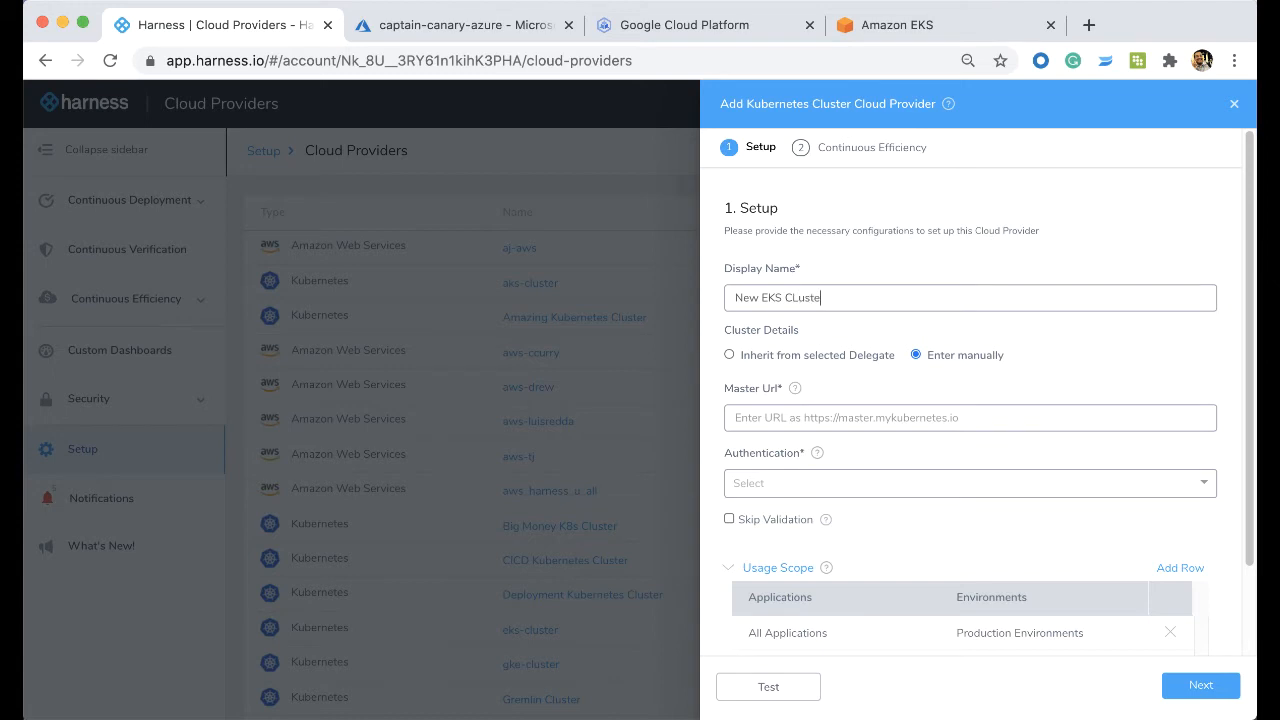
{"action": "type", "text": "rr"}
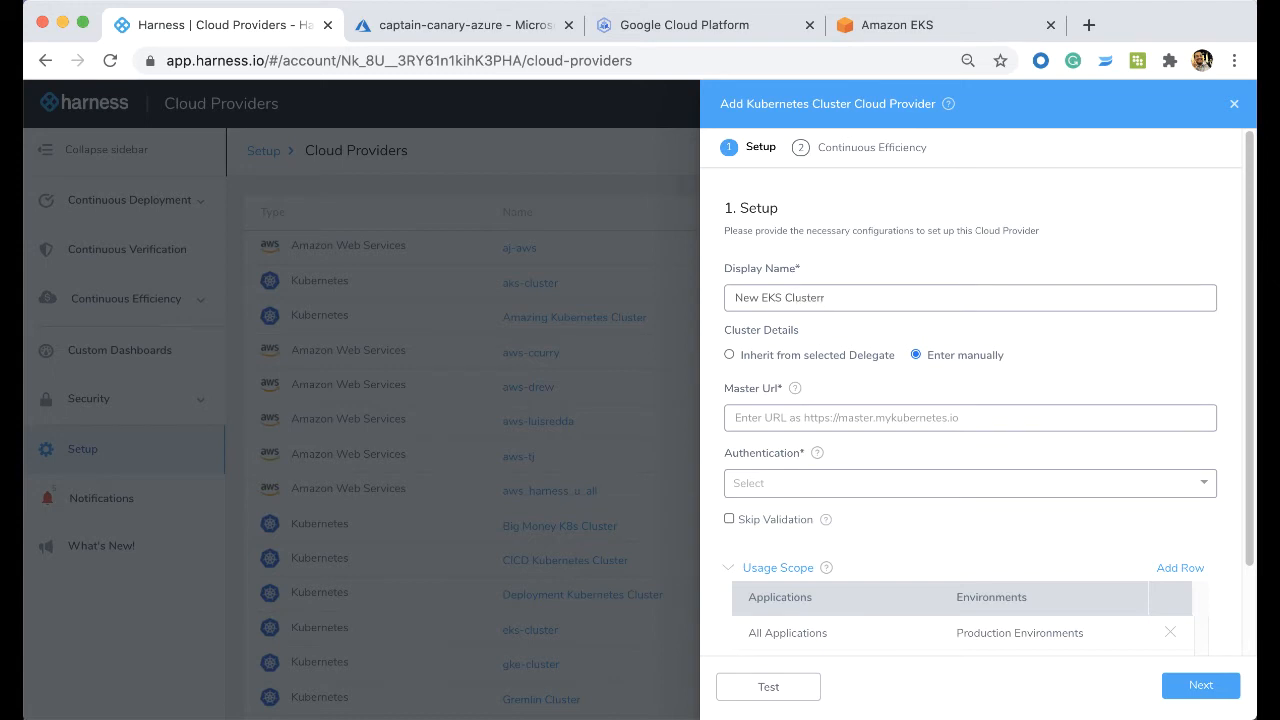
{"action": "key", "text": "Backspace"}
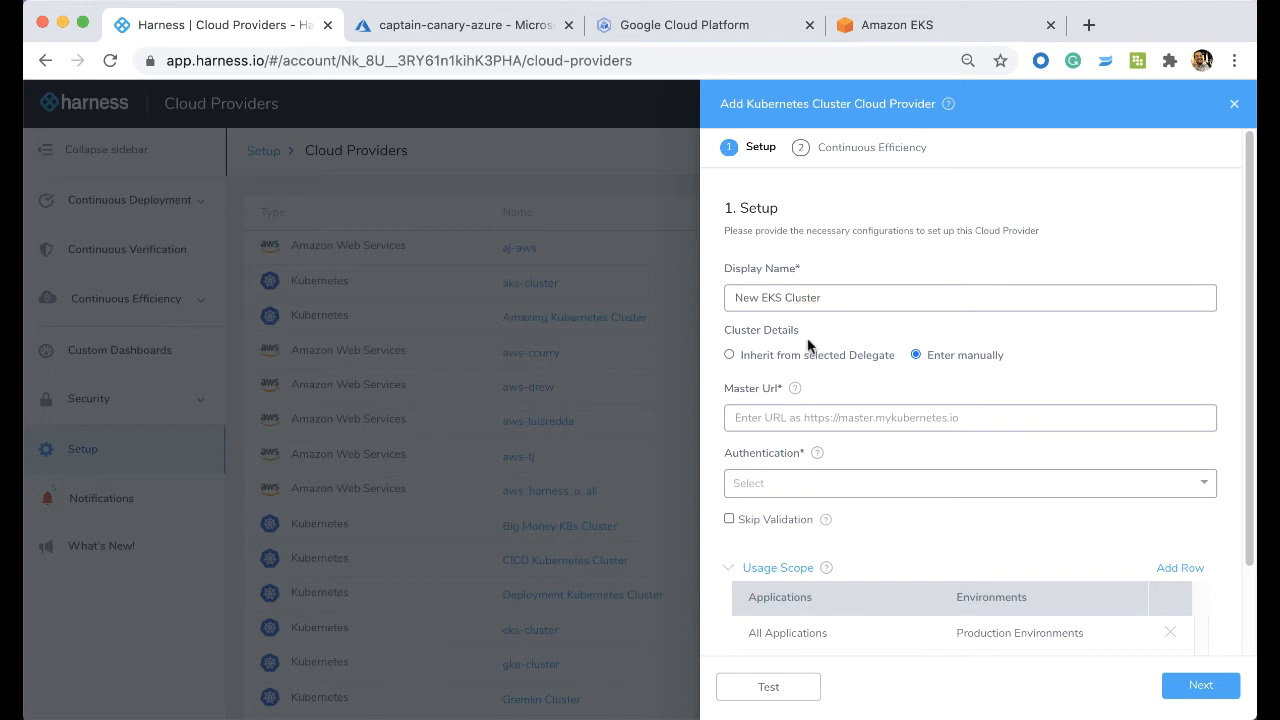
{"action": "left_click", "coordinate": [728, 354]}
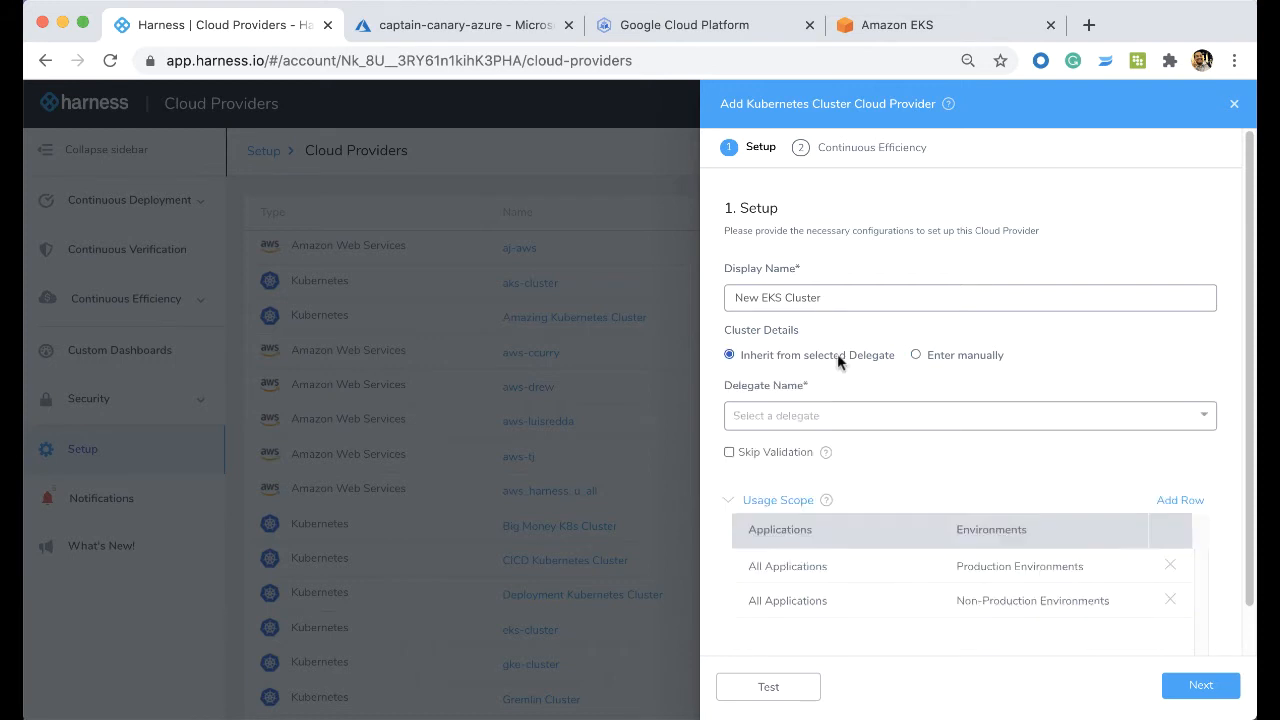
{"action": "left_click", "coordinate": [968, 414]}
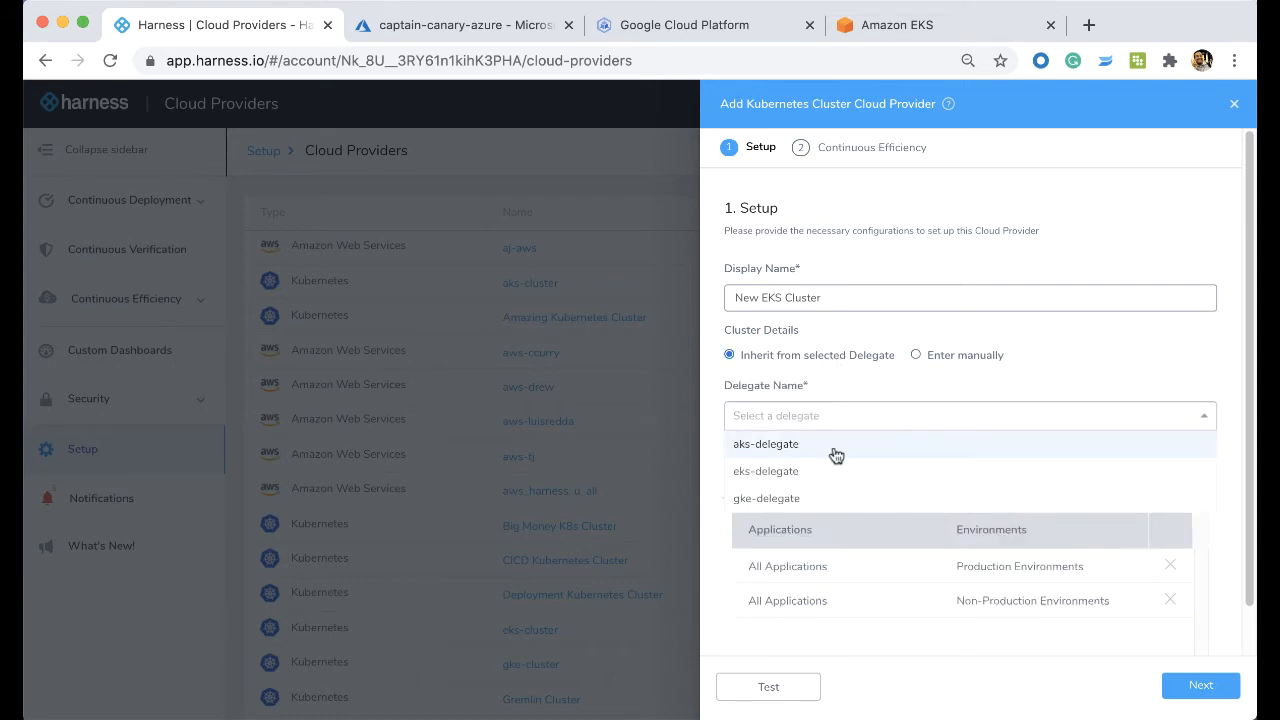
{"action": "left_click", "coordinate": [766, 472]}
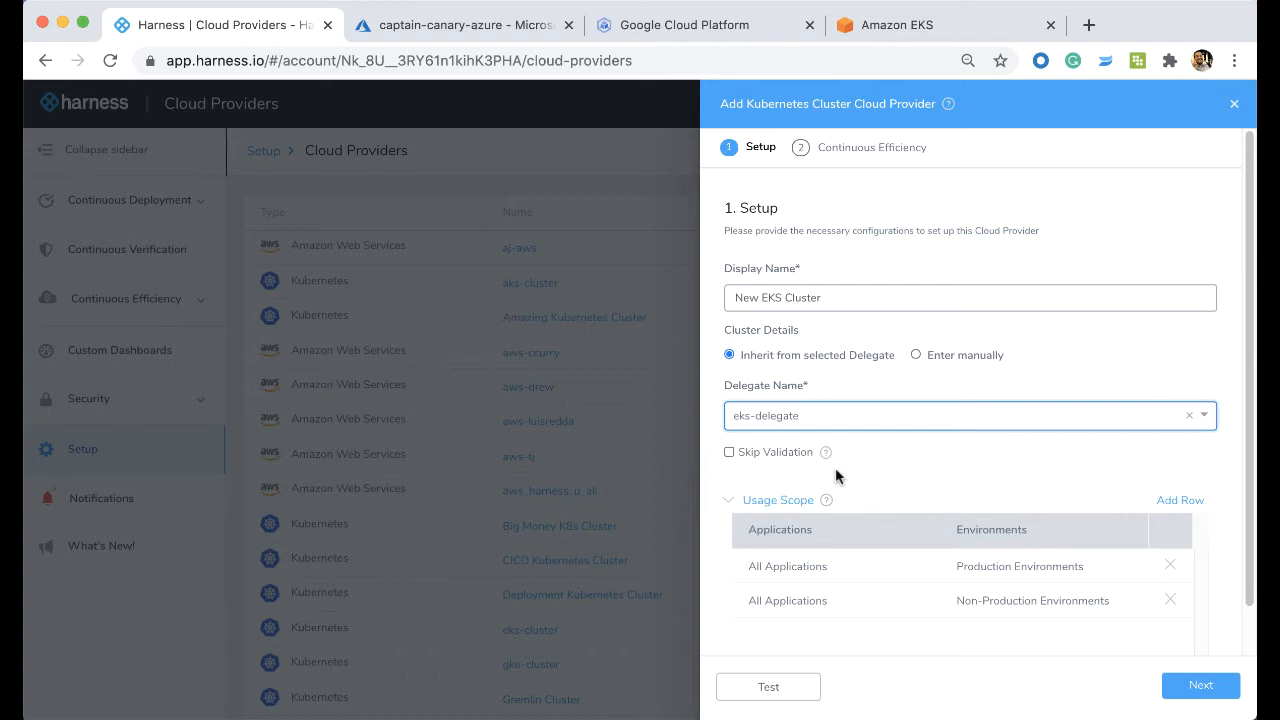
{"action": "mouse_move", "coordinate": [844, 242]}
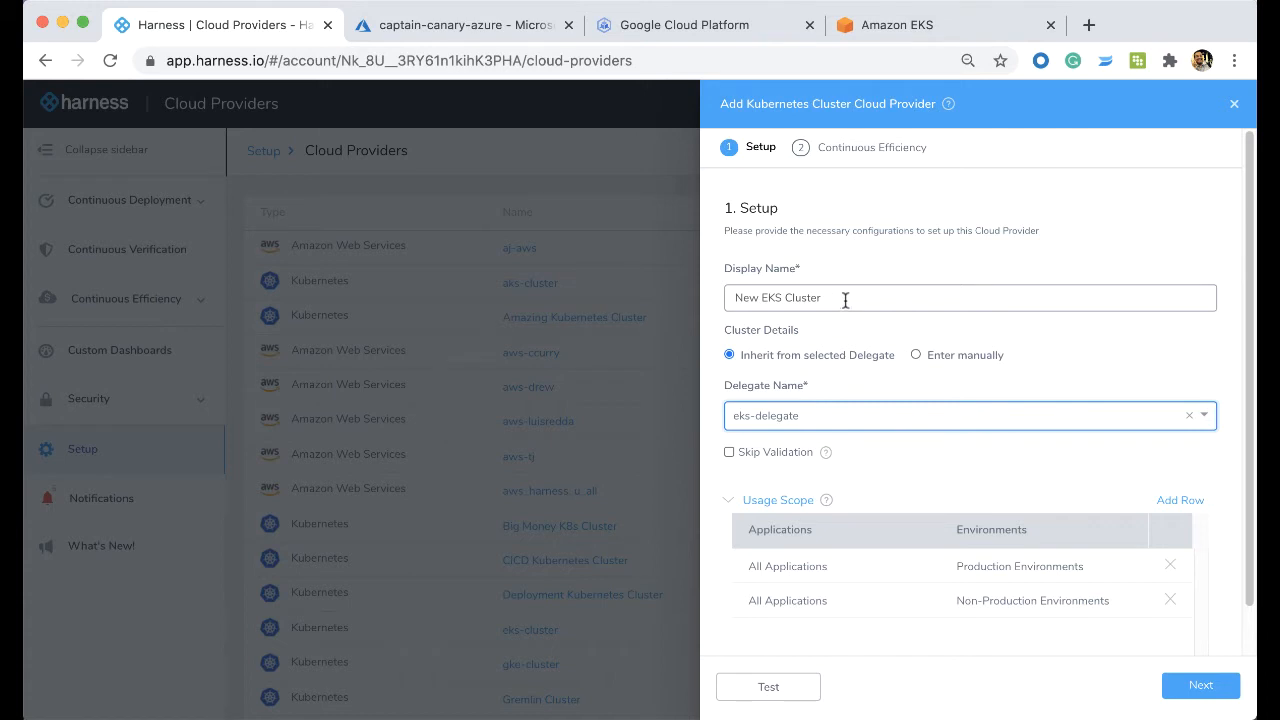
{"action": "left_click", "coordinate": [768, 686]}
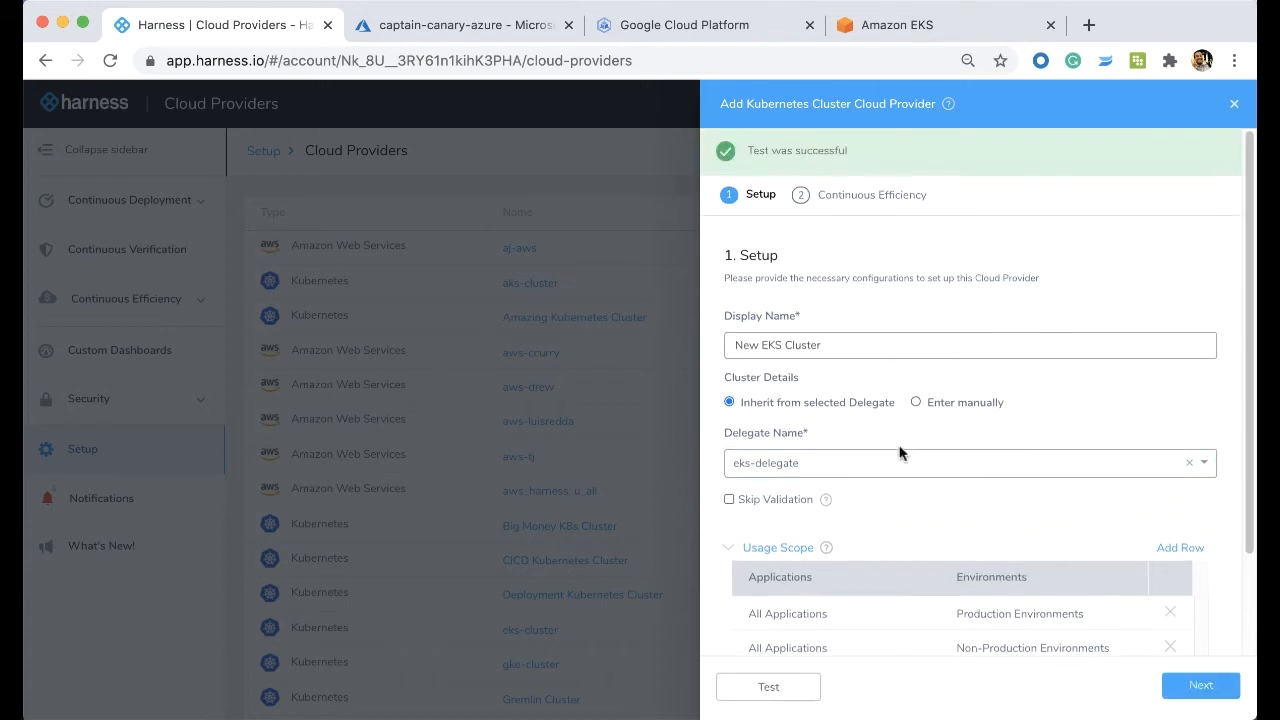
{"action": "mouse_move", "coordinate": [804, 300]}
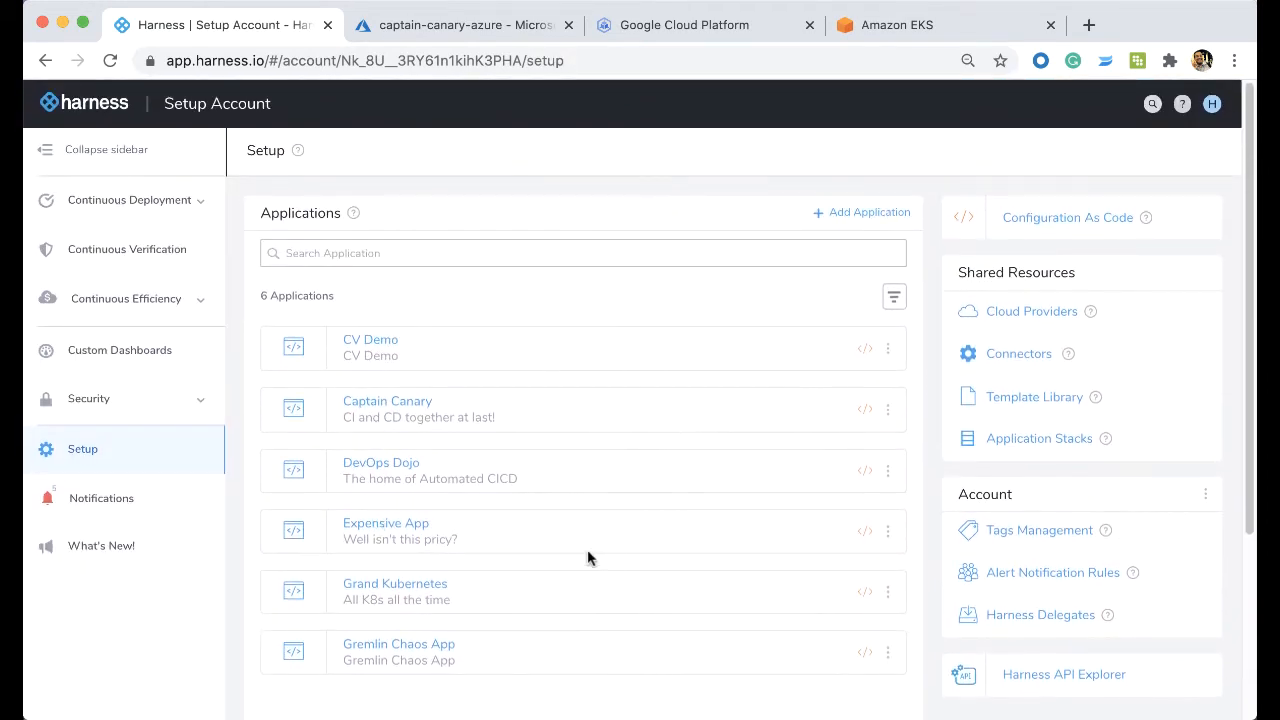
{"action": "mouse_move", "coordinate": [394, 590]}
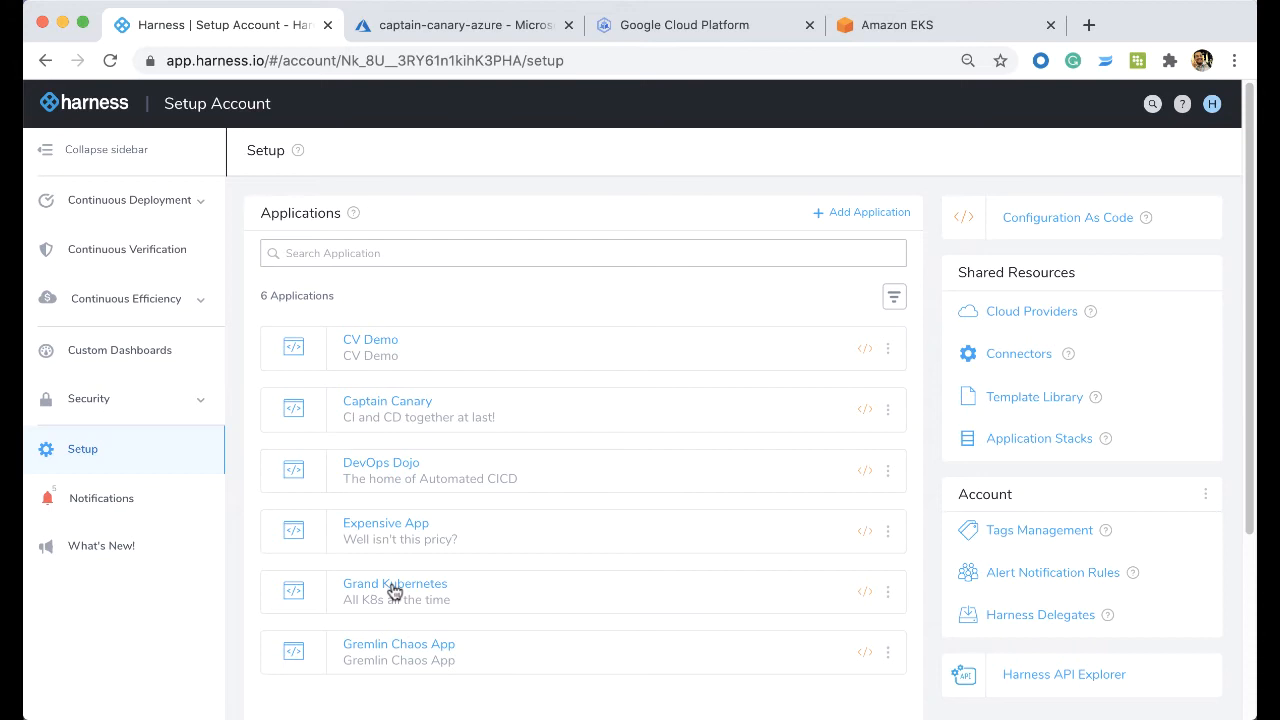
Step: View the Grand Kubernetes application's Nginx service, workflows and All Cluster Deployment pipeline
{"action": "left_click", "coordinate": [394, 584]}
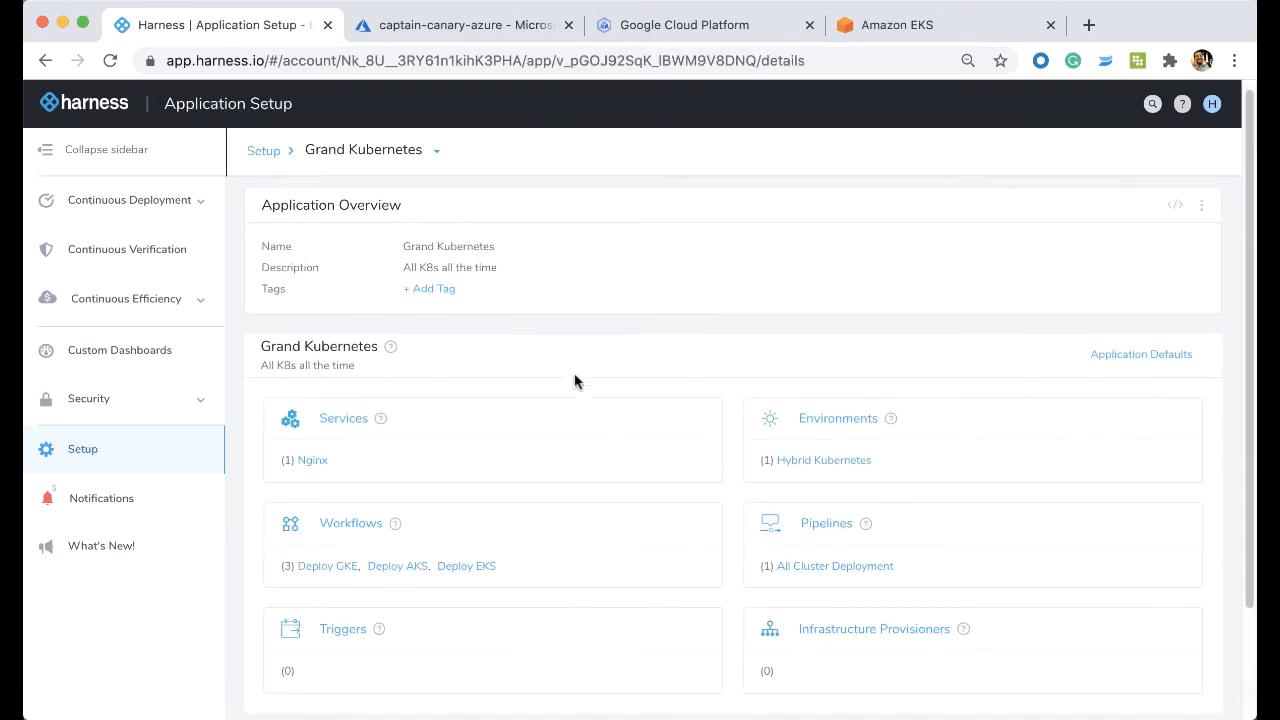
{"action": "scroll", "scroll_direction": "down", "scroll_amount": 3}
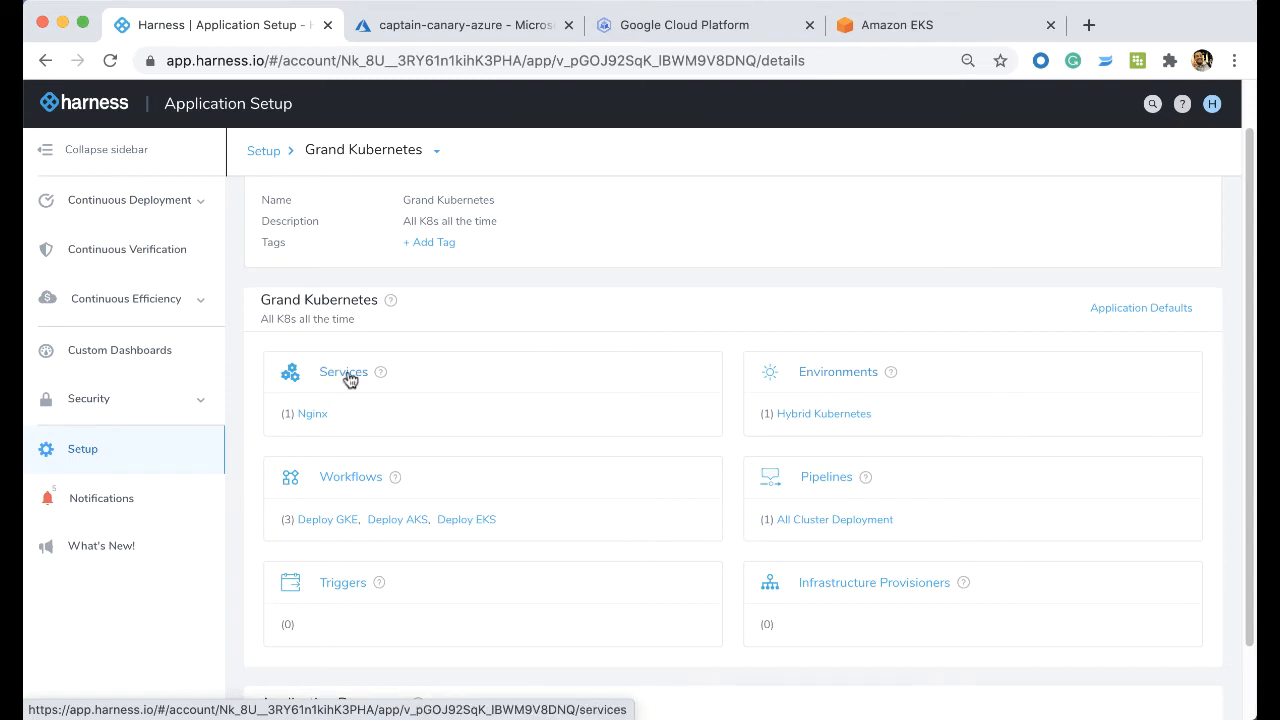
{"action": "scroll", "scroll_direction": "down", "scroll_amount": 3}
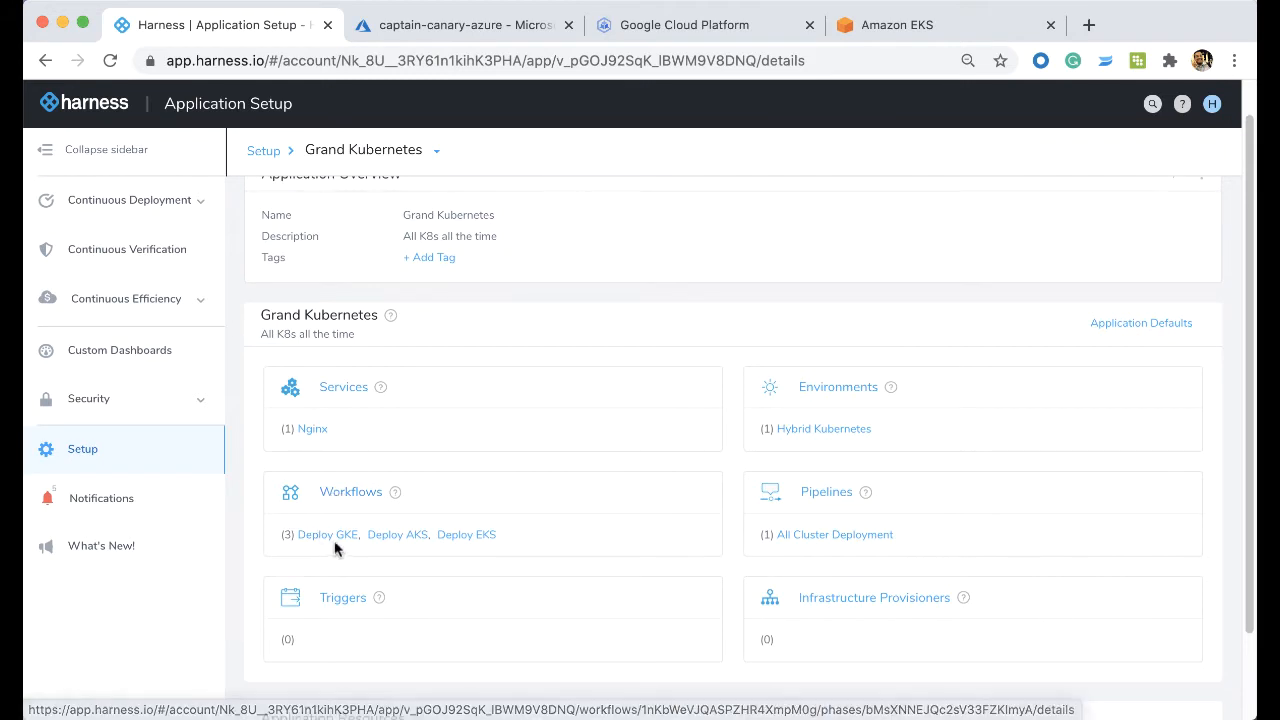
{"action": "mouse_move", "coordinate": [260, 532]}
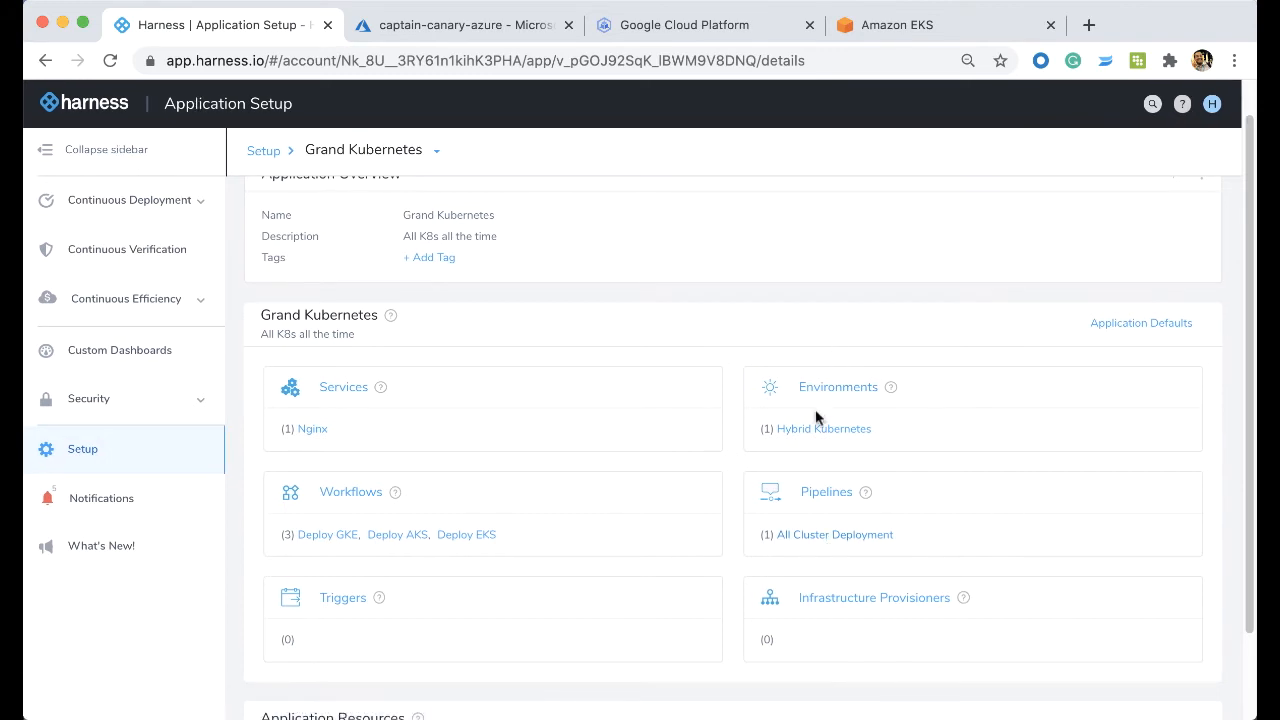
Step: View the Hybrid Kubernetes environment's GKE, AKS and EKS infrastructure definitions
{"action": "left_click", "coordinate": [824, 428]}
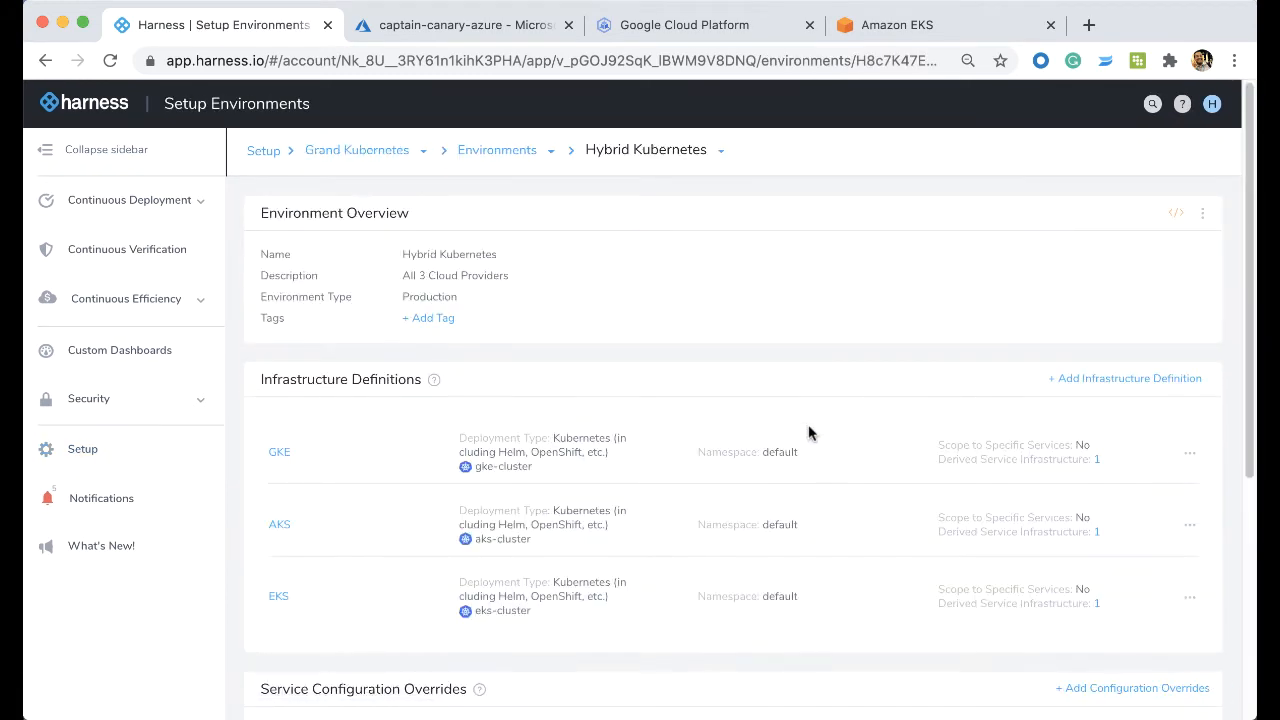
{"action": "scroll", "scroll_direction": "down", "scroll_amount": 3}
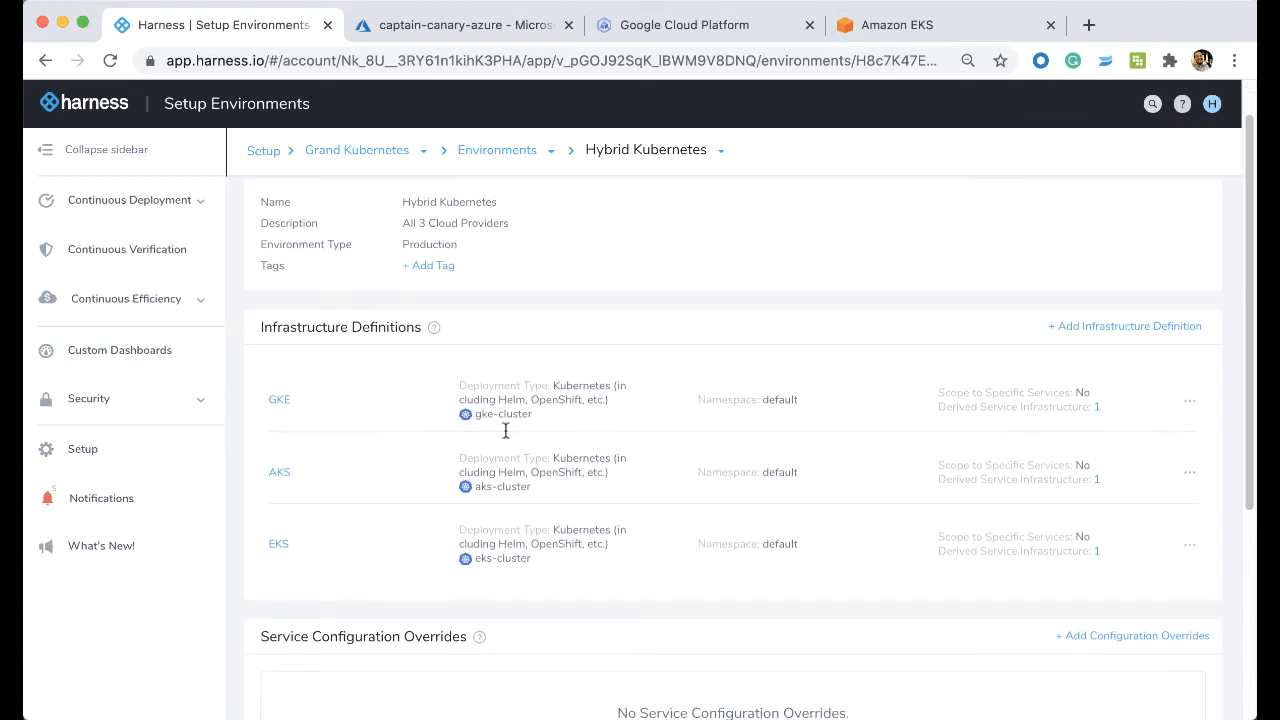
{"action": "mouse_move", "coordinate": [1088, 234]}
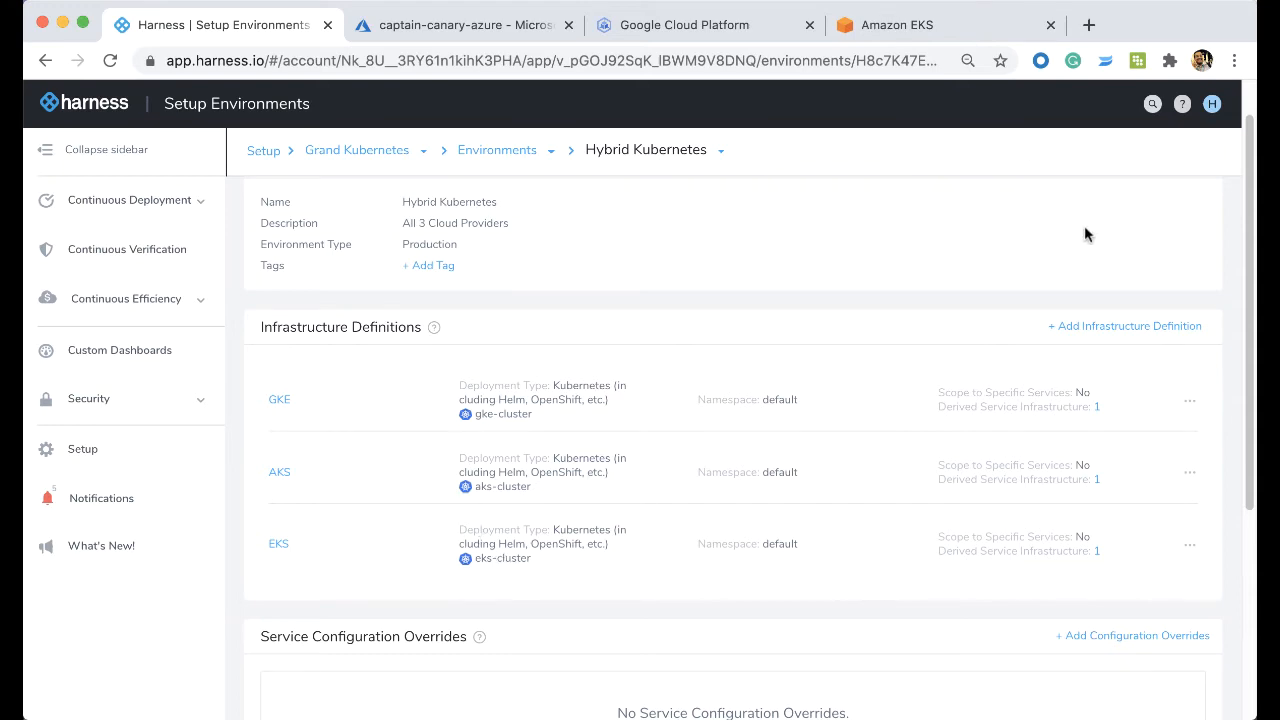
Step: Draft a New infrastructure definition of type Kubernetes Cluster using the eks-cluster cloud provider
{"action": "left_click", "coordinate": [1124, 326]}
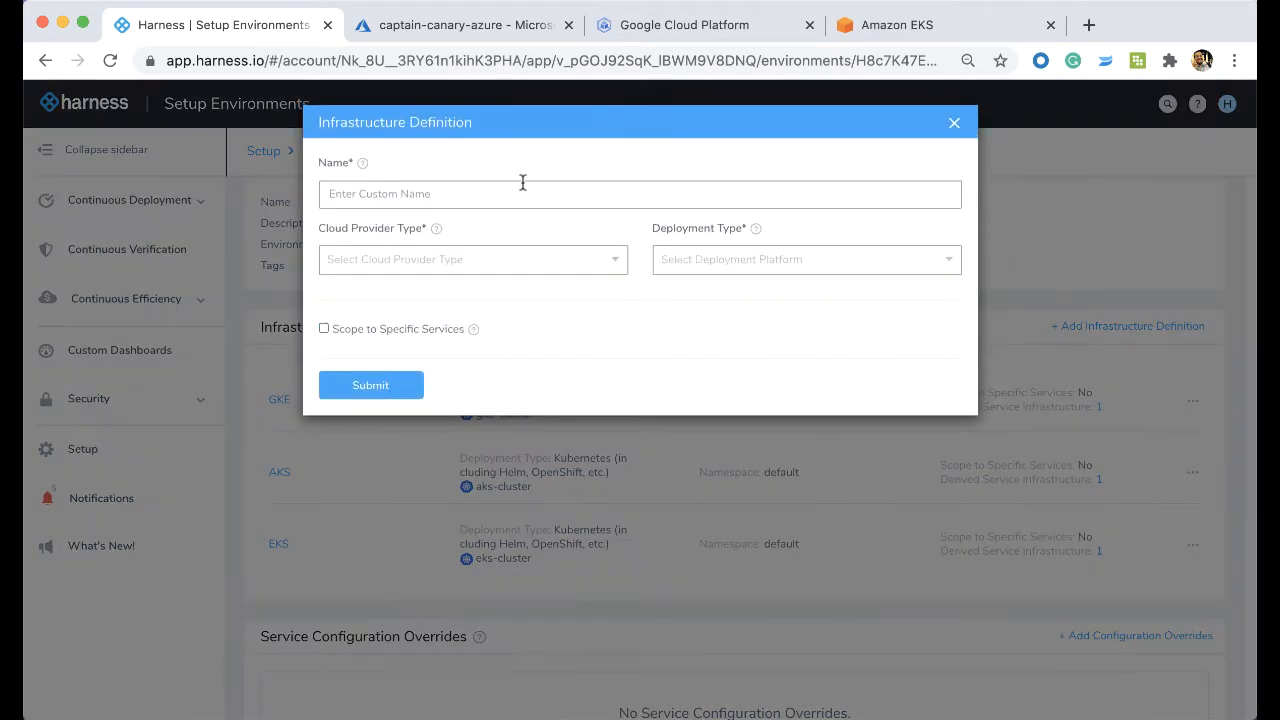
{"action": "type", "text": "New"}
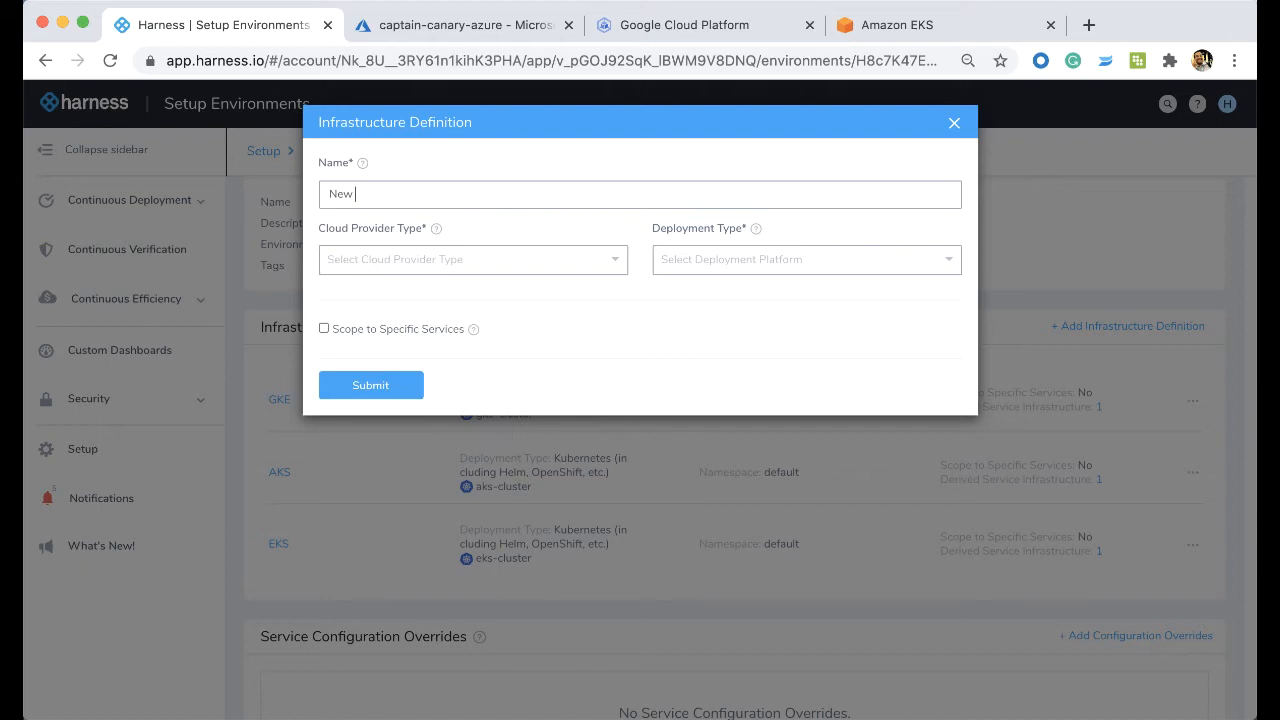
{"action": "left_click", "coordinate": [470, 260]}
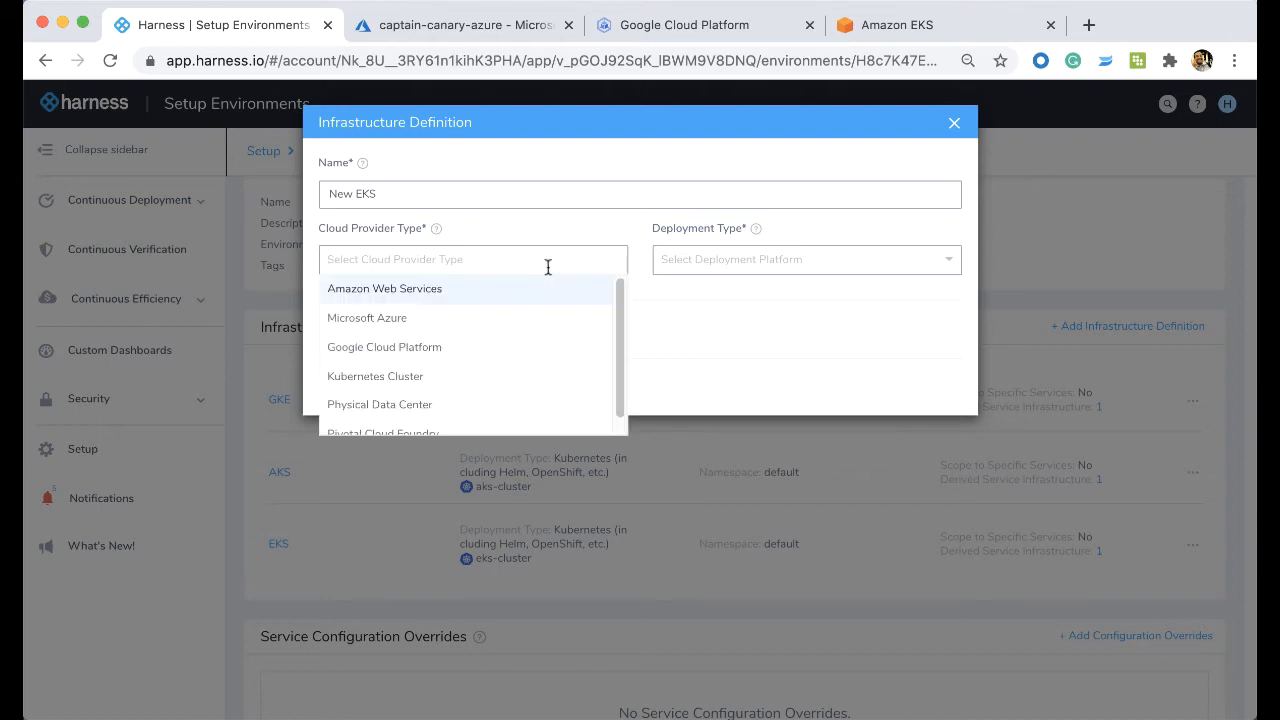
{"action": "left_click", "coordinate": [376, 376]}
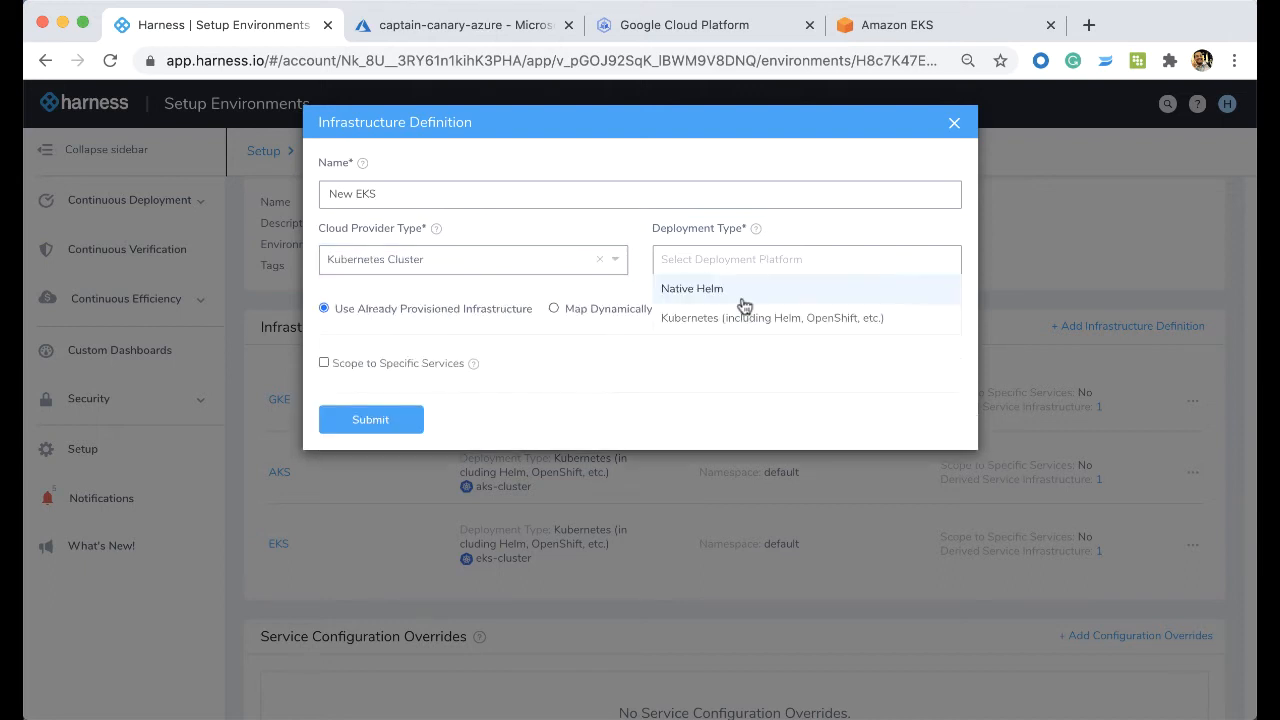
{"action": "left_click", "coordinate": [772, 316]}
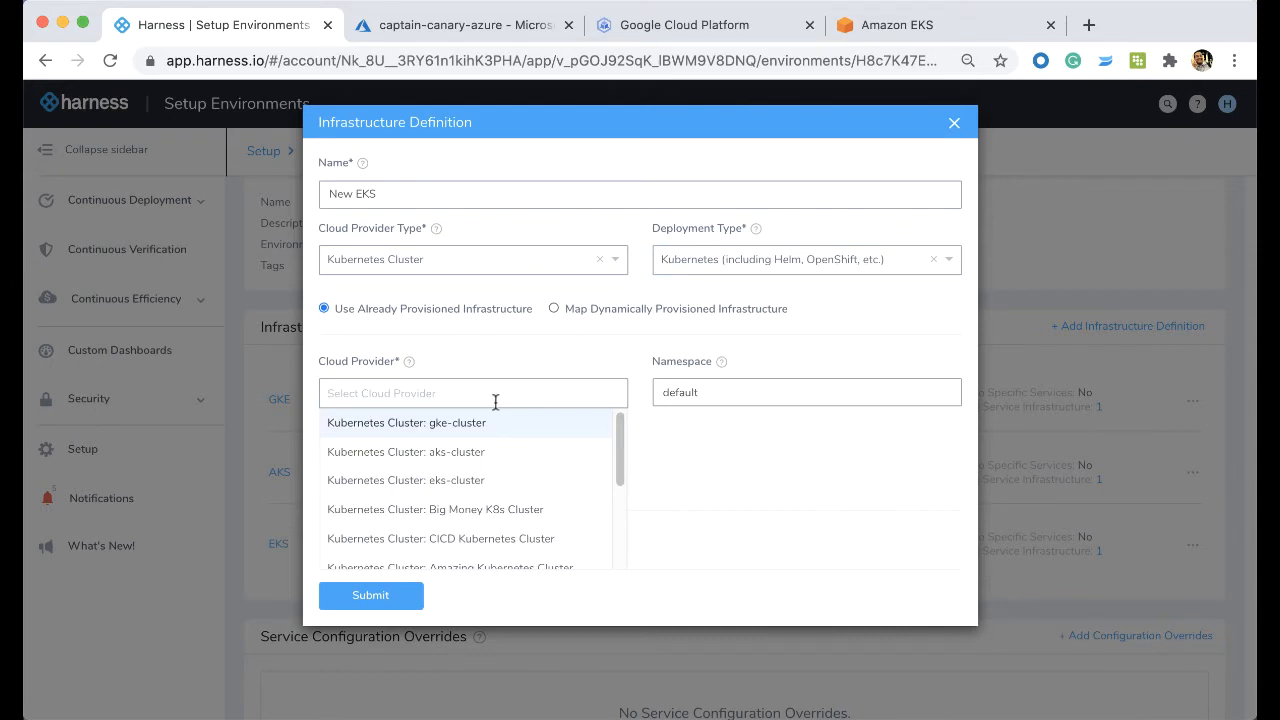
{"action": "left_click", "coordinate": [404, 480]}
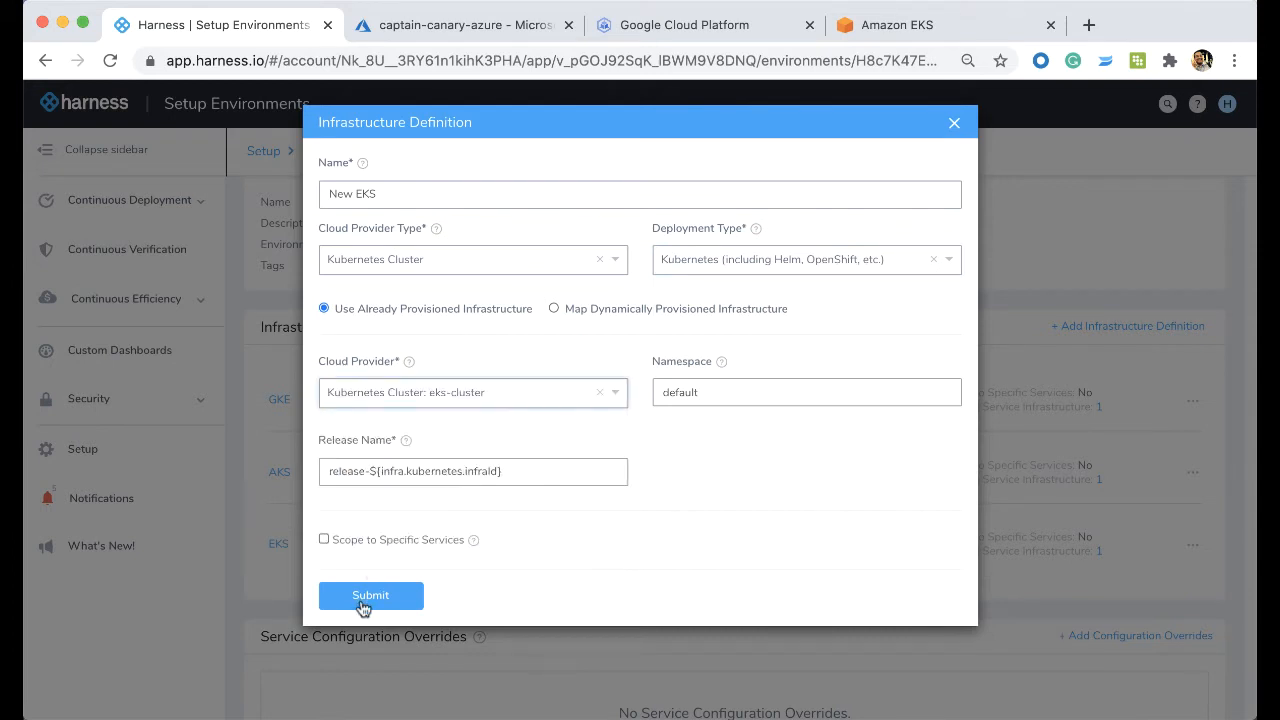
{"action": "mouse_move", "coordinate": [604, 244]}
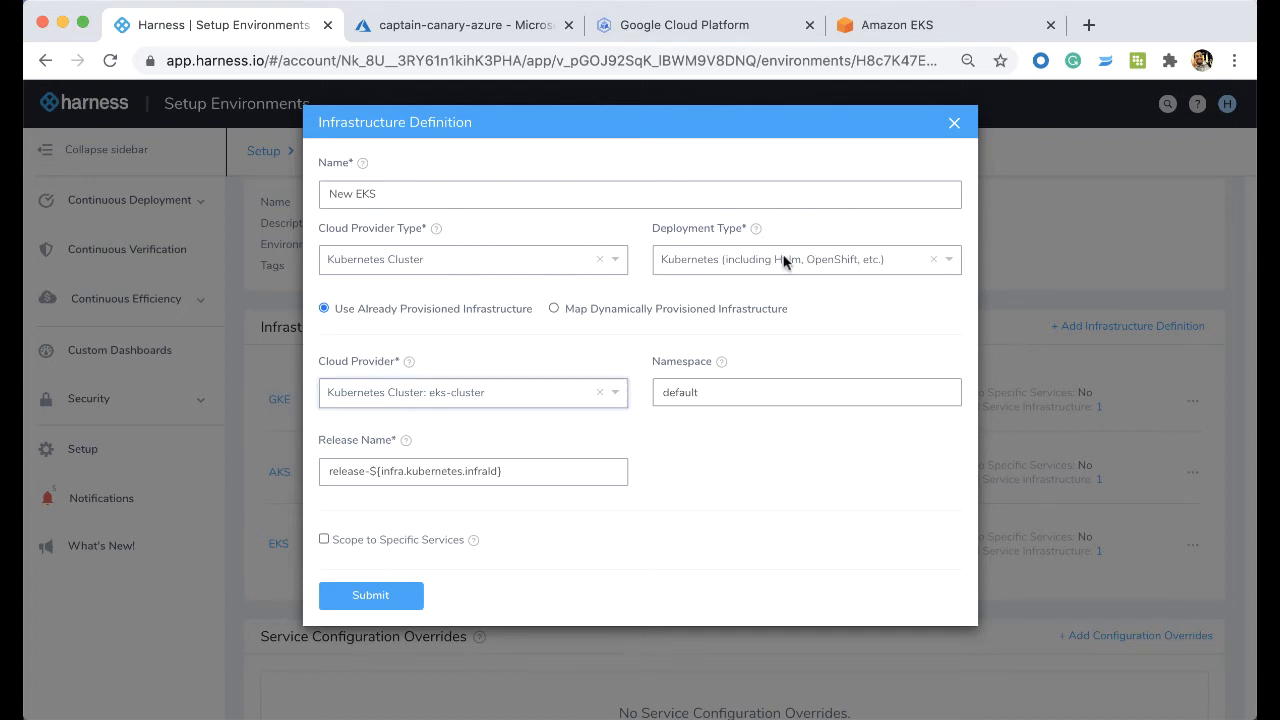
Step: Discard the unsaved infrastructure definition and return to the Grand Kubernetes overview
{"action": "left_click", "coordinate": [952, 122]}
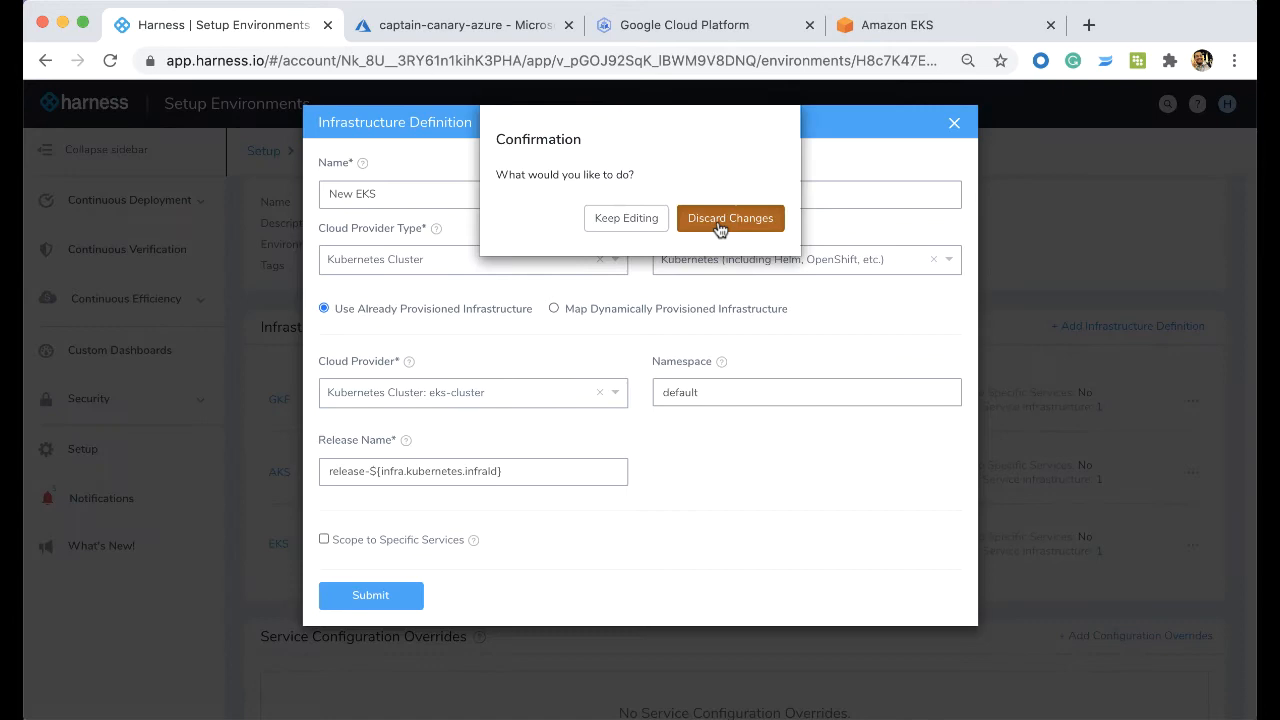
{"action": "left_click", "coordinate": [730, 218]}
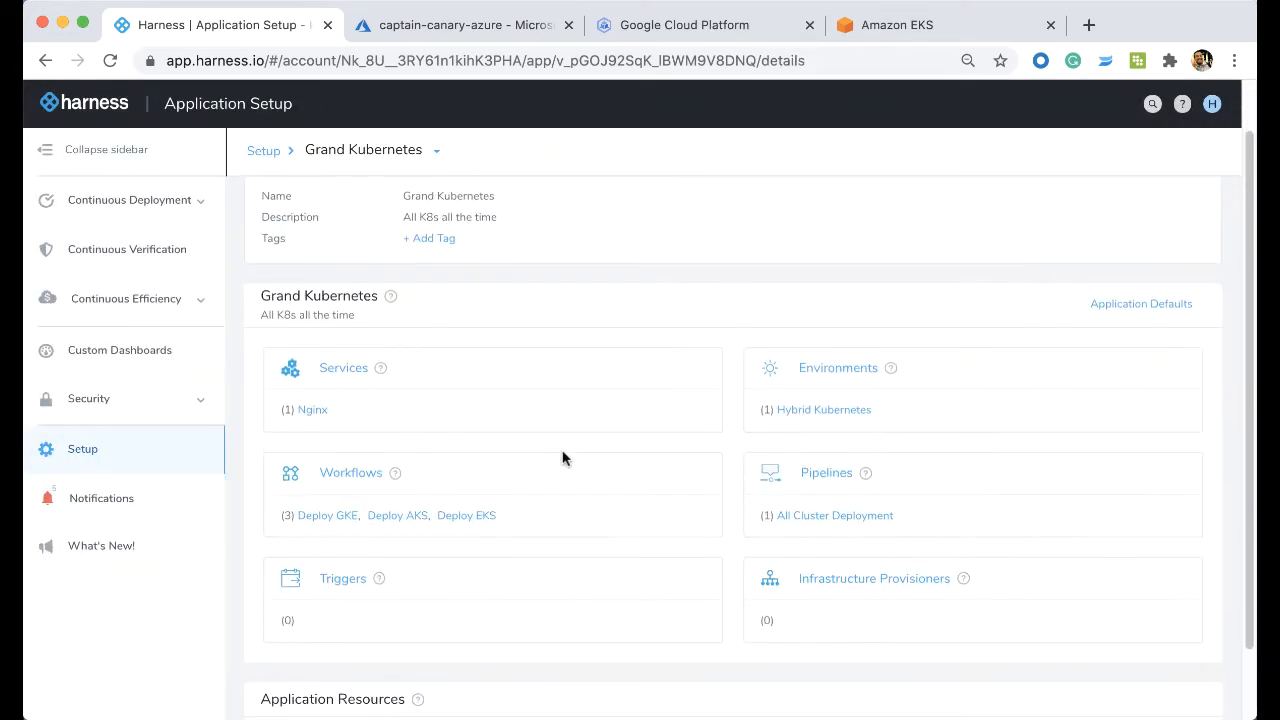
{"action": "mouse_move", "coordinate": [350, 486]}
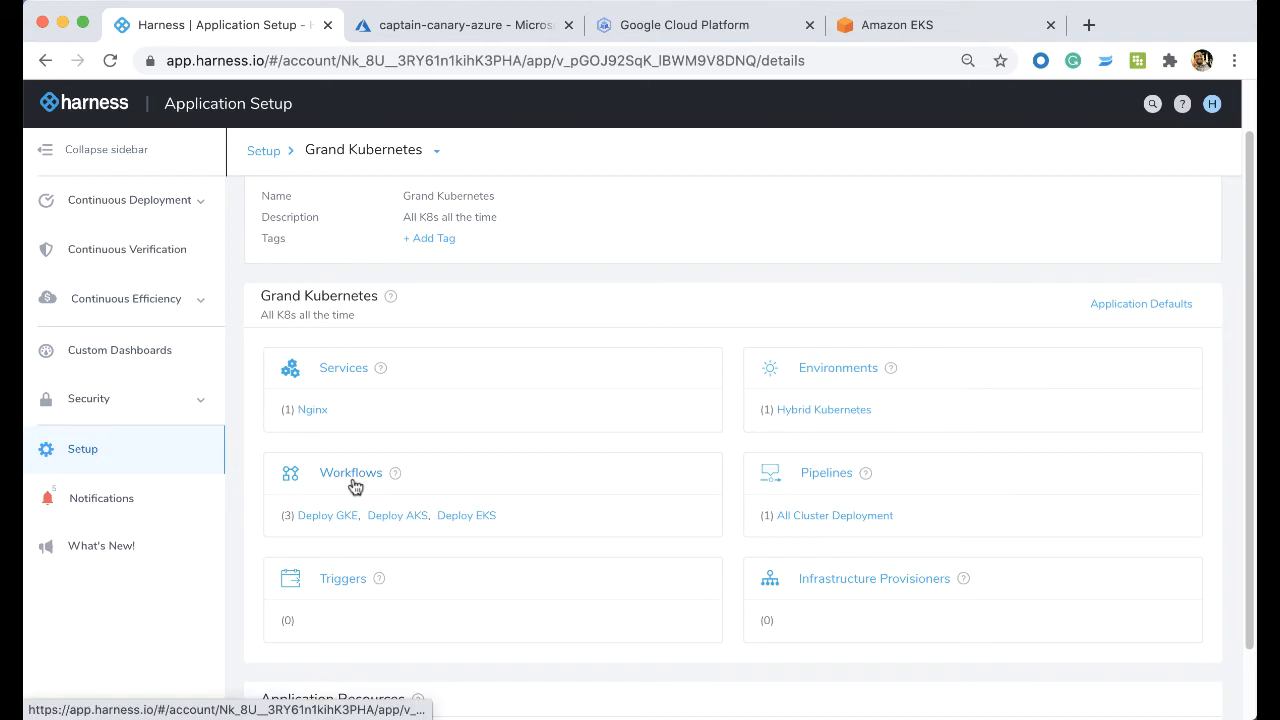
{"action": "mouse_move", "coordinate": [464, 414]}
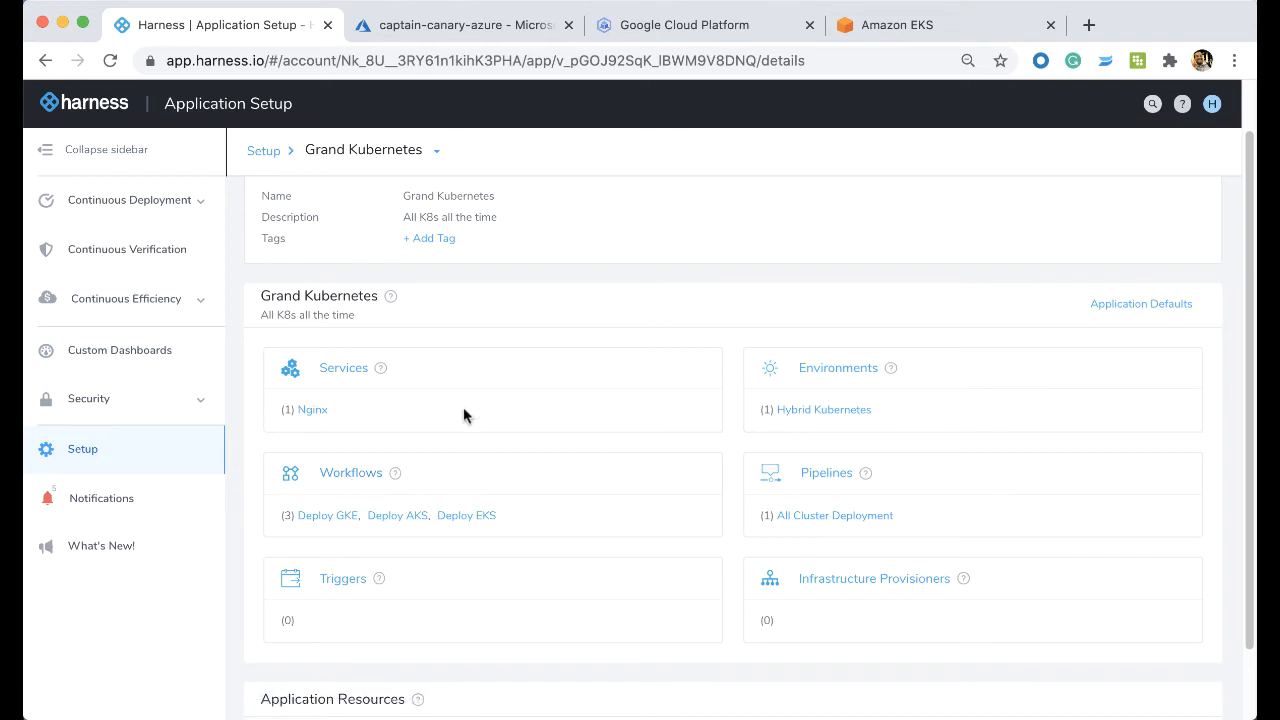
Step: List the Grand Kubernetes services, showing the Nginx Kubernetes service
{"action": "left_click", "coordinate": [344, 368]}
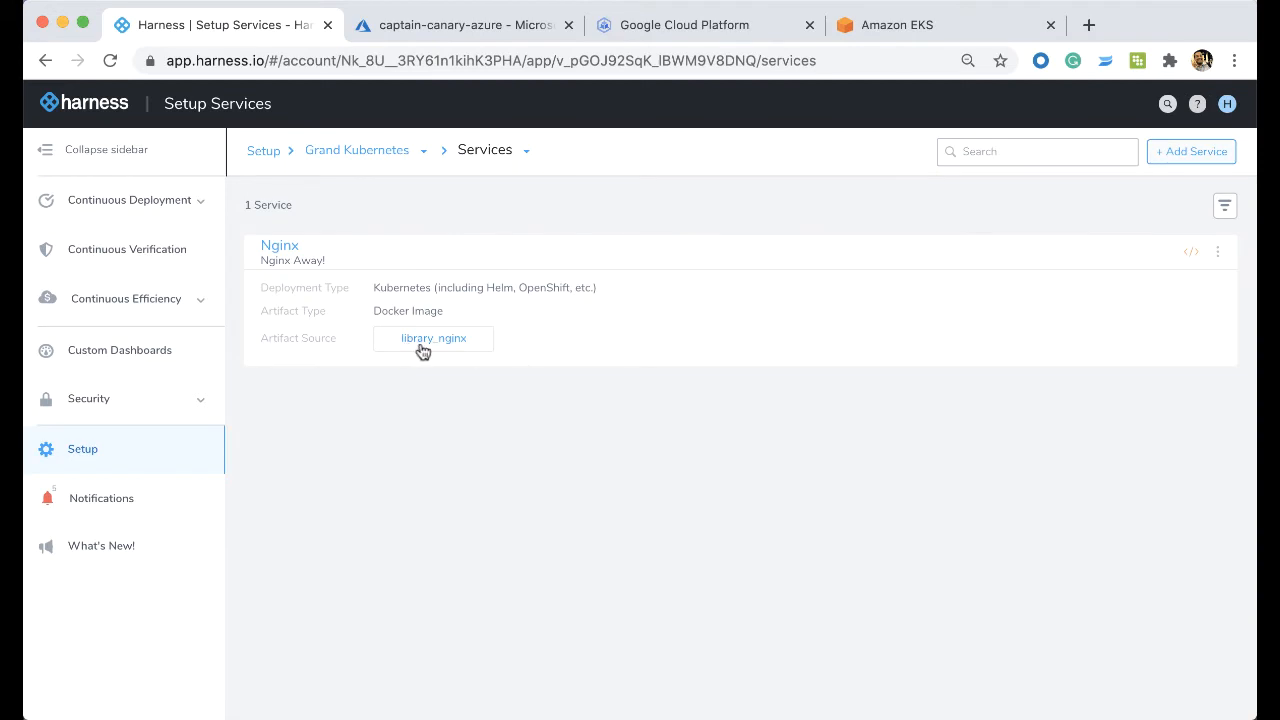
Step: Review the Nginx service's library/nginx Docker Hub artifact source and manifests, then return to Grand Kubernetes
{"action": "left_click", "coordinate": [432, 338]}
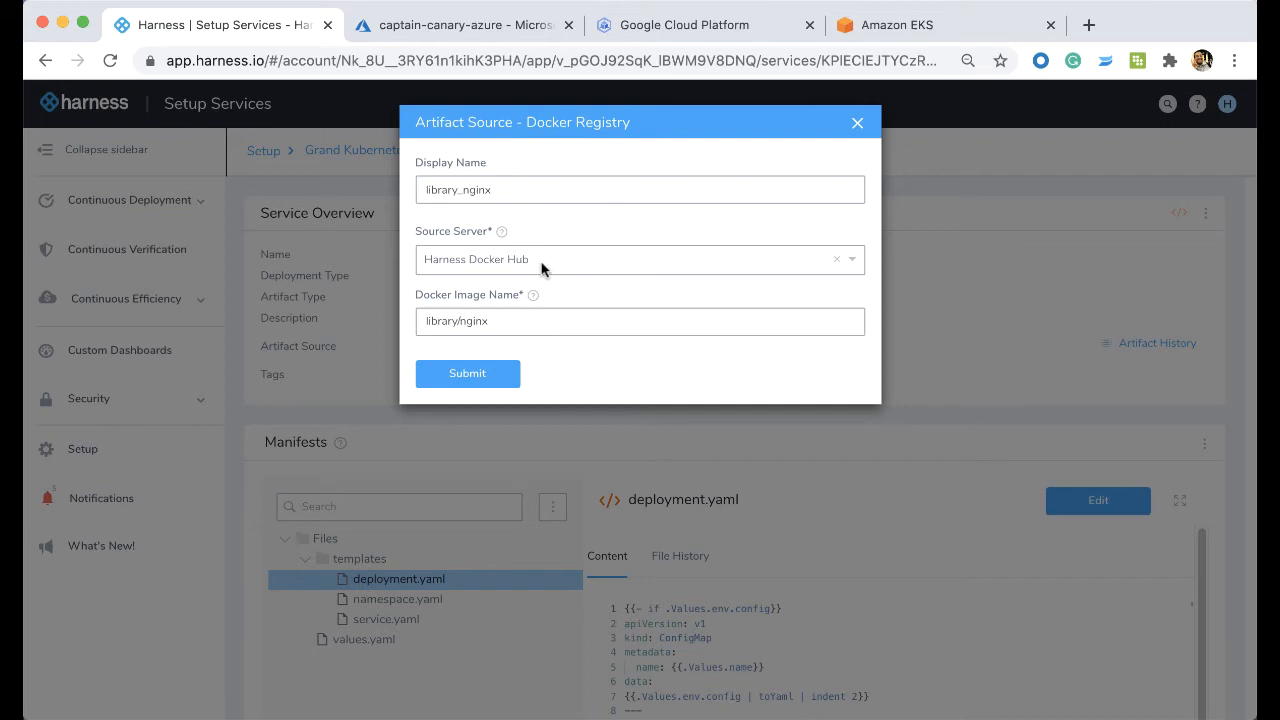
{"action": "mouse_move", "coordinate": [516, 328]}
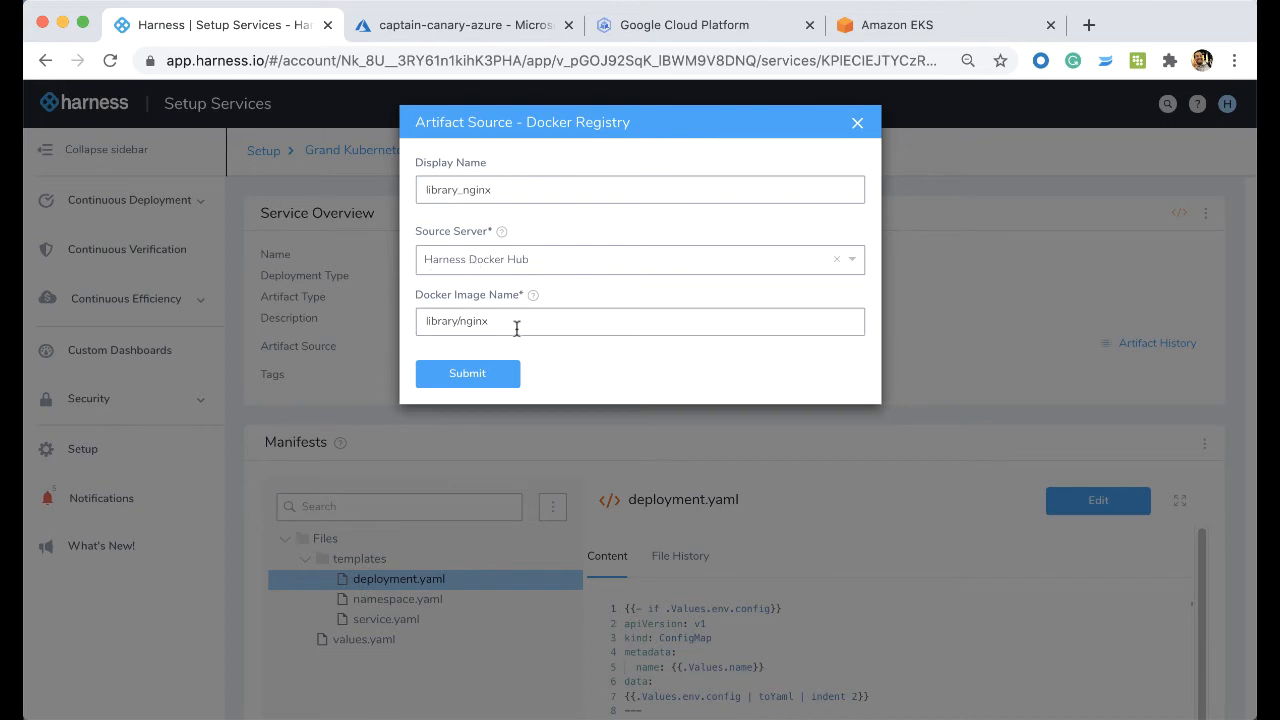
{"action": "left_click", "coordinate": [468, 374]}
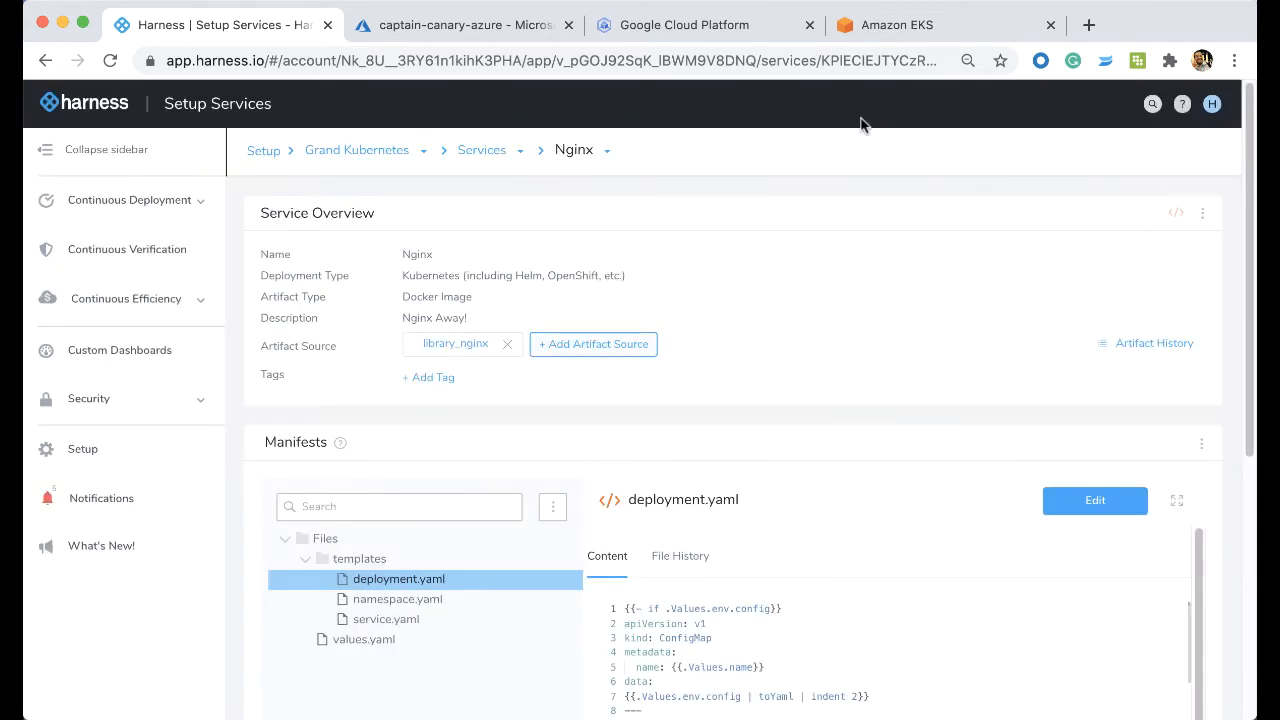
{"action": "scroll", "scroll_direction": "down", "scroll_amount": 3}
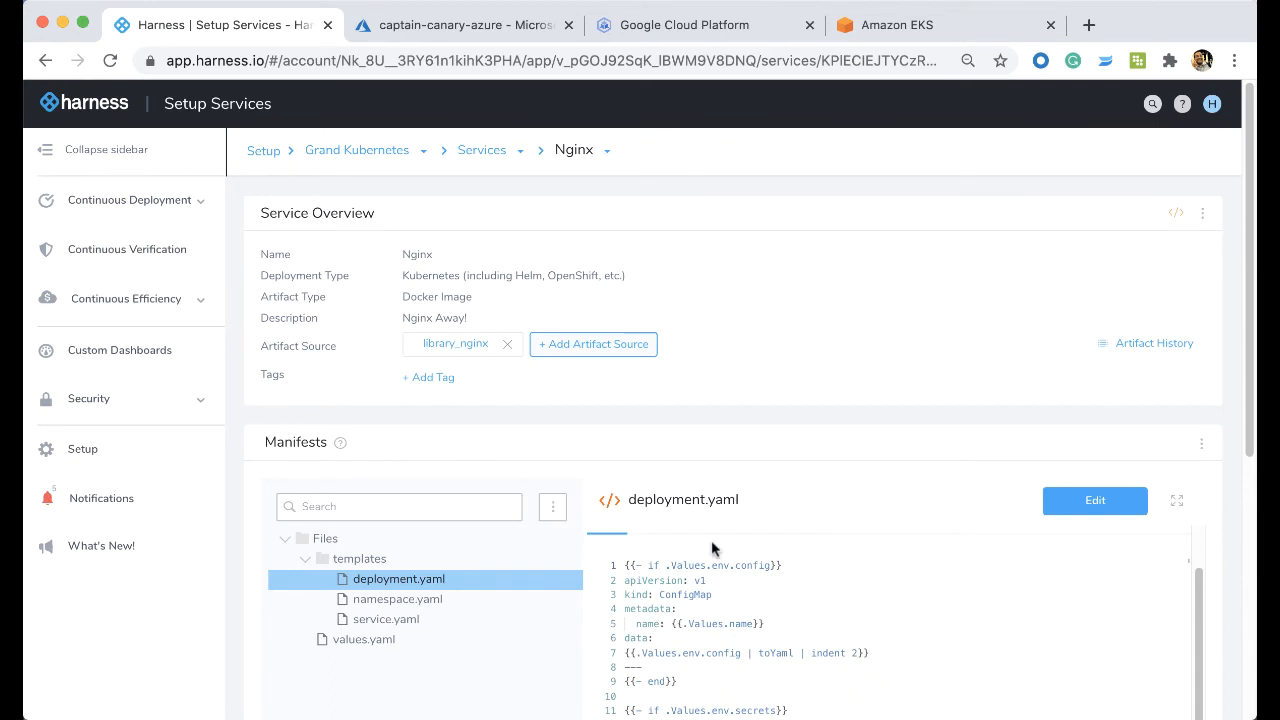
{"action": "mouse_move", "coordinate": [764, 564]}
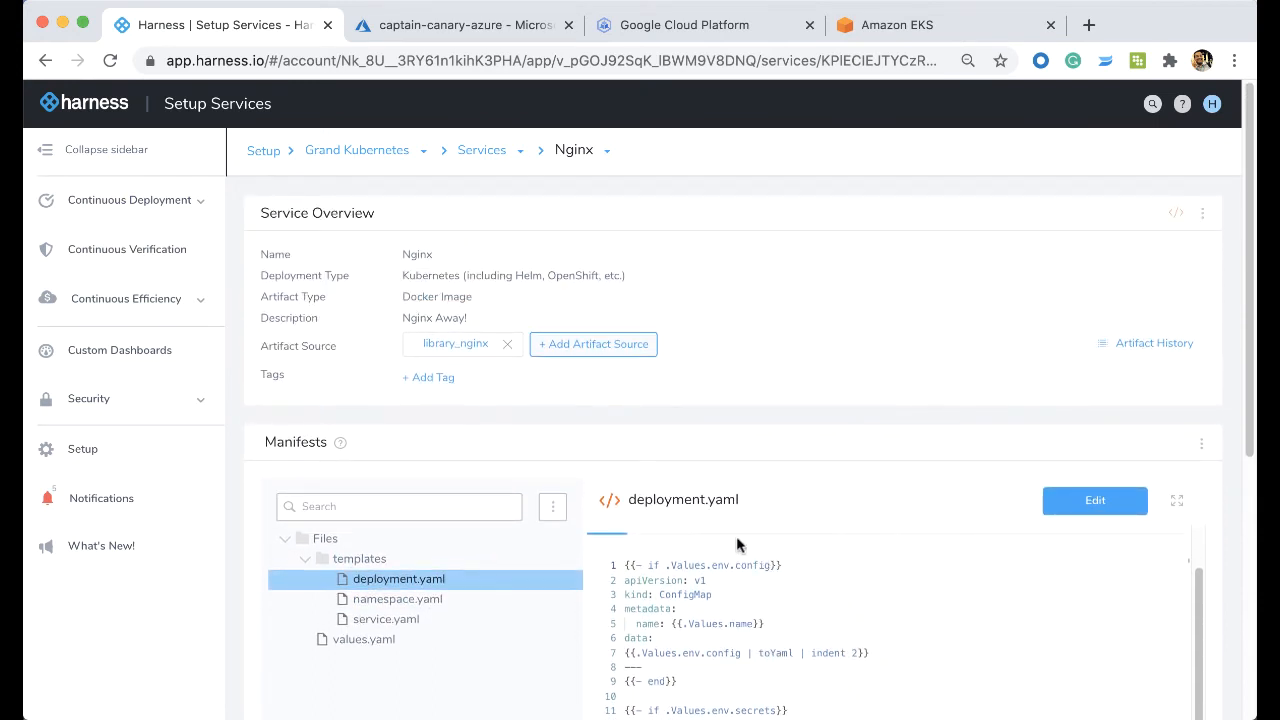
{"action": "left_click", "coordinate": [356, 148]}
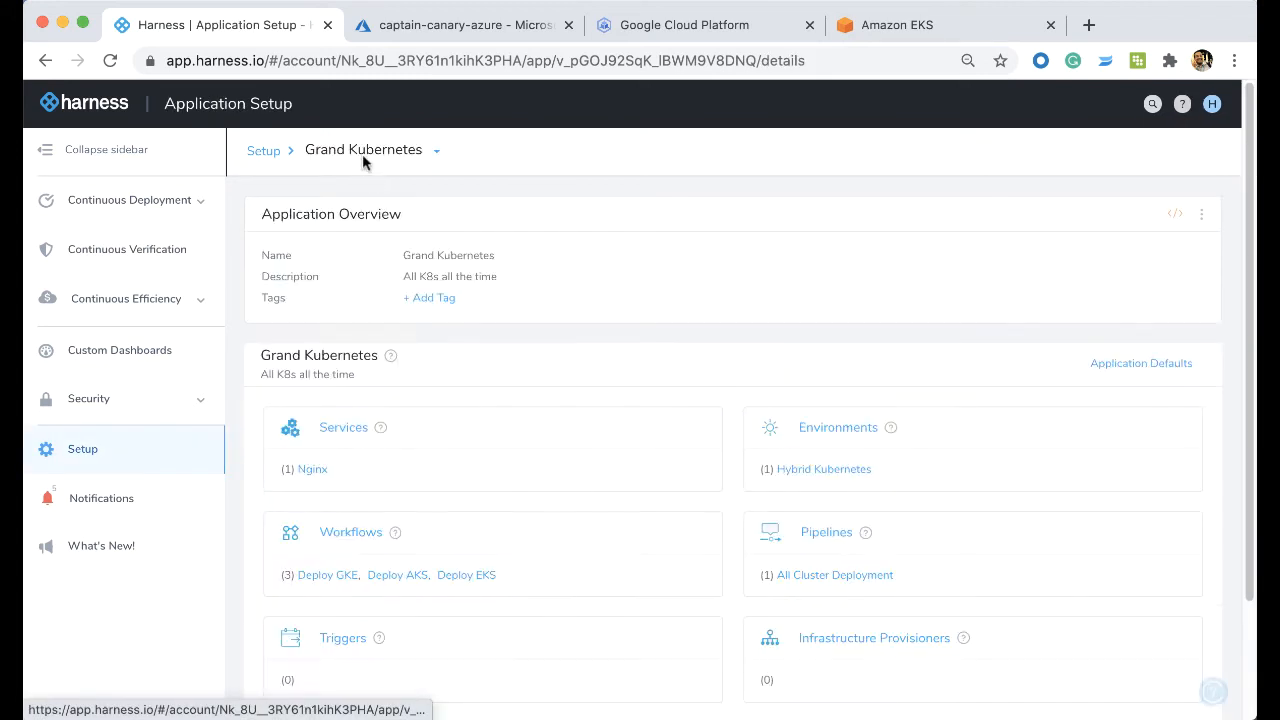
{"action": "mouse_move", "coordinate": [350, 536]}
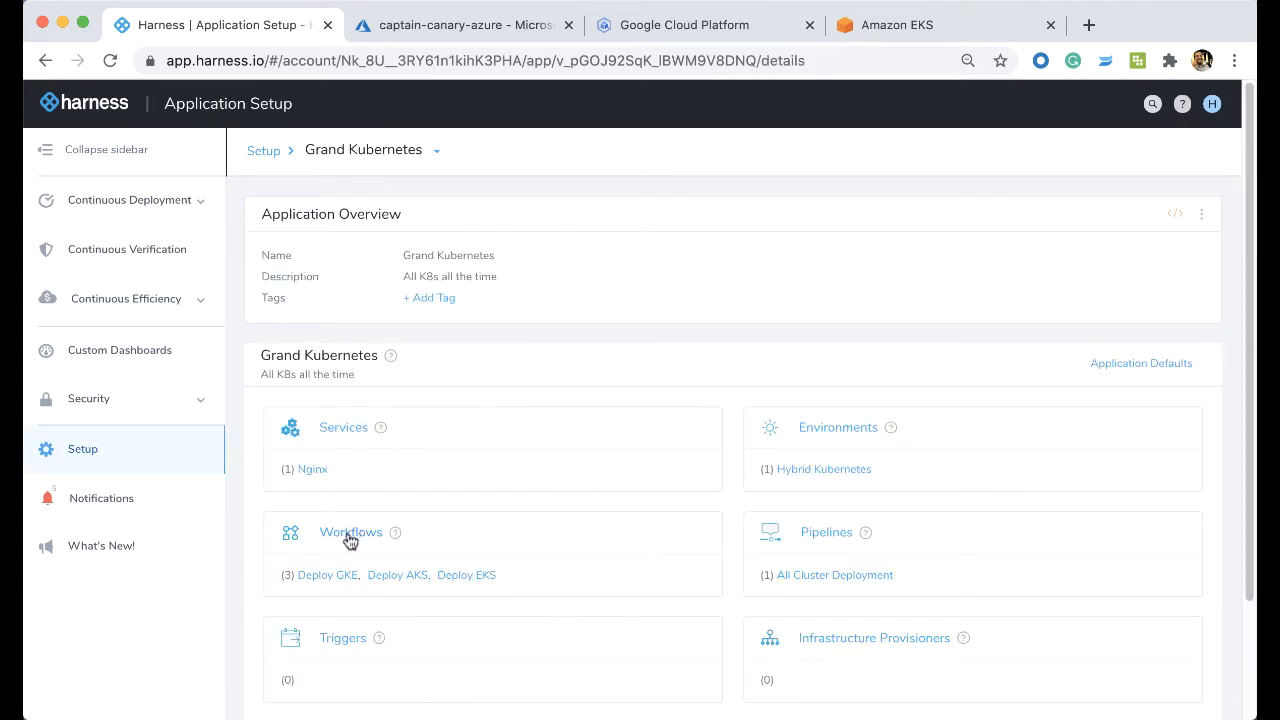
Step: Start a new workflow in the Grand Kubernetes workflows list named 'Ravi CLoud'
{"action": "left_click", "coordinate": [350, 532]}
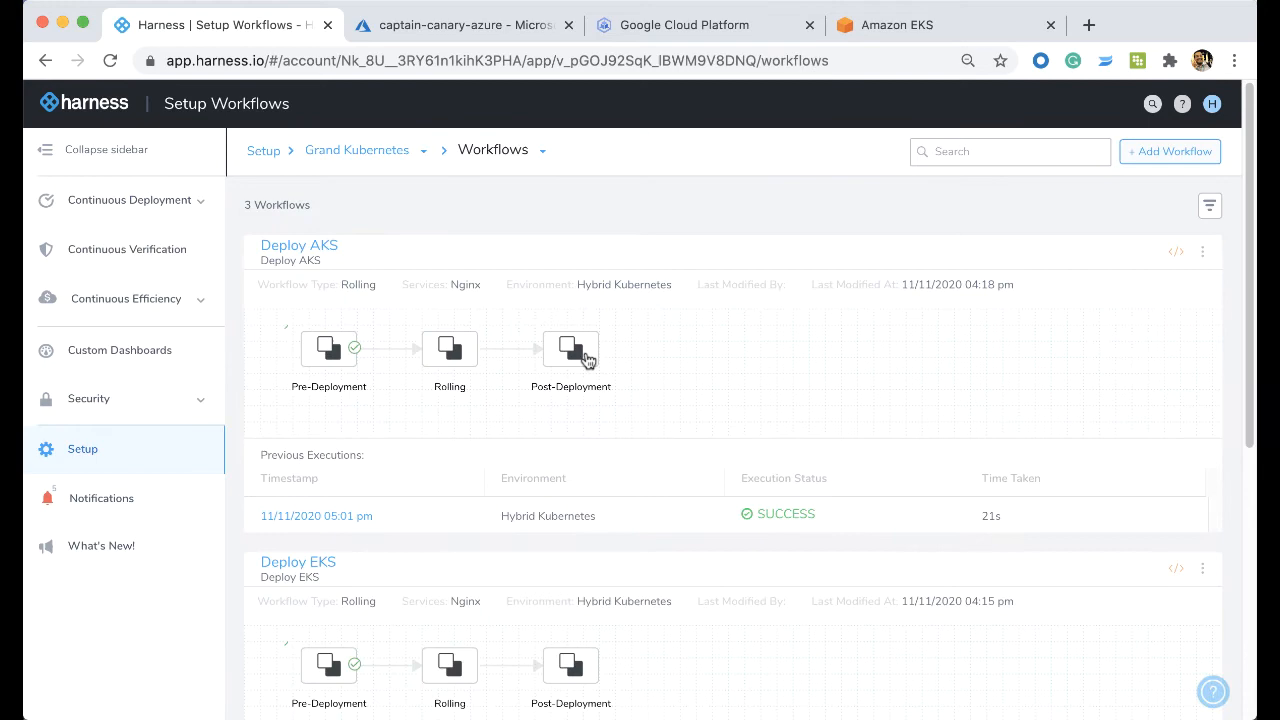
{"action": "mouse_move", "coordinate": [1150, 168]}
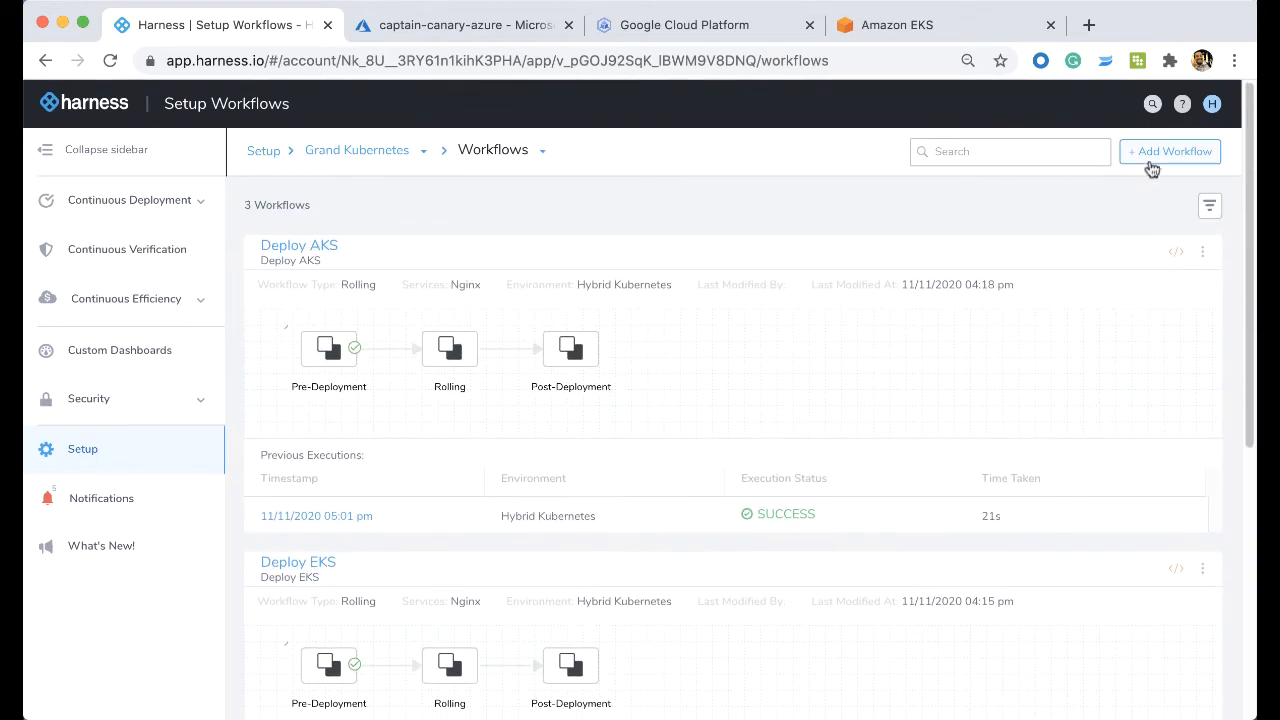
{"action": "left_click", "coordinate": [1168, 152]}
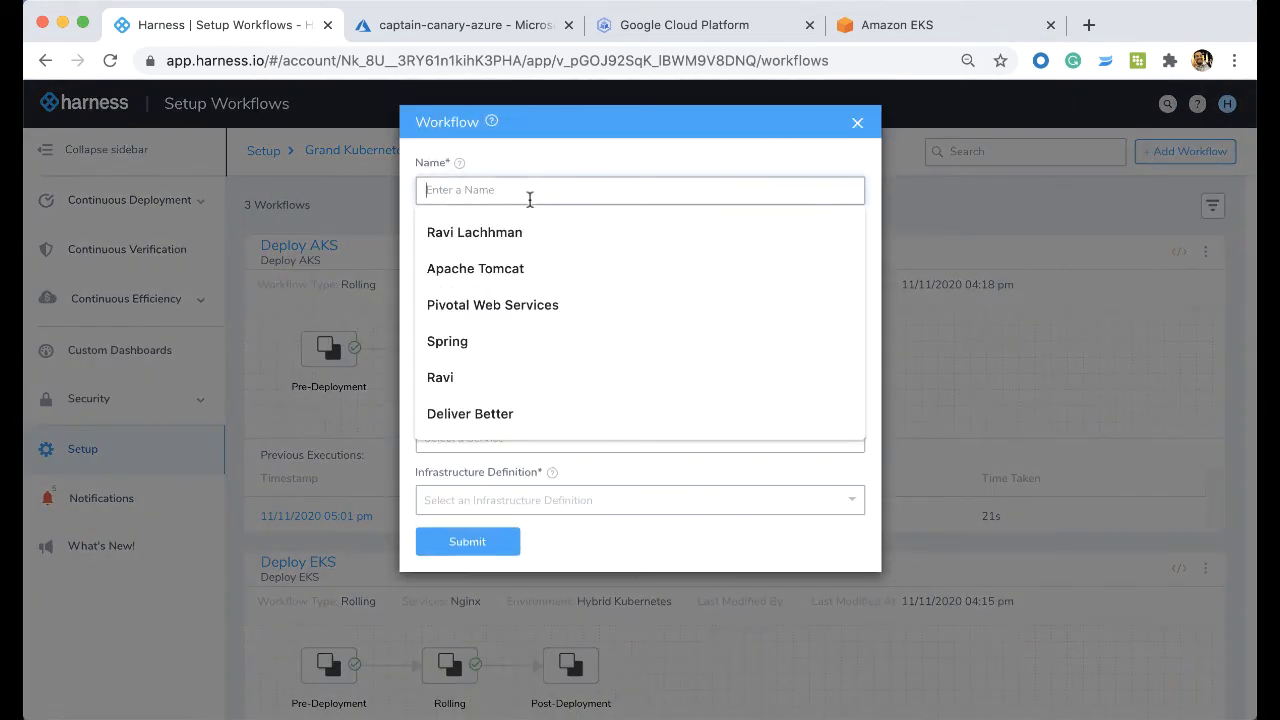
{"action": "type", "text": "Ravi CLoud Deploy"}
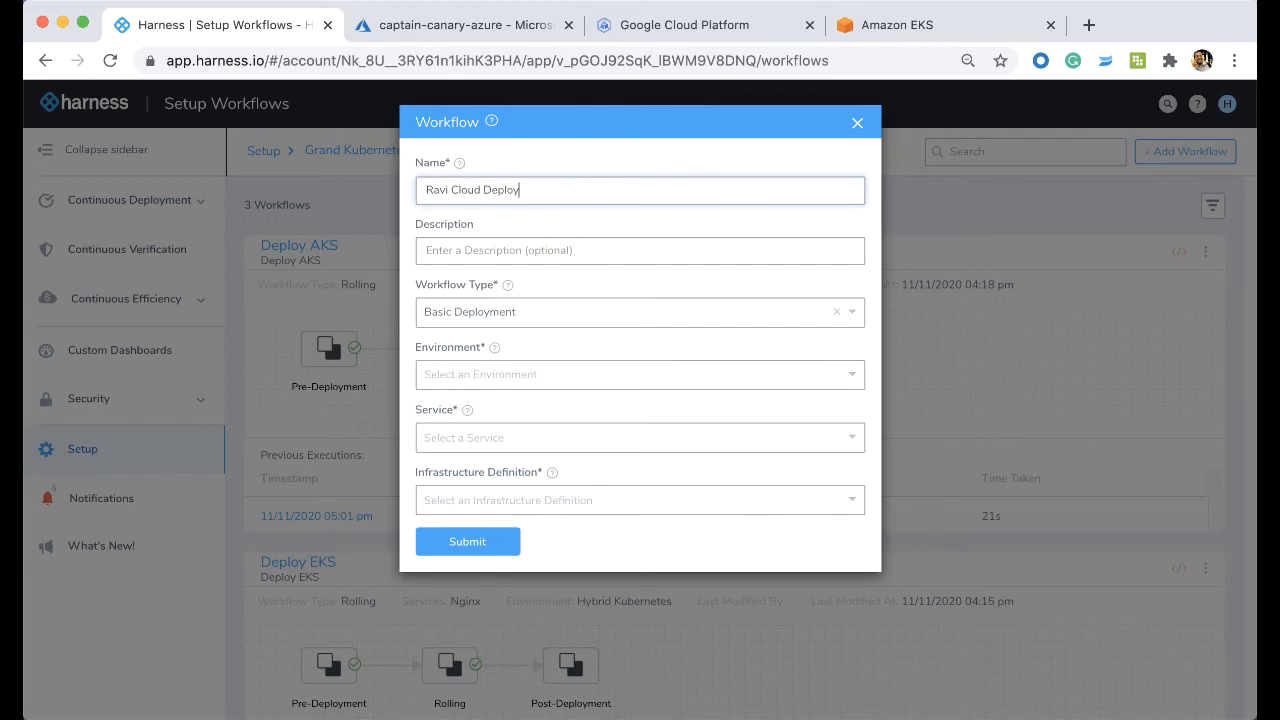
Step: Make it a Rolling Deployment on Hybrid Kubernetes with the EKS infrastructure, then discard it unsubmitted
{"action": "left_click", "coordinate": [640, 312]}
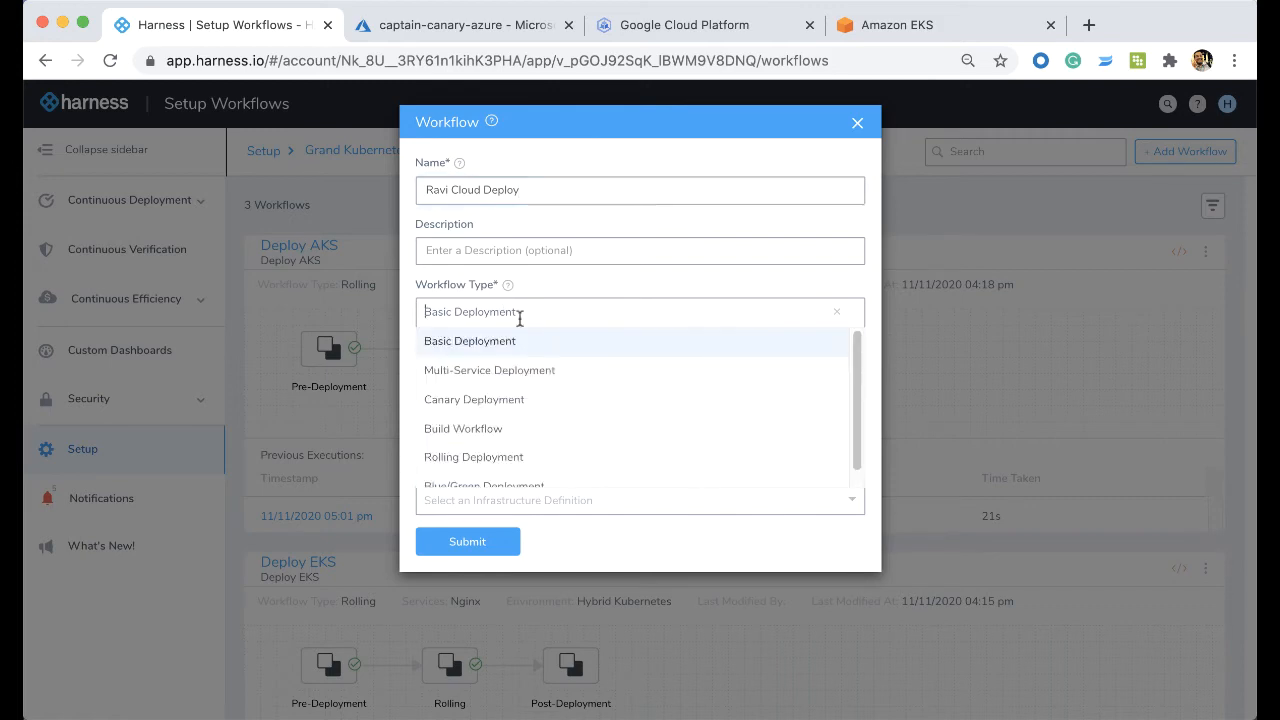
{"action": "left_click", "coordinate": [472, 456]}
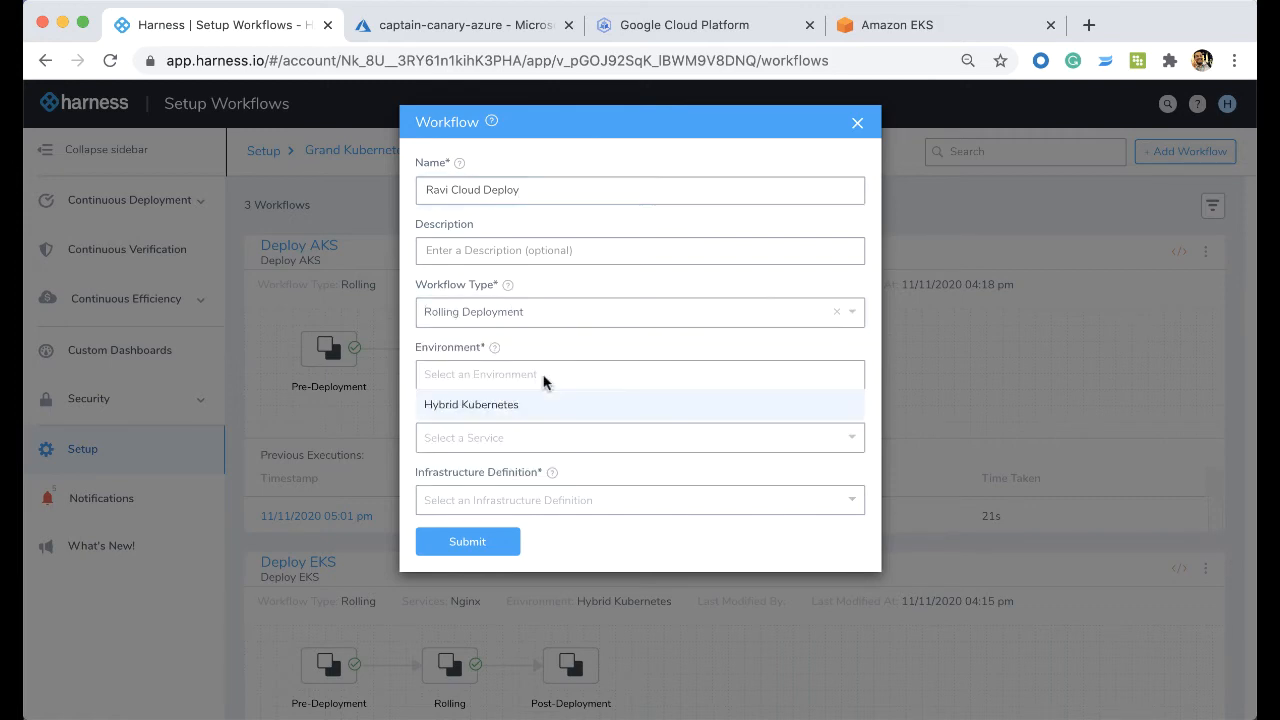
{"action": "left_click", "coordinate": [470, 404]}
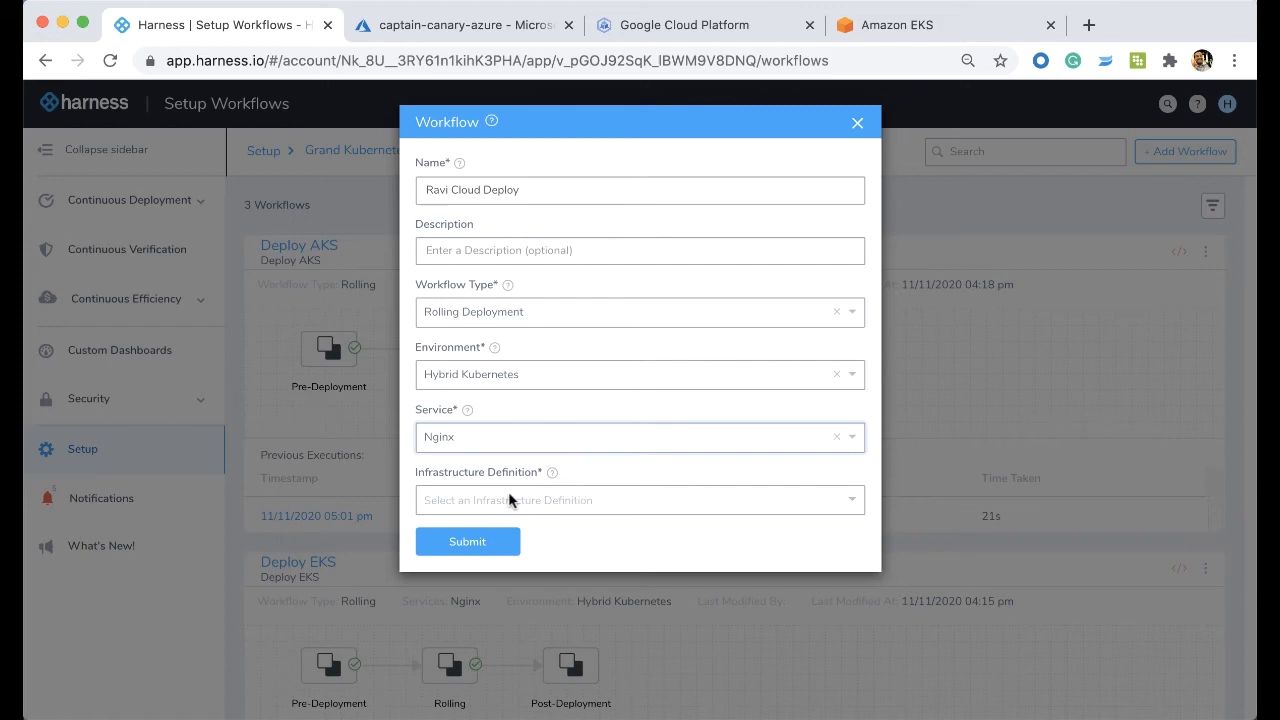
{"action": "left_click", "coordinate": [640, 500]}
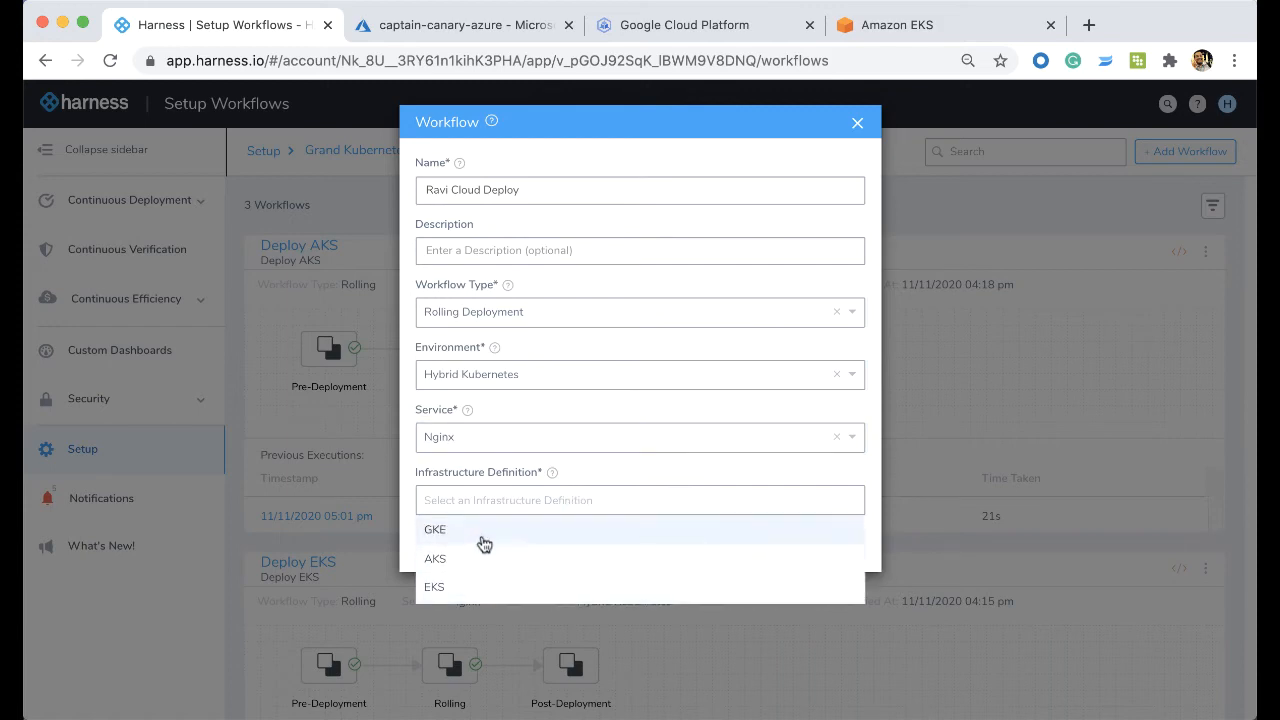
{"action": "mouse_move", "coordinate": [452, 588]}
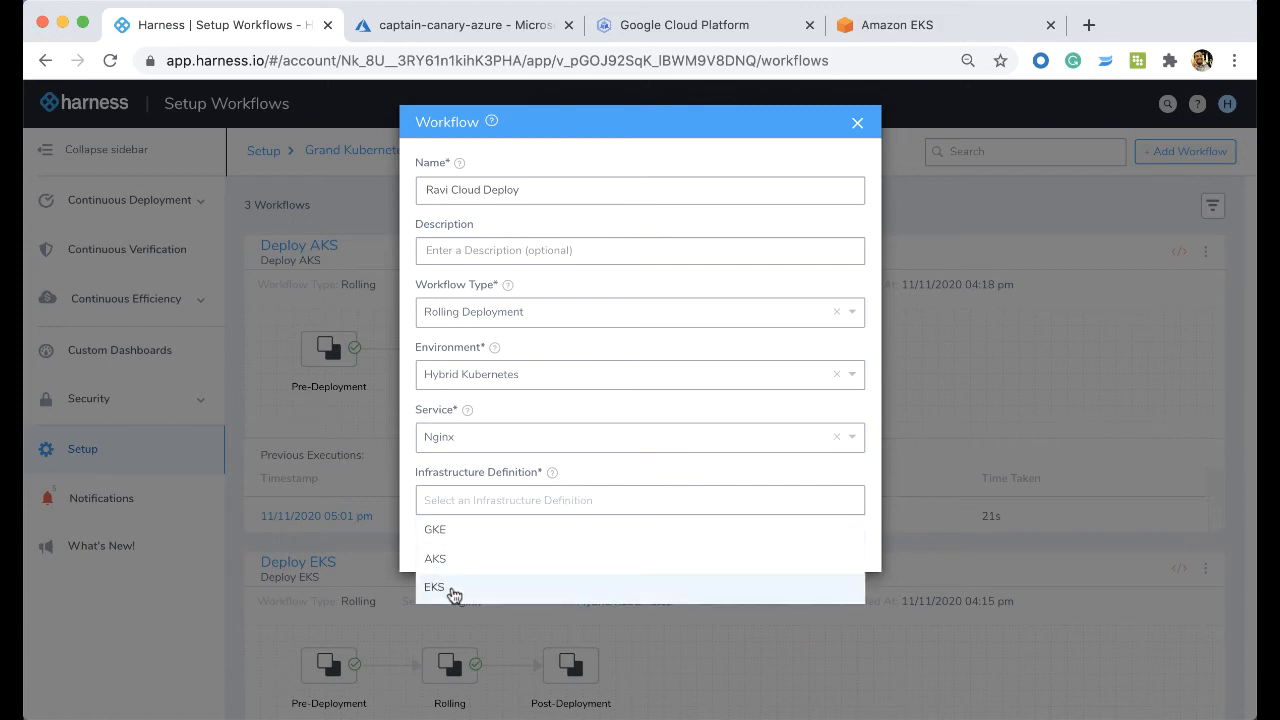
{"action": "left_click", "coordinate": [434, 586]}
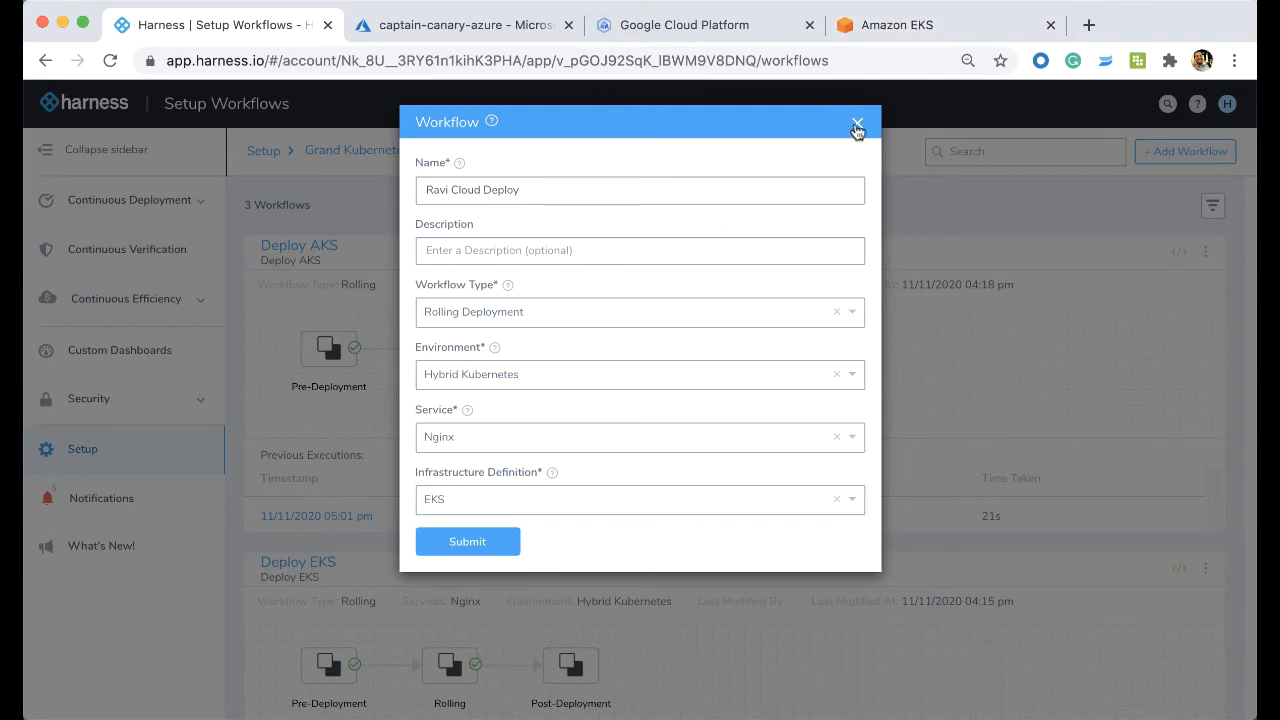
{"action": "left_click", "coordinate": [856, 122]}
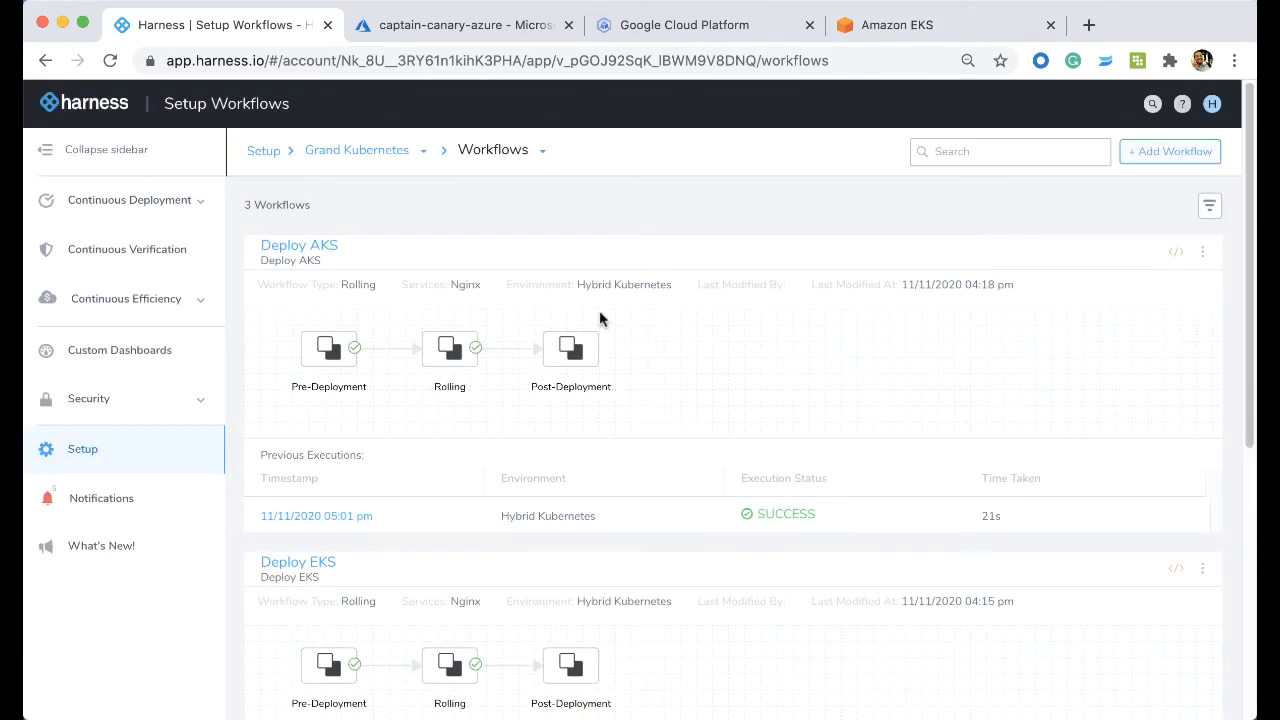
{"action": "mouse_move", "coordinate": [378, 188]}
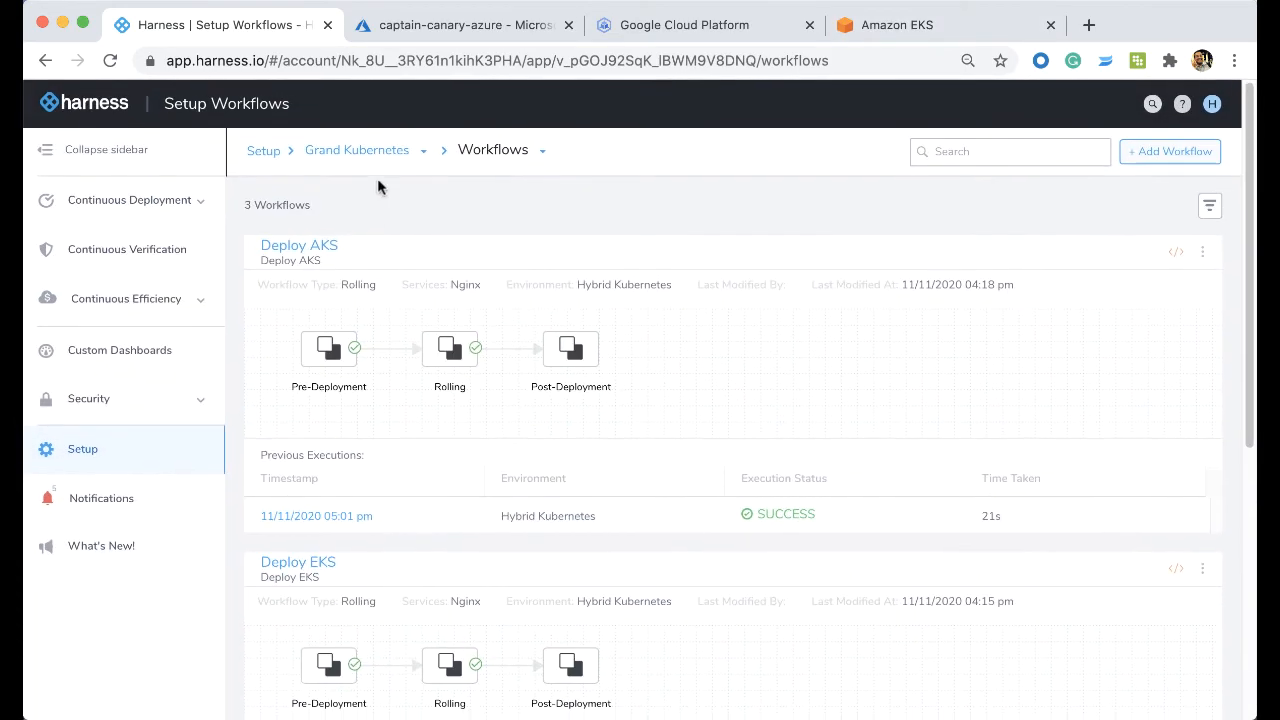
Step: Navigate from Setup to Grand Kubernetes pipelines and view the All Cluster Deployment pipeline
{"action": "left_click", "coordinate": [264, 150]}
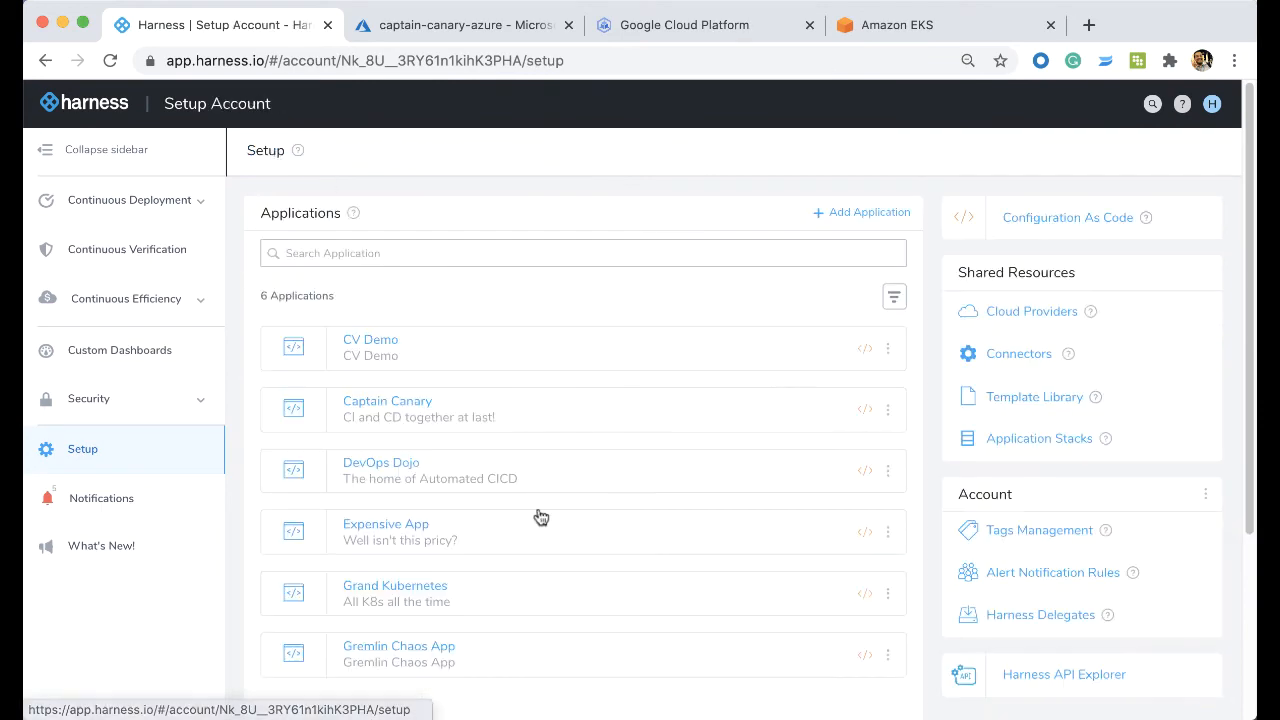
{"action": "left_click", "coordinate": [394, 584]}
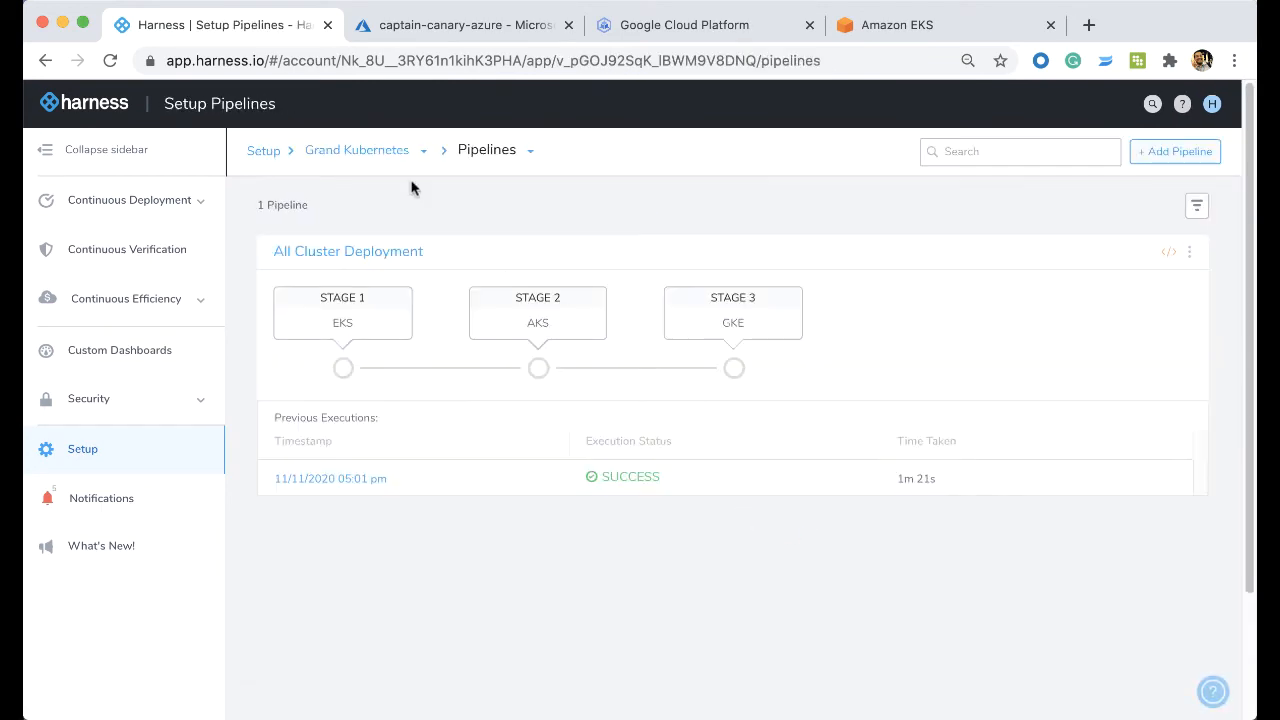
{"action": "mouse_move", "coordinate": [910, 296]}
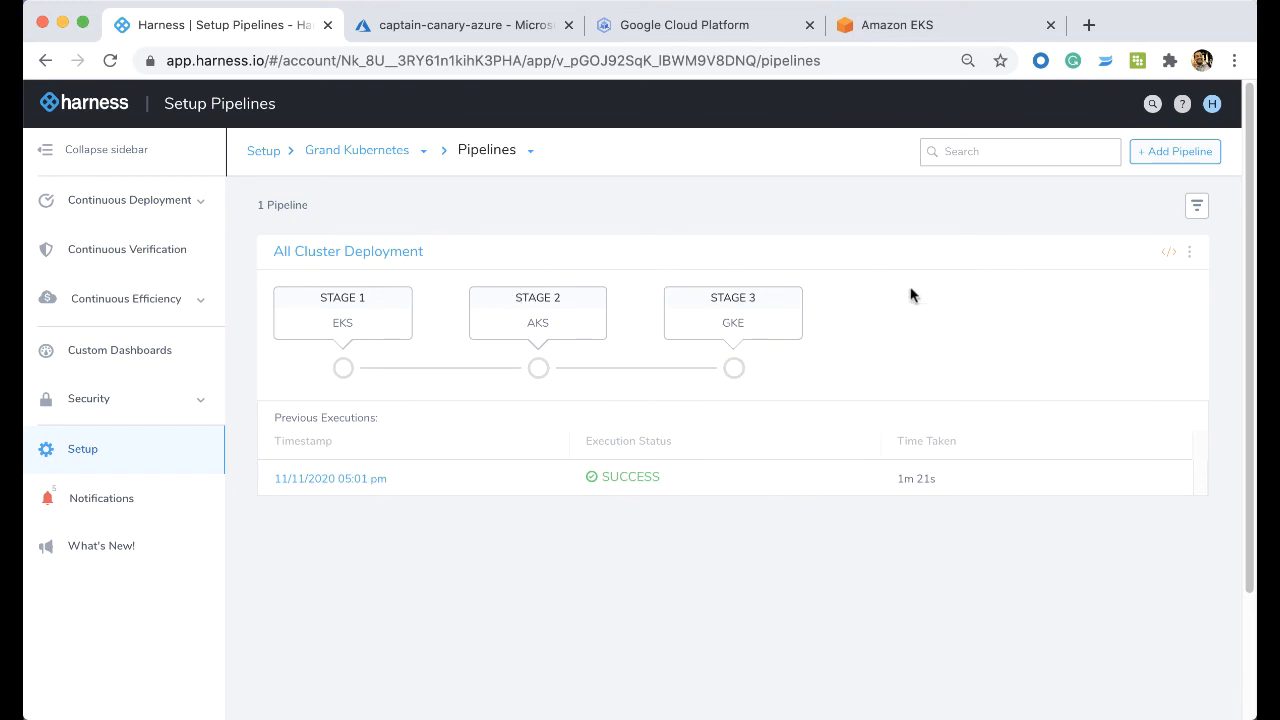
{"action": "mouse_move", "coordinate": [410, 268]}
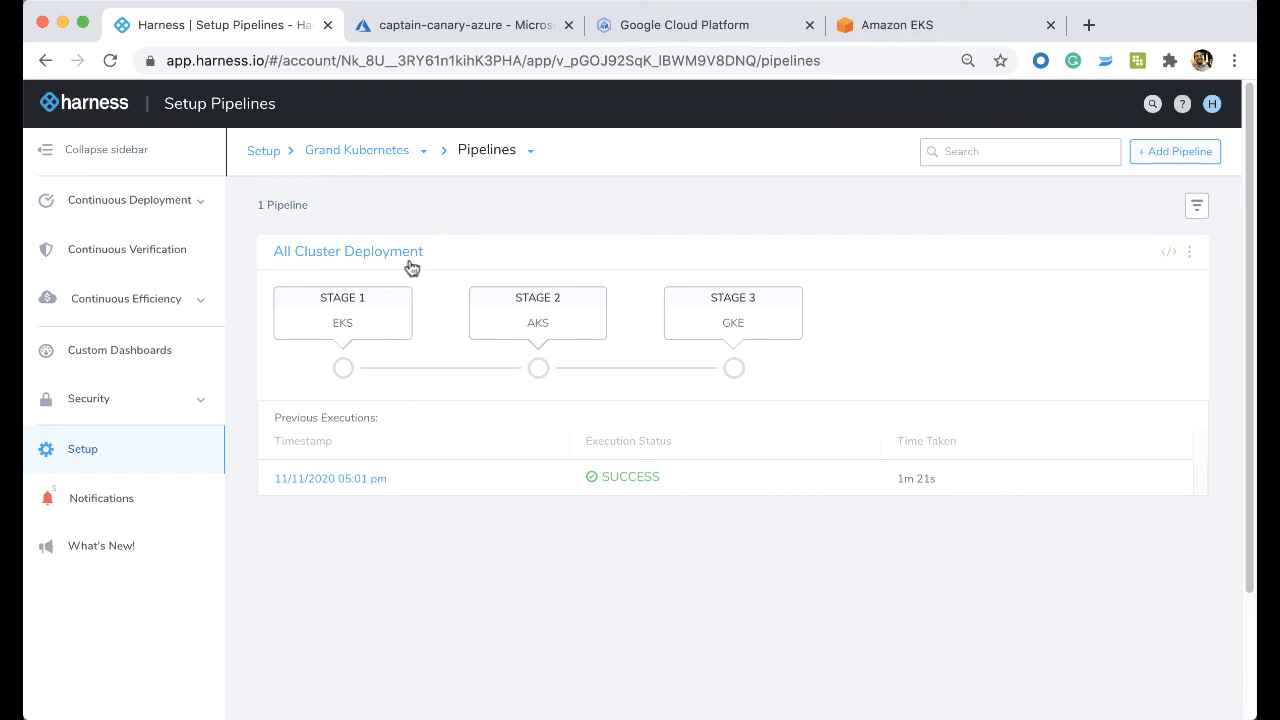
{"action": "mouse_move", "coordinate": [668, 320]}
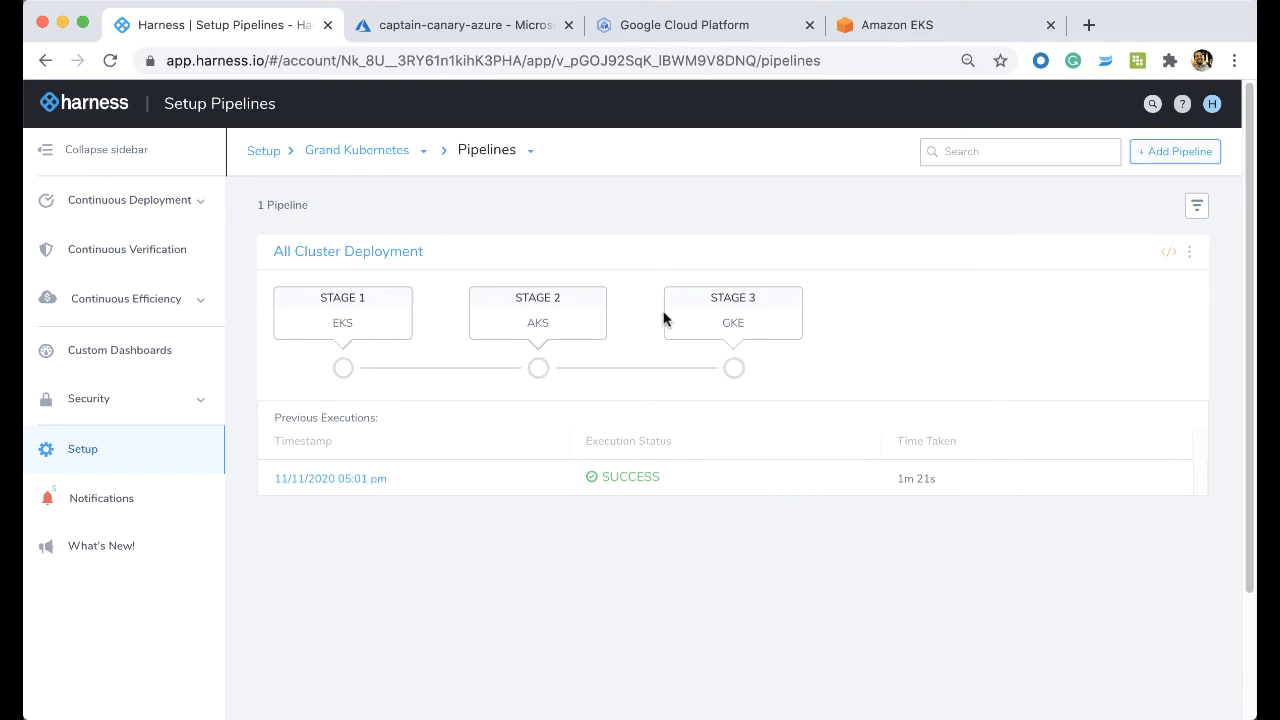
{"action": "mouse_move", "coordinate": [798, 232]}
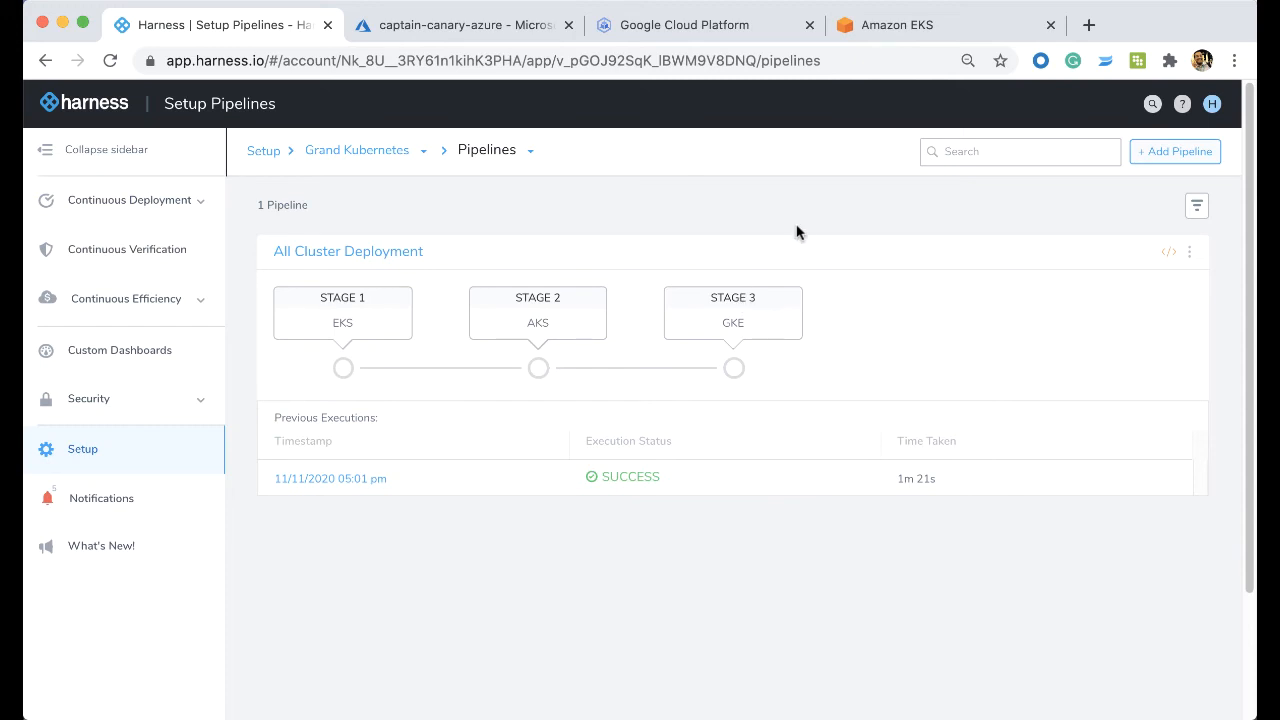
{"action": "mouse_move", "coordinate": [536, 324]}
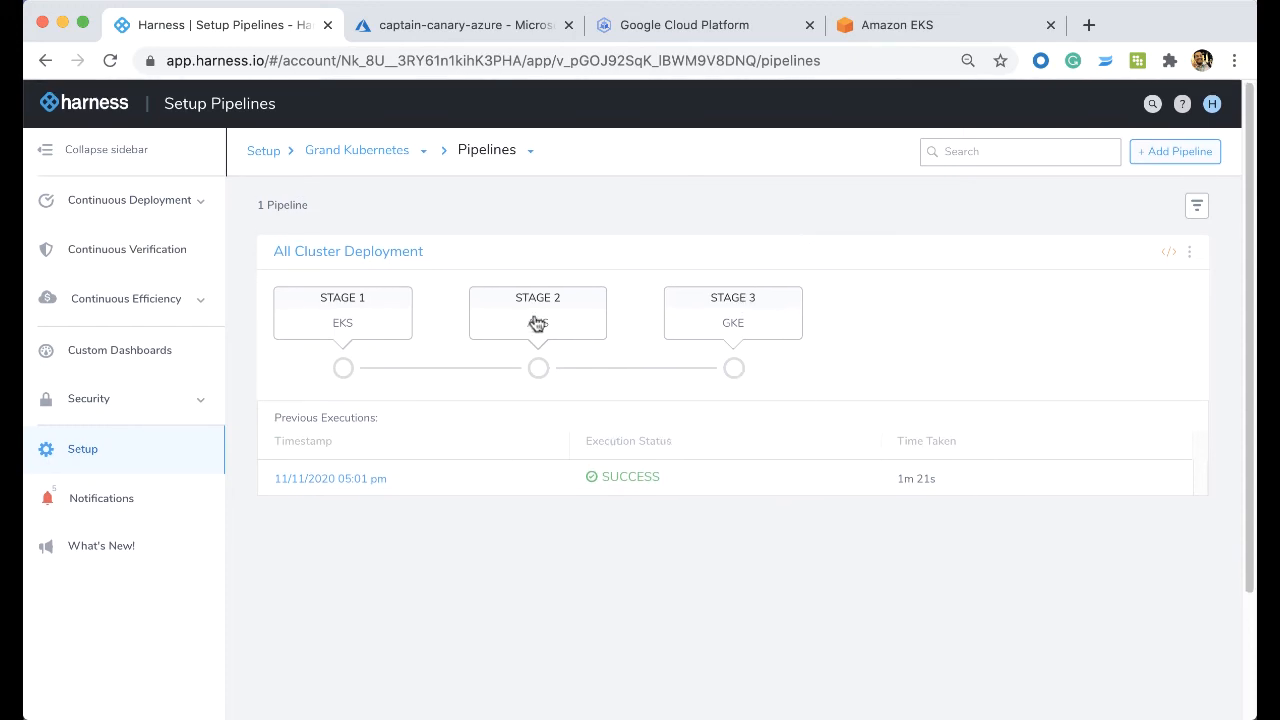
{"action": "left_click", "coordinate": [348, 252]}
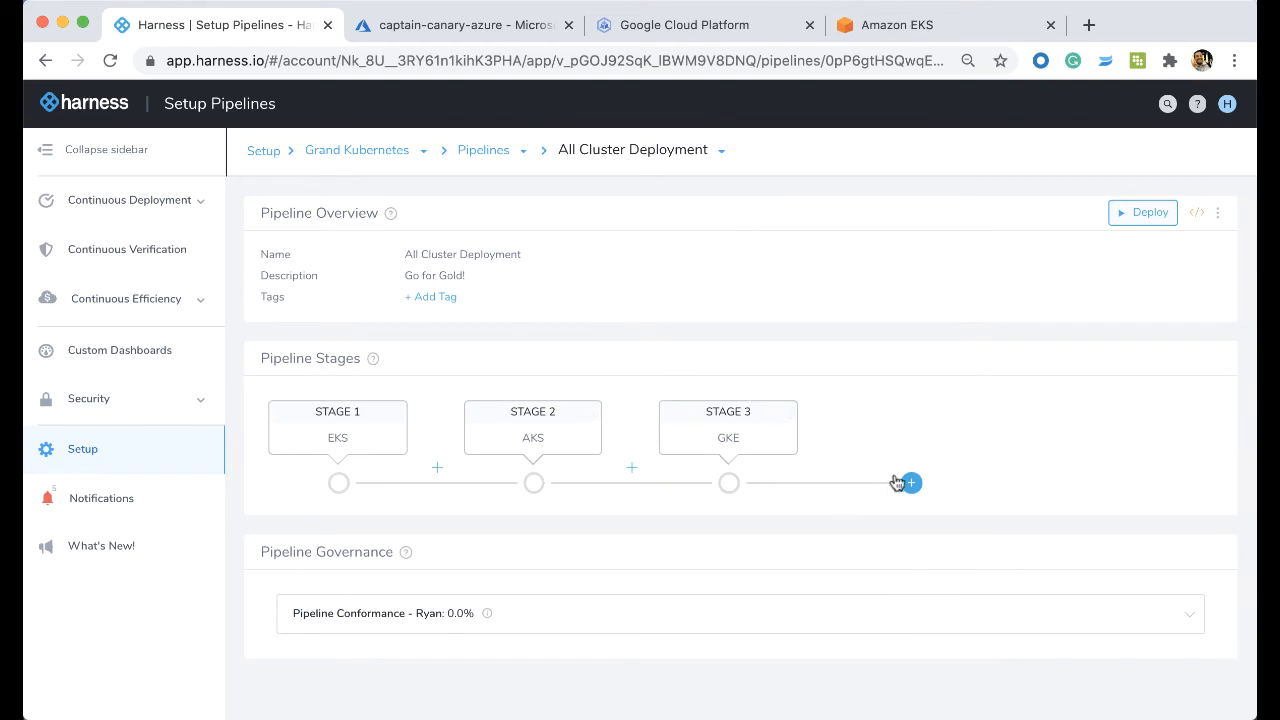
Step: Begin adding a pipeline stage with Auto Generate Name off, then leave it and go to Deployments
{"action": "left_click", "coordinate": [910, 482]}
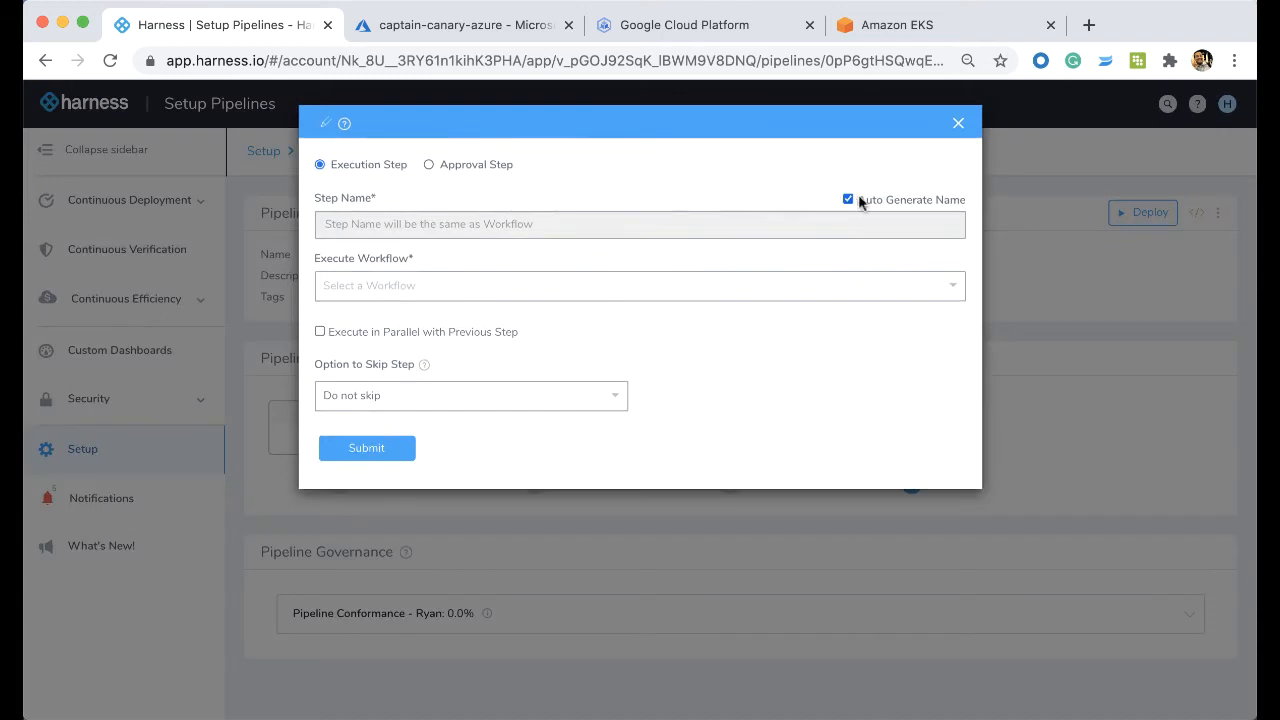
{"action": "left_click", "coordinate": [848, 200]}
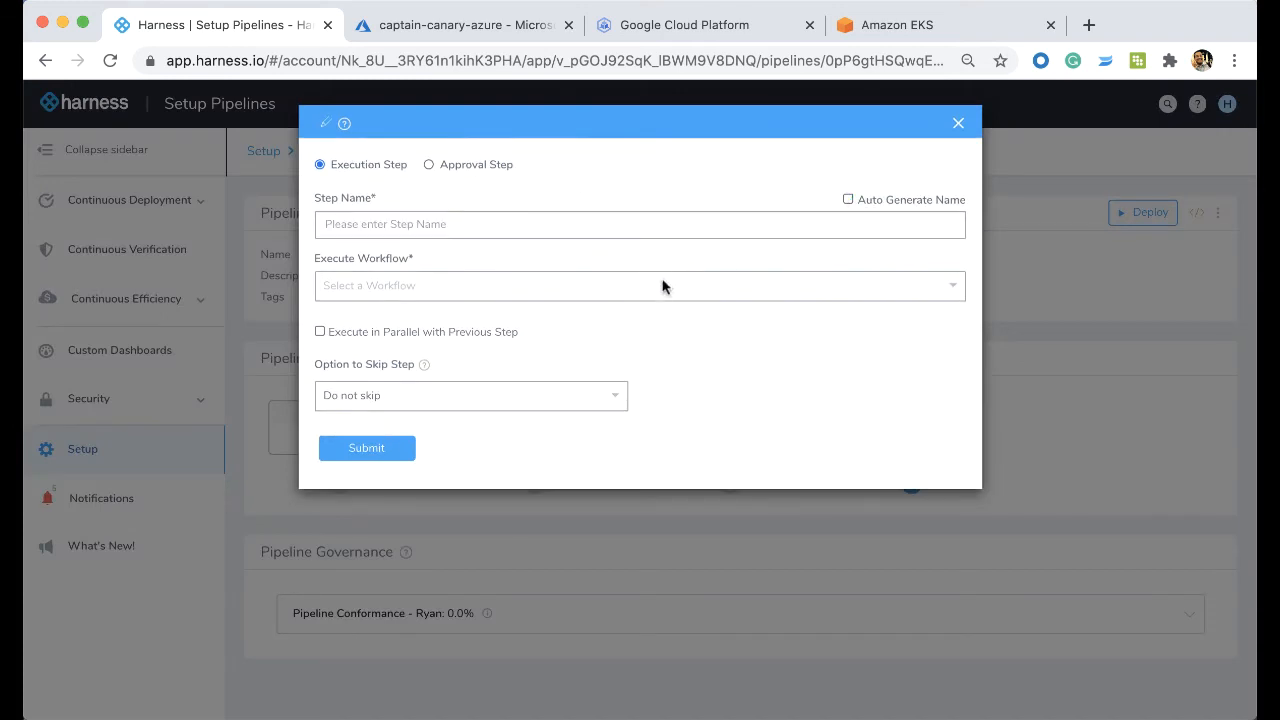
{"action": "left_click", "coordinate": [640, 284]}
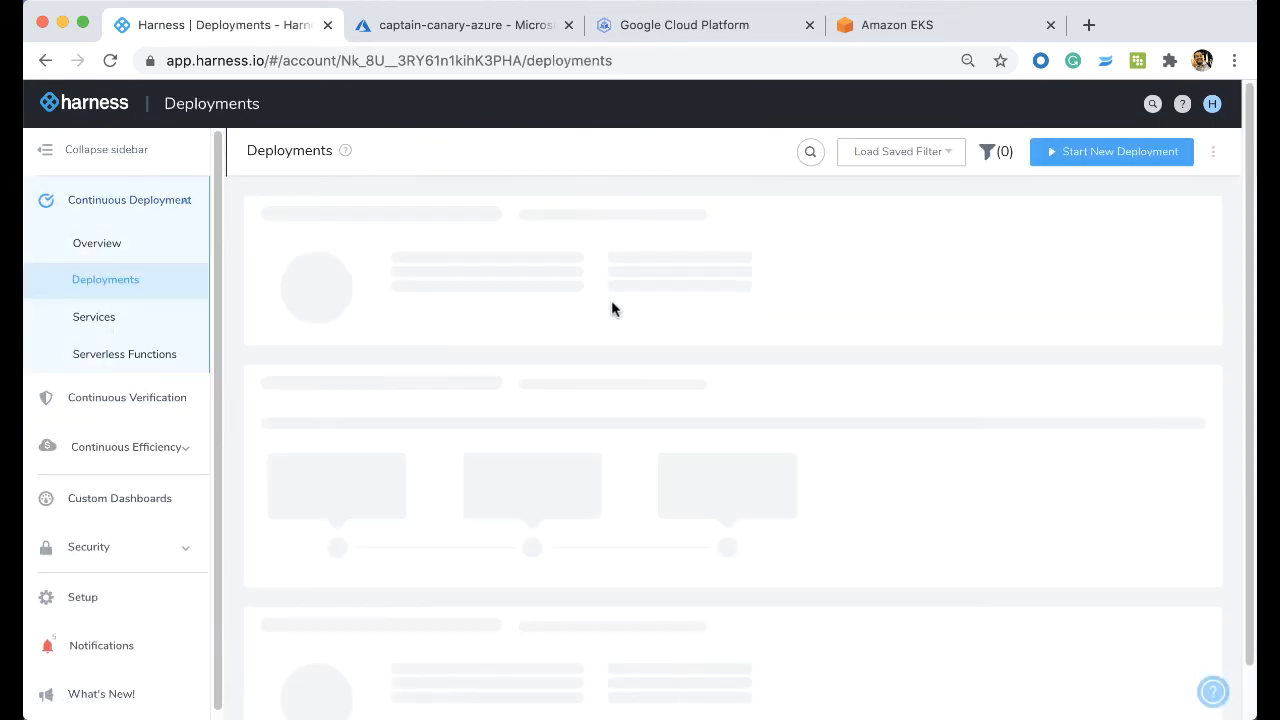
Step: Submit a new Grand Kubernetes All Cluster Deployment on the latest Nginx tag with notification sent only to me
{"action": "left_click", "coordinate": [1112, 152]}
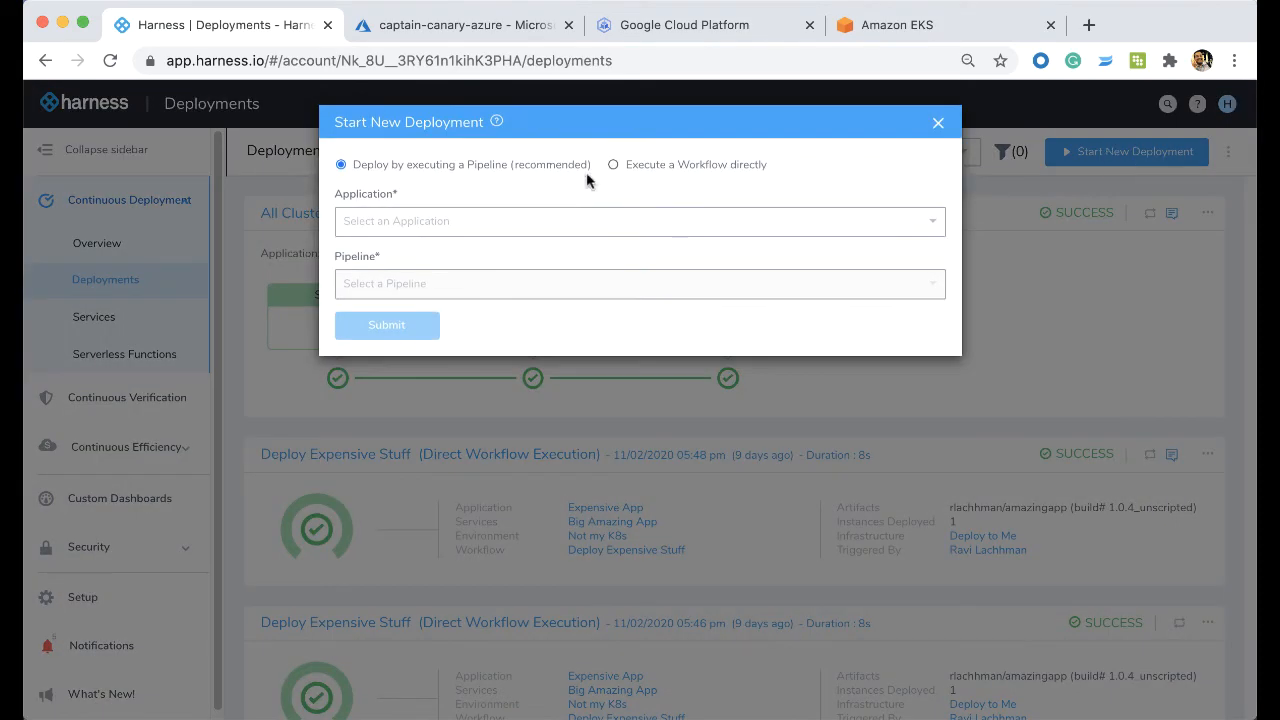
{"action": "left_click", "coordinate": [640, 220]}
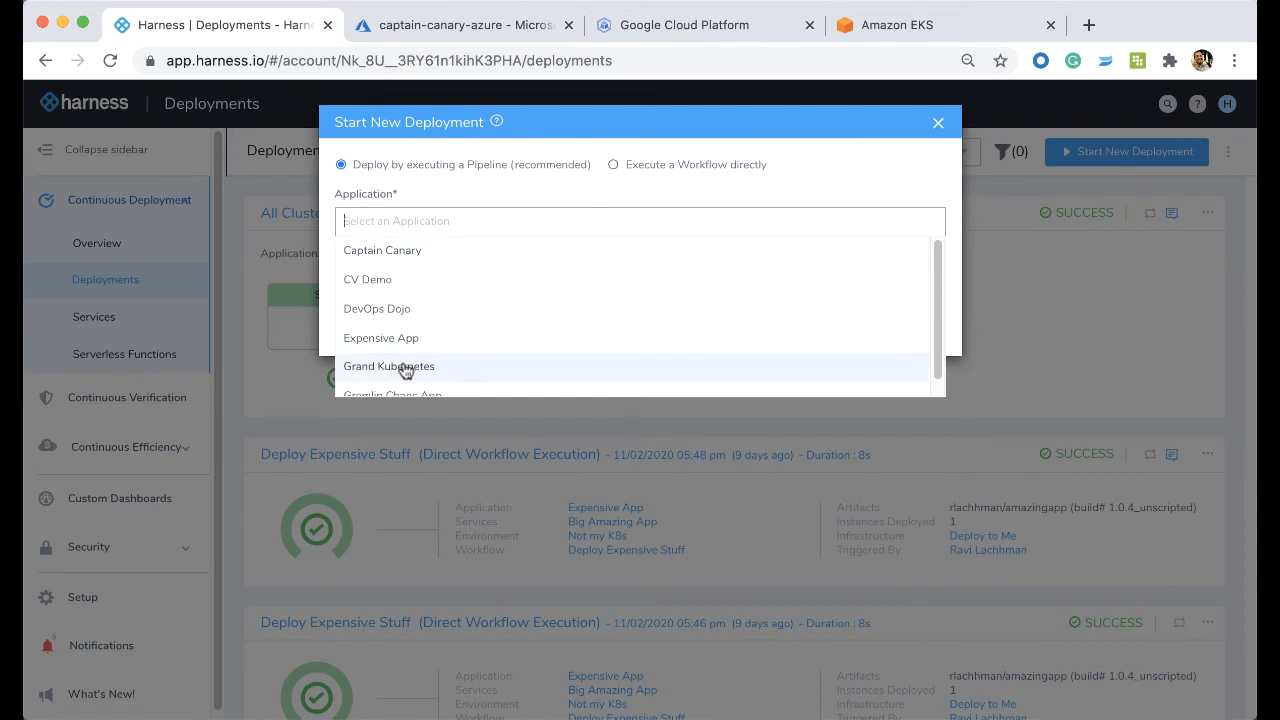
{"action": "left_click", "coordinate": [388, 366]}
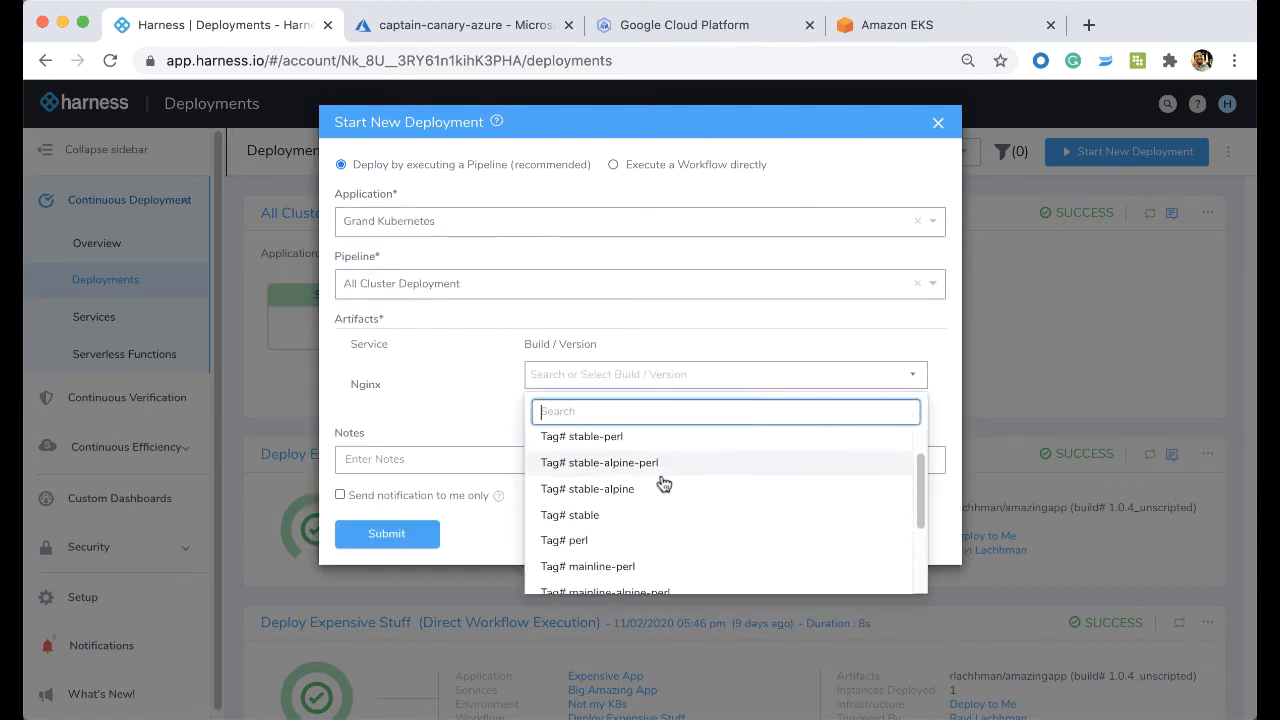
{"action": "scroll", "scroll_direction": "down", "scroll_amount": 3}
{"action": "type", "text": "Go for gold!"}
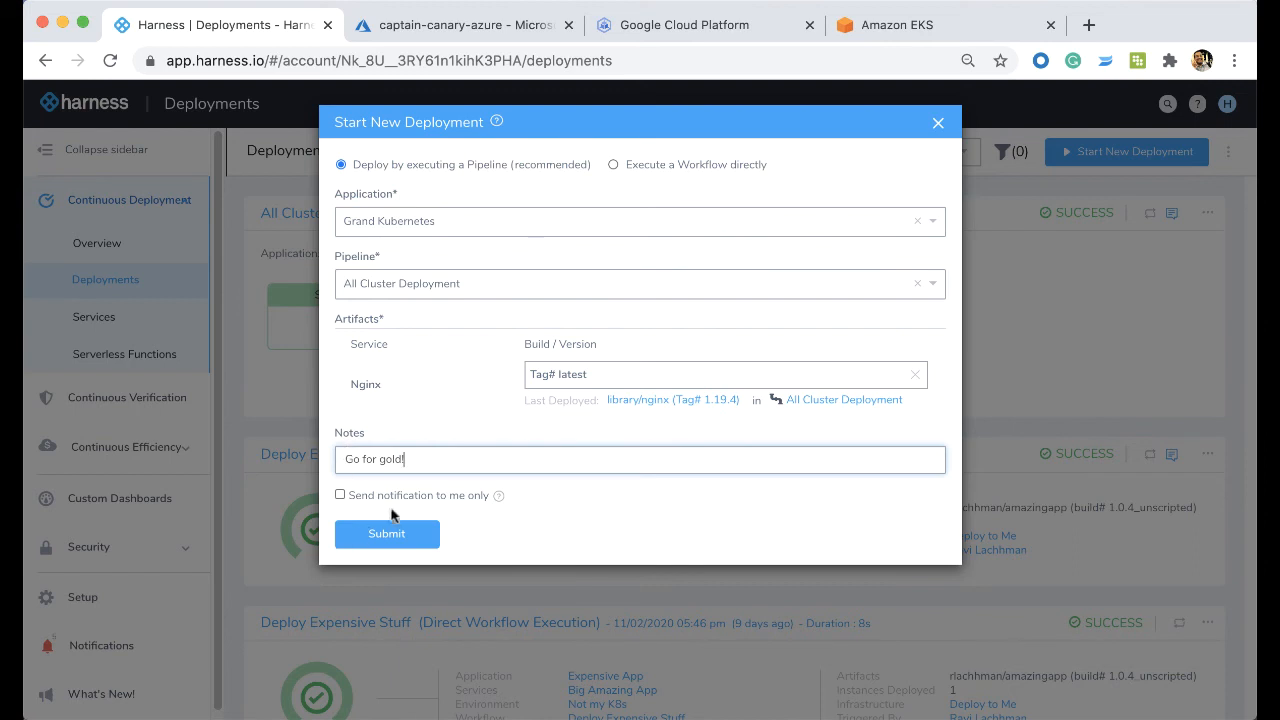
{"action": "left_click", "coordinate": [340, 494]}
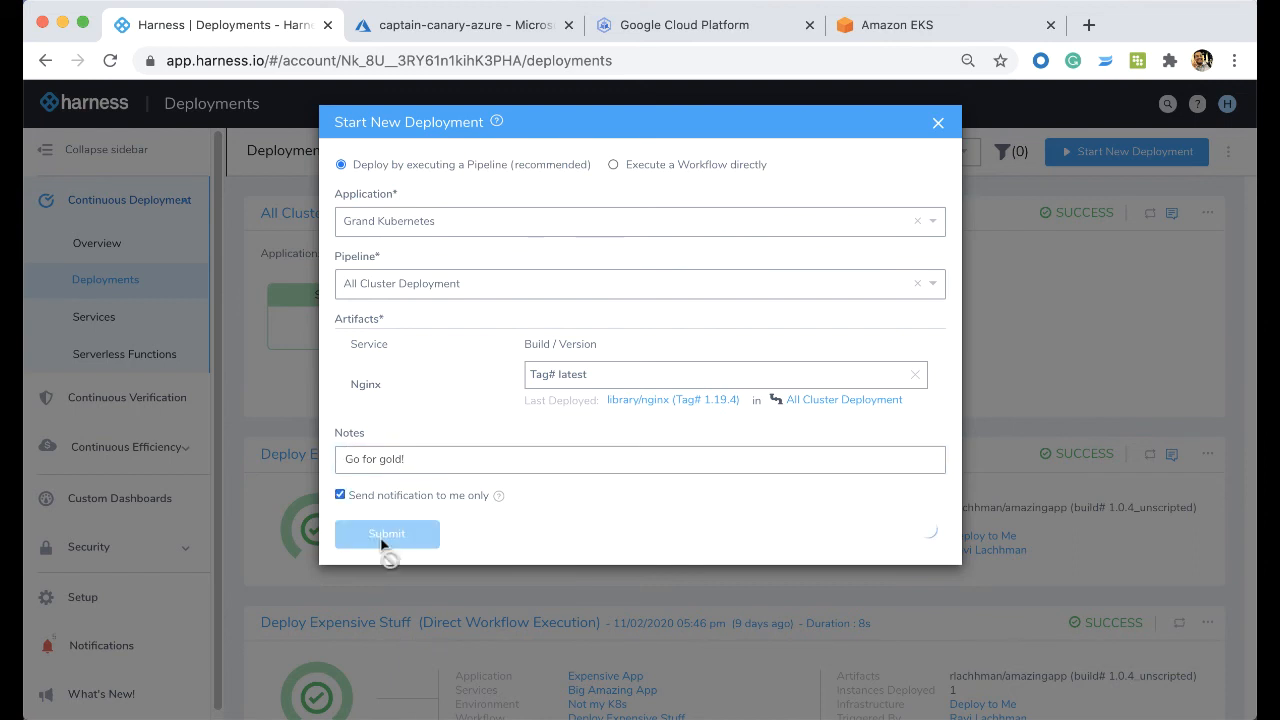
{"action": "left_click", "coordinate": [386, 532]}
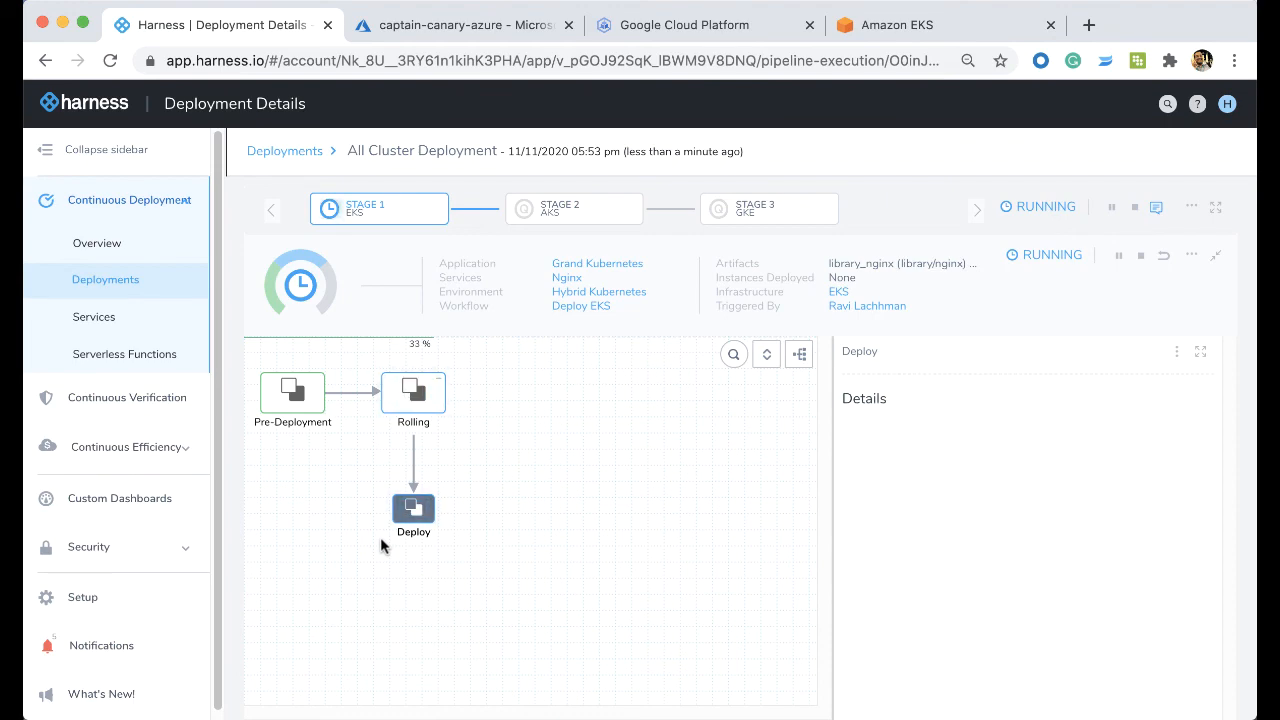
{"action": "mouse_move", "coordinate": [364, 302]}
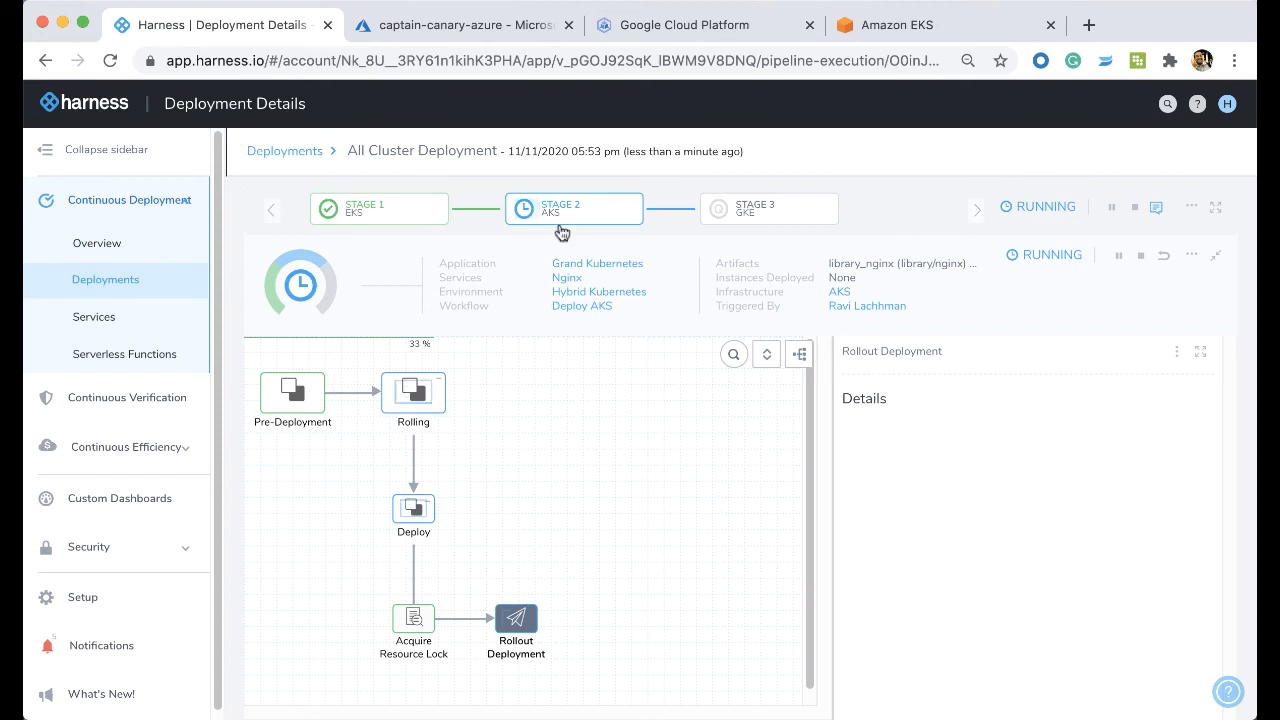
{"action": "mouse_move", "coordinate": [536, 390]}
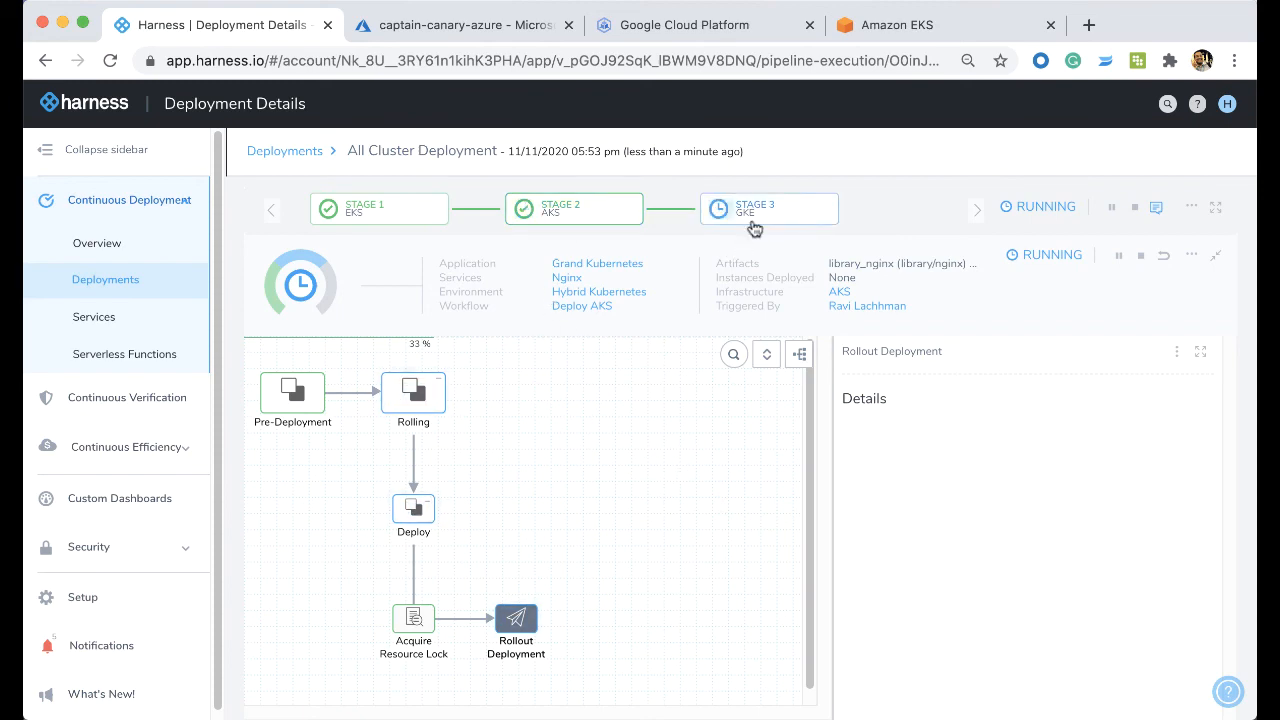
{"action": "mouse_move", "coordinate": [710, 428]}
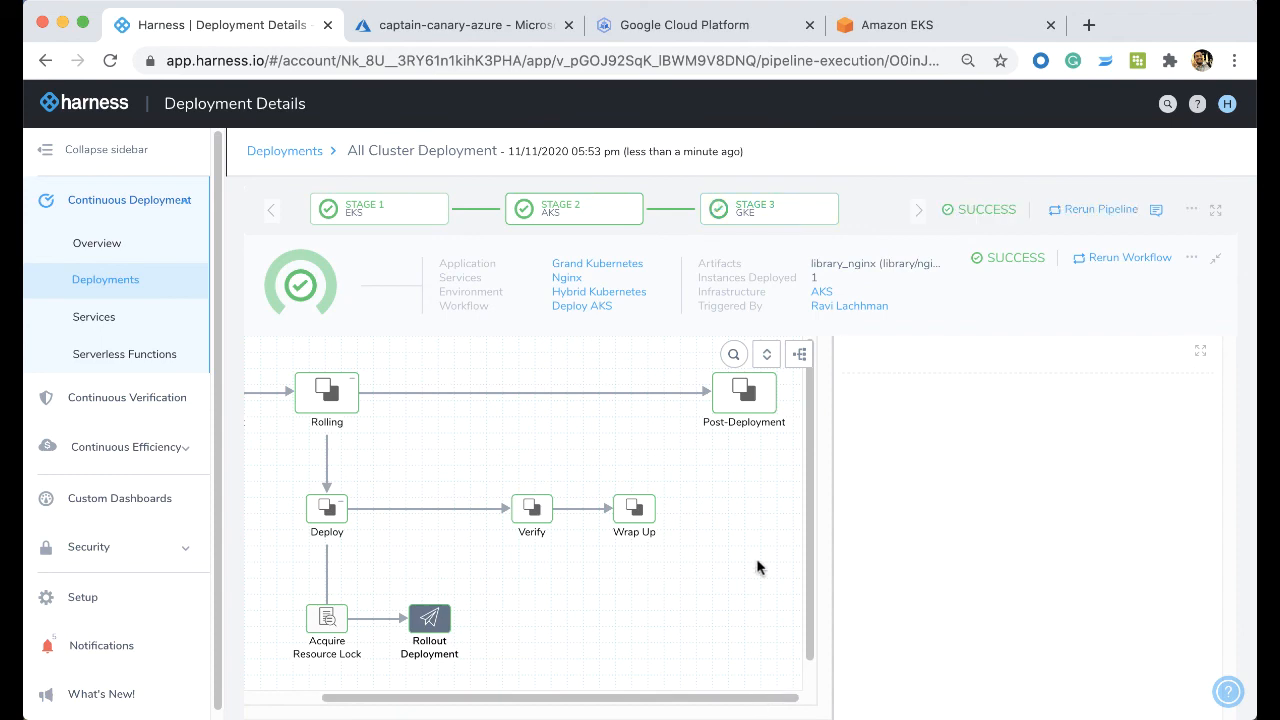
{"action": "mouse_move", "coordinate": [428, 628]}
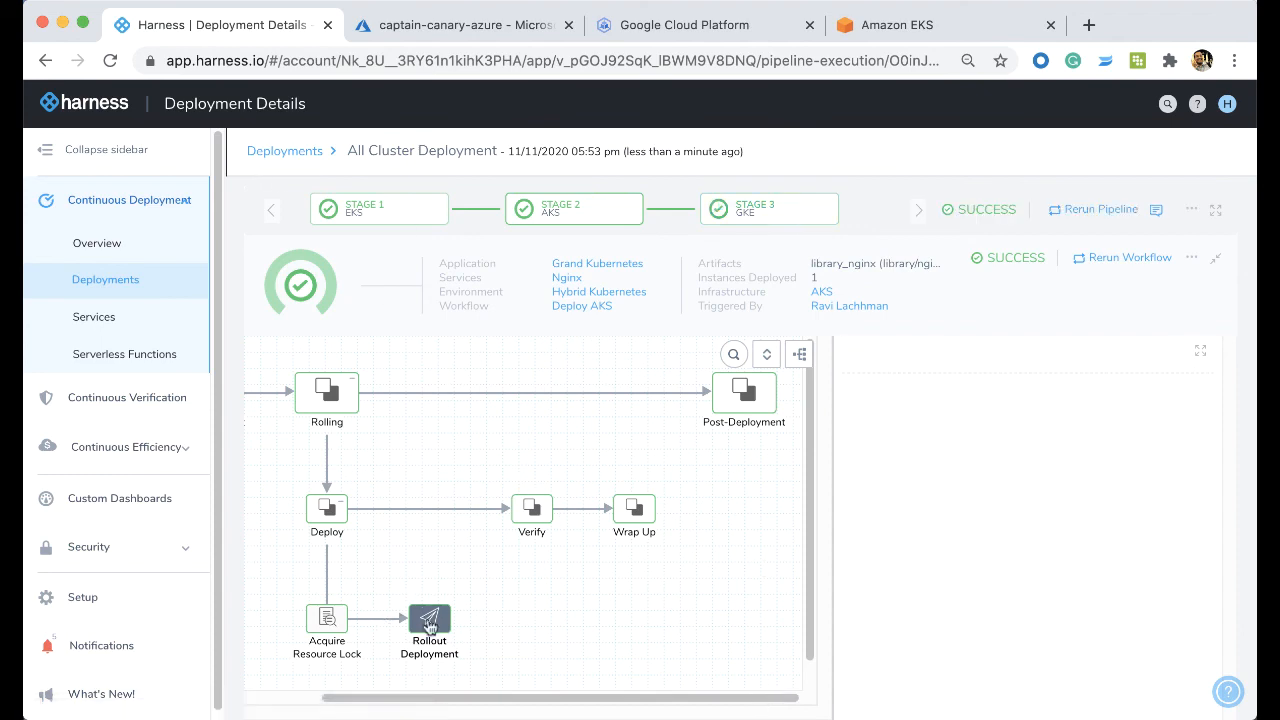
Step: Show the AKS Rollout Deployment step's details: 6-second run on aks-cluster, release 2, load balancer address
{"action": "left_click", "coordinate": [428, 620]}
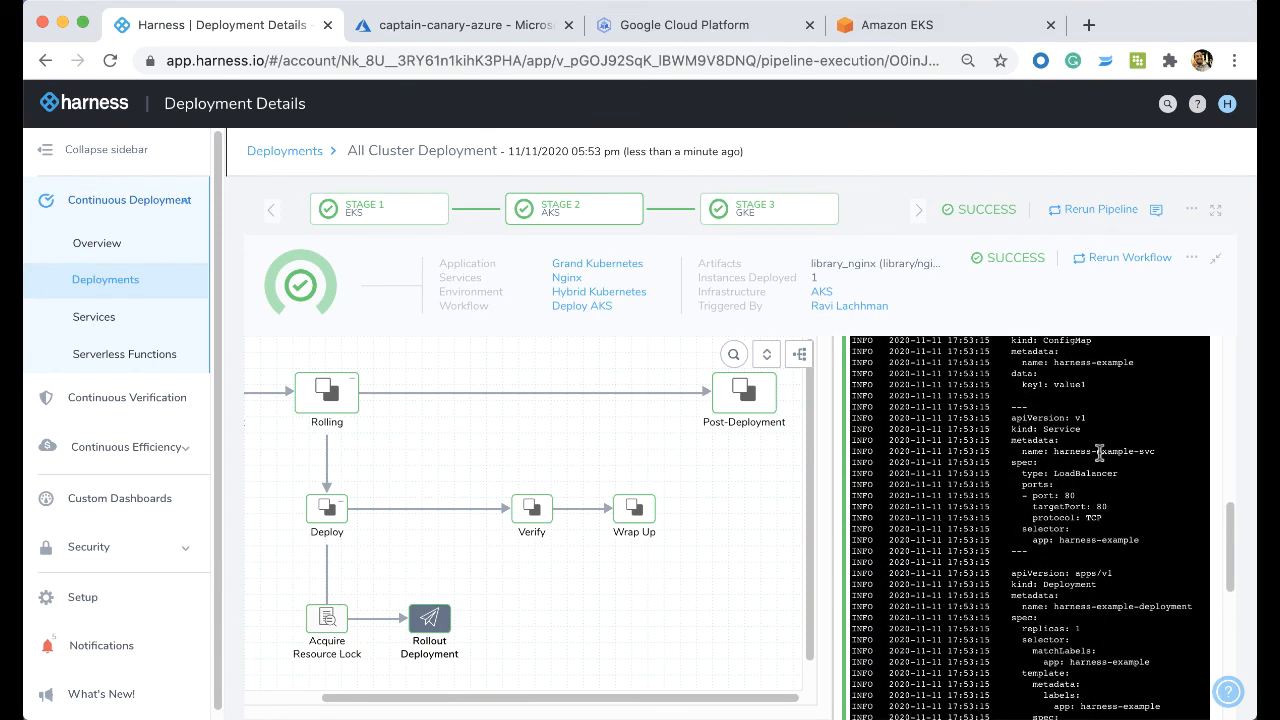
{"action": "left_click", "coordinate": [428, 616]}
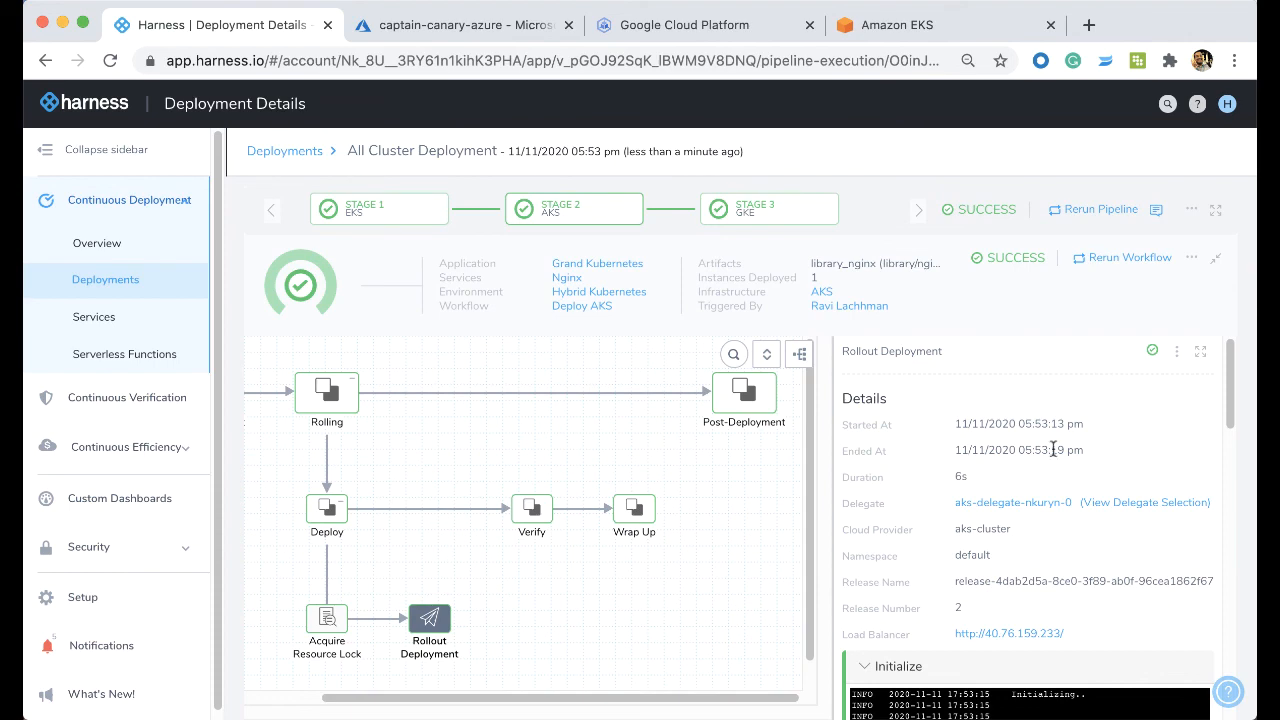
{"action": "mouse_move", "coordinate": [144, 460]}
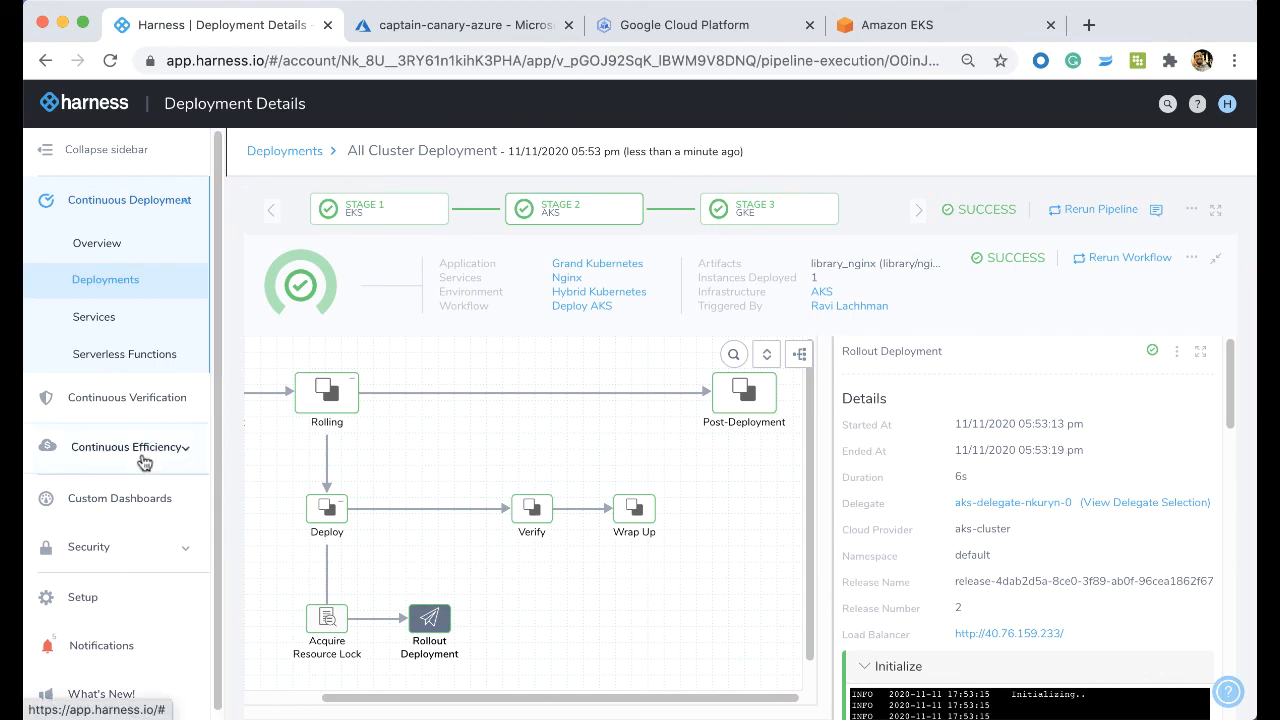